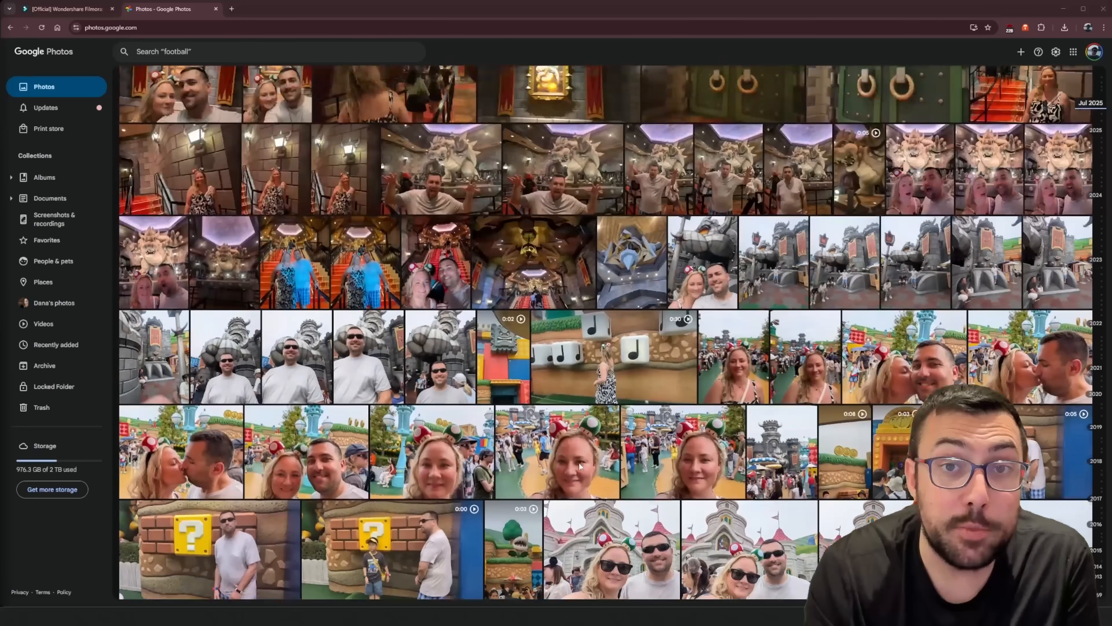
Step: Launch Wondershare Filmora from the Google Photos trip library
click(64, 9)
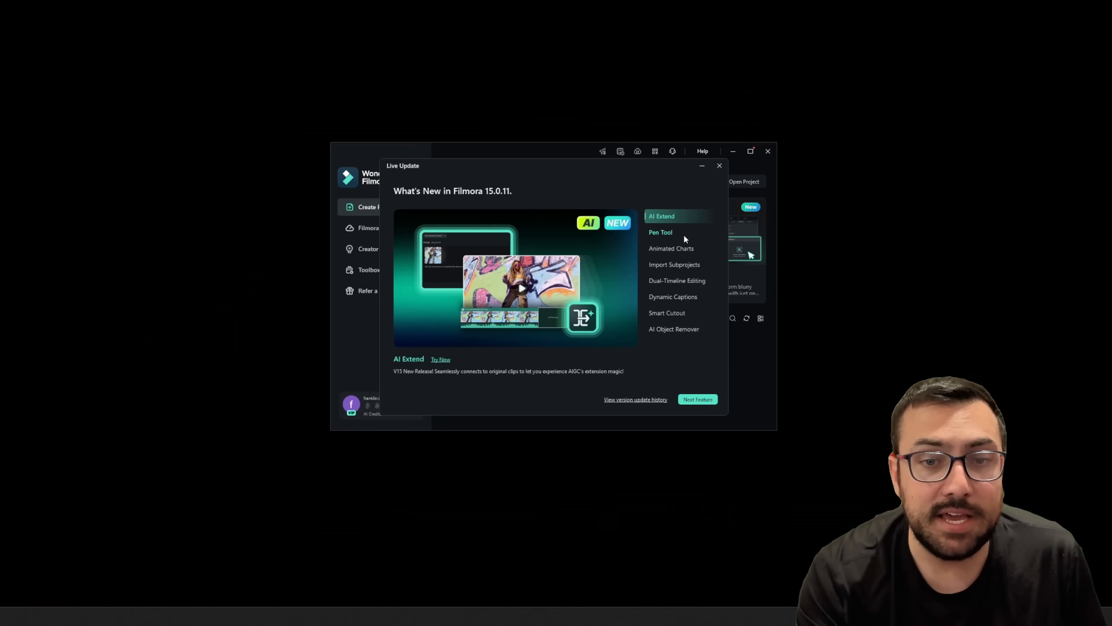
mouse_move(692, 233)
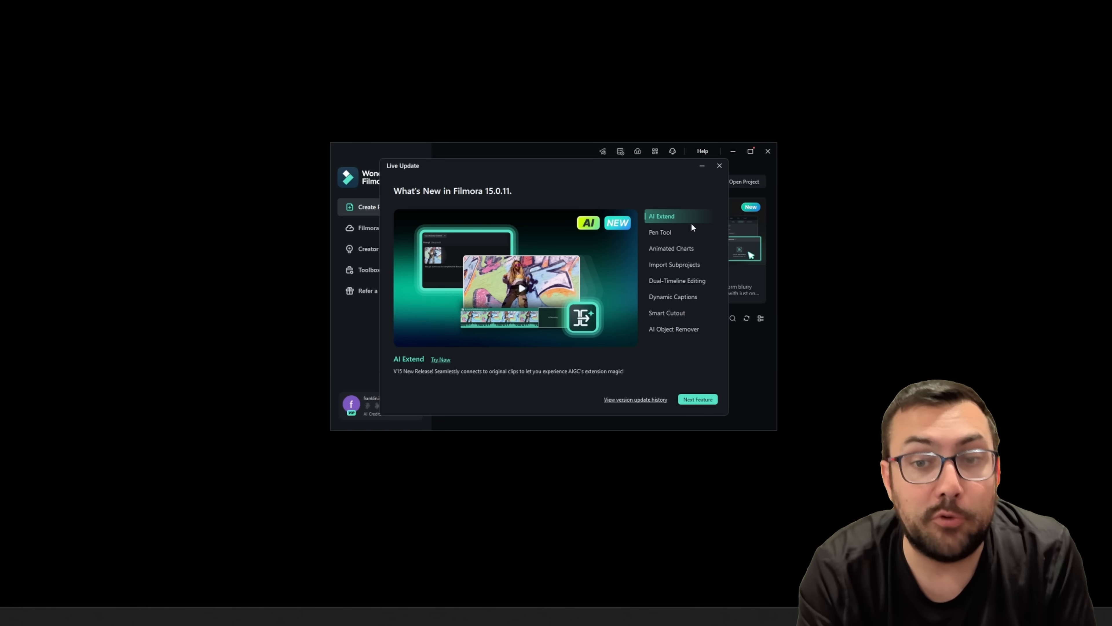
Step: Browse the Pen Tool and Animated Charts highlights, close the update overview and start a new project
click(660, 231)
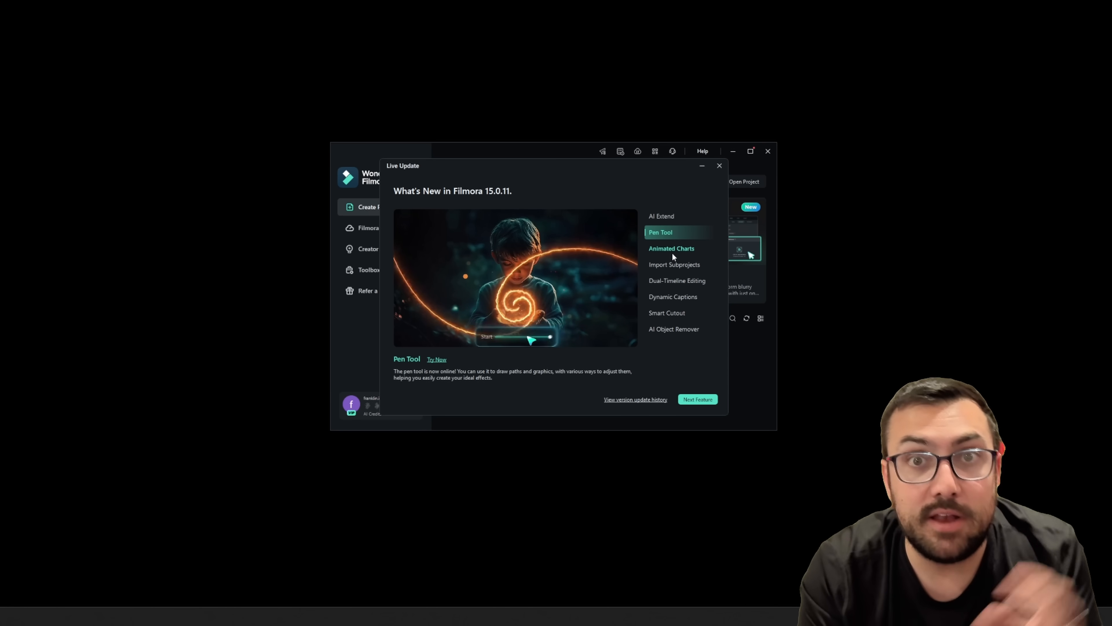
click(671, 249)
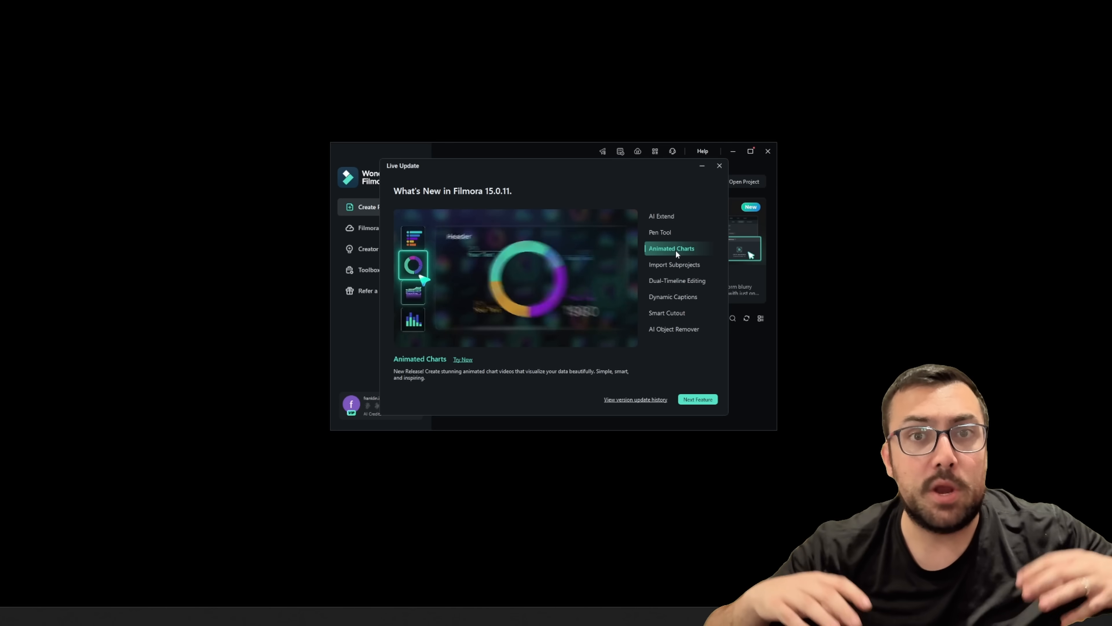
click(413, 319)
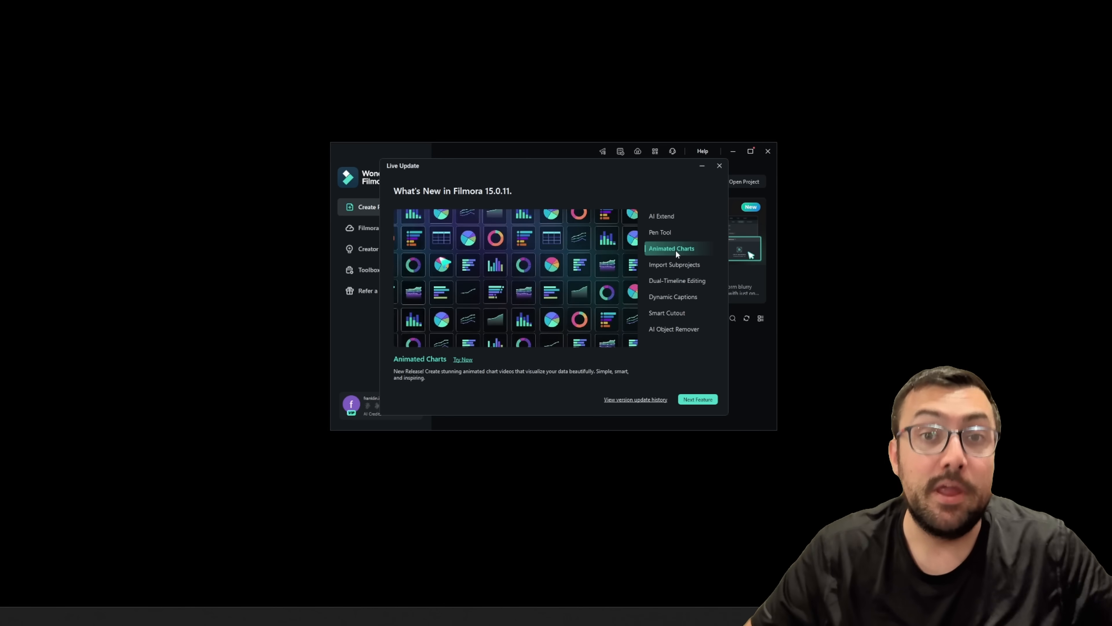
click(413, 265)
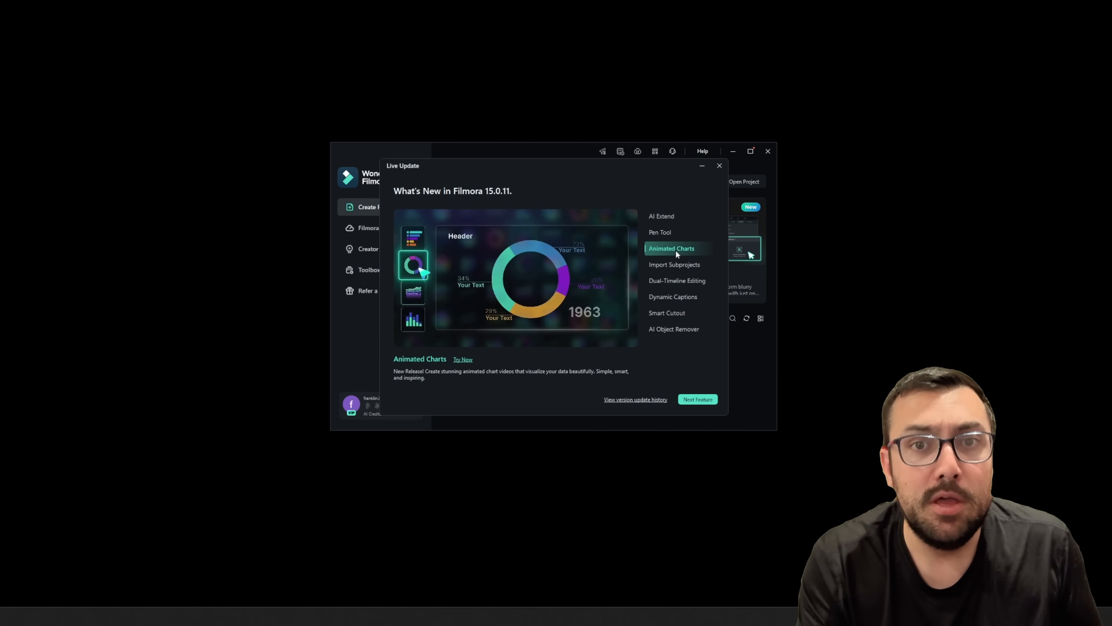
click(720, 165)
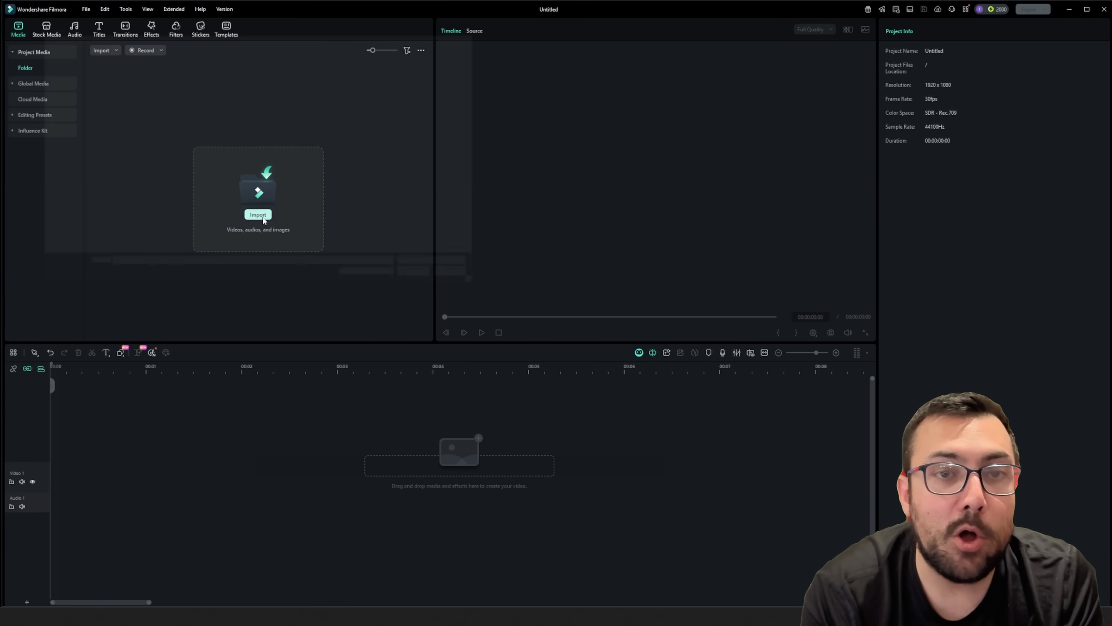
Step: Import the trip photos and videos and place the tunnel clip on the Video 1 track
click(257, 214)
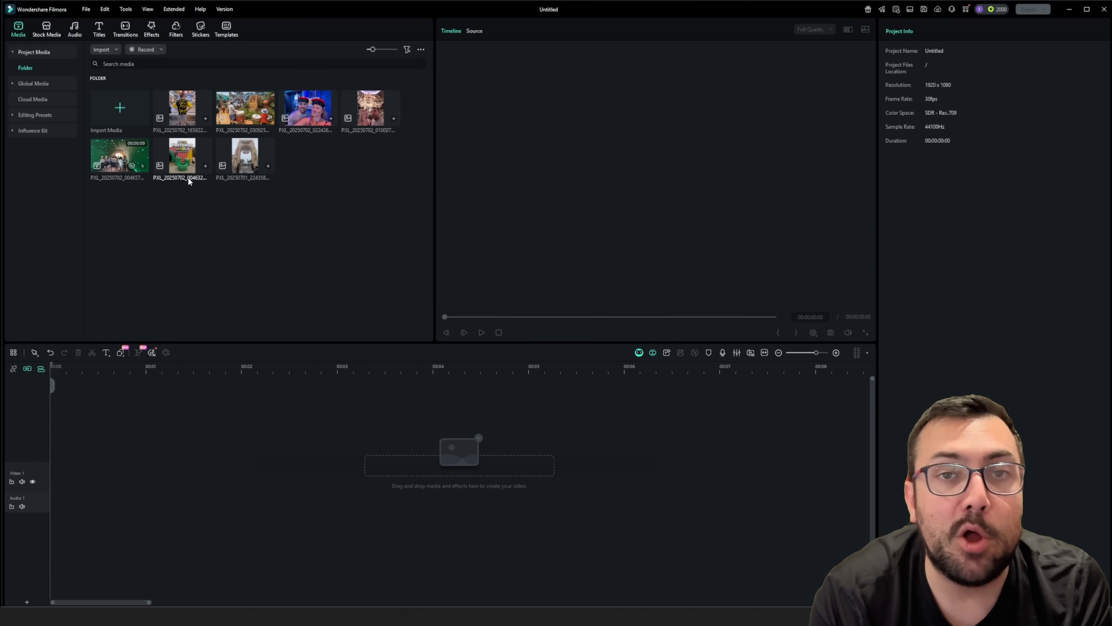
mouse_move(107, 199)
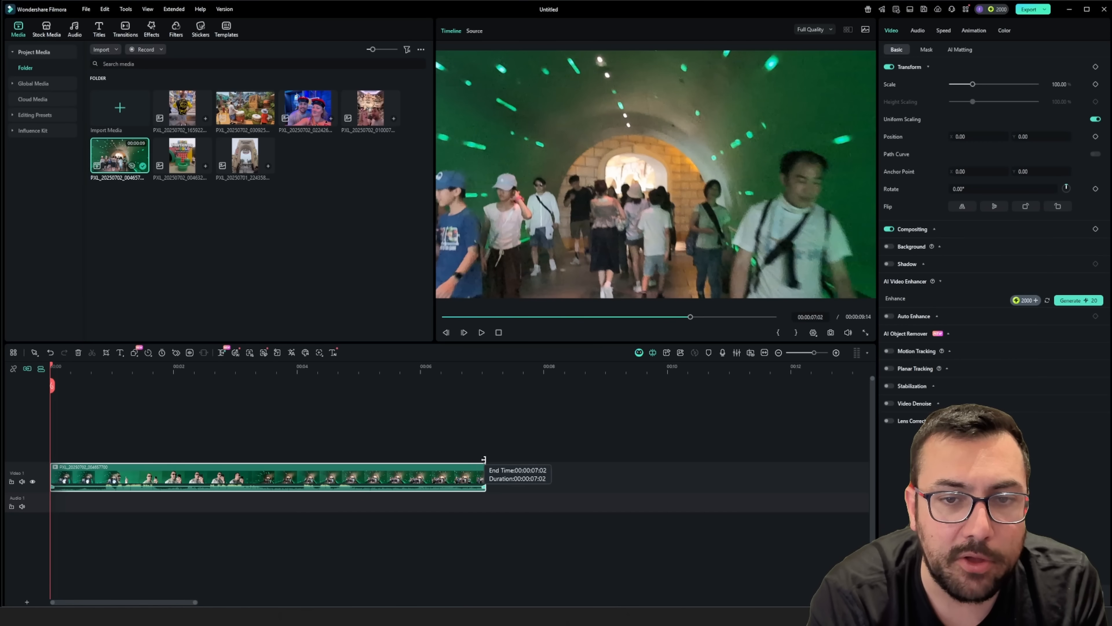
click(348, 421)
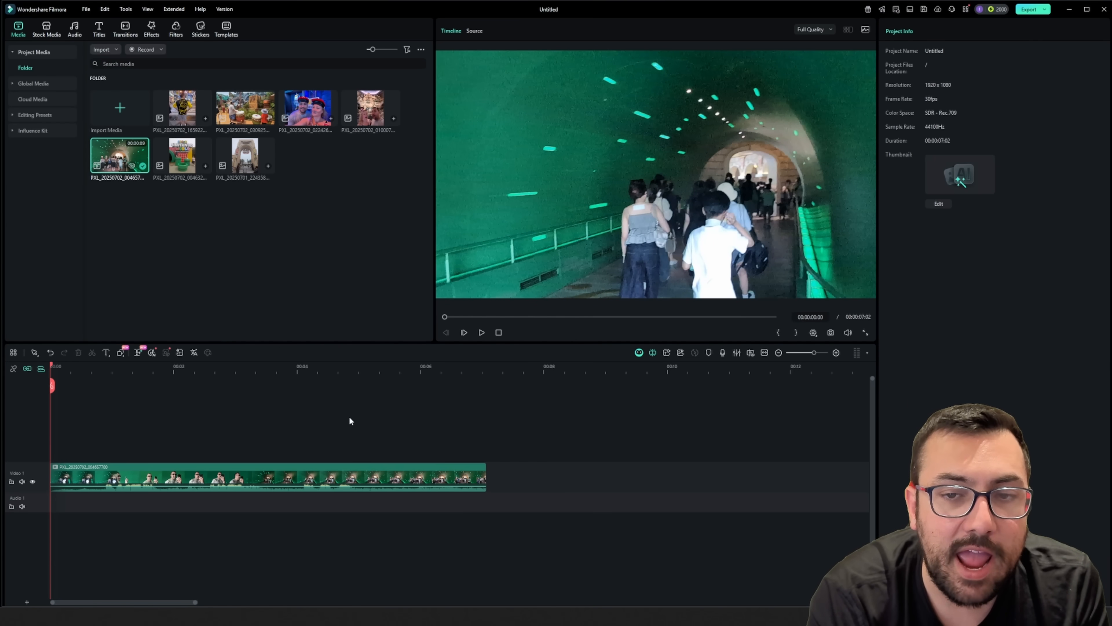
Step: Generate an AI Video Extend with prompt 'Have the camera move towards the brick wall' and Push In movement
click(323, 366)
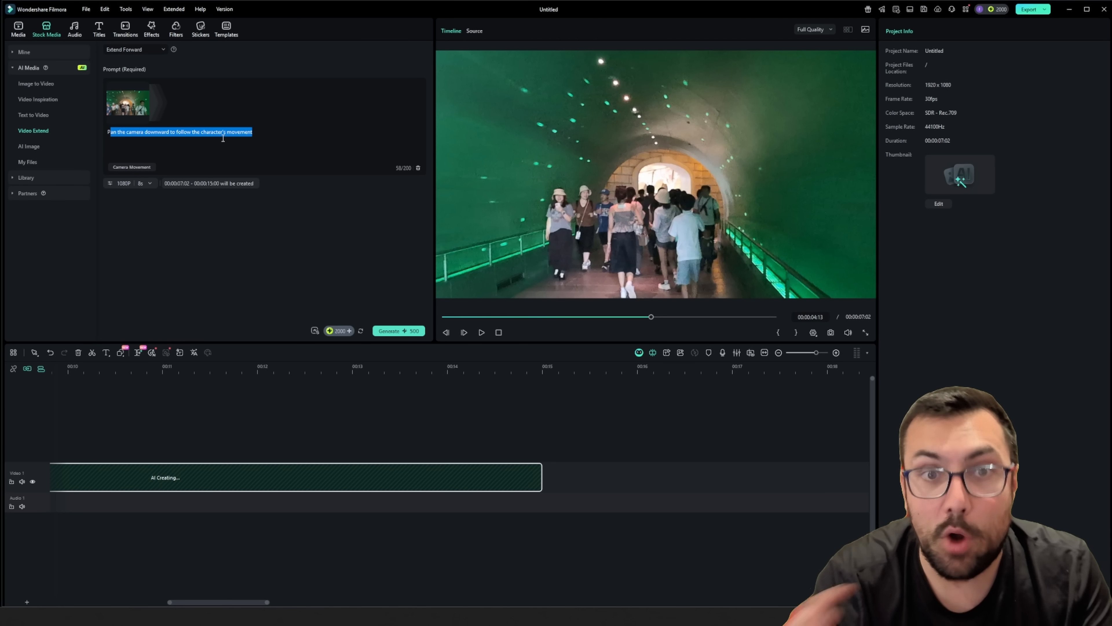
text(Have the camera move towards the brick wall)
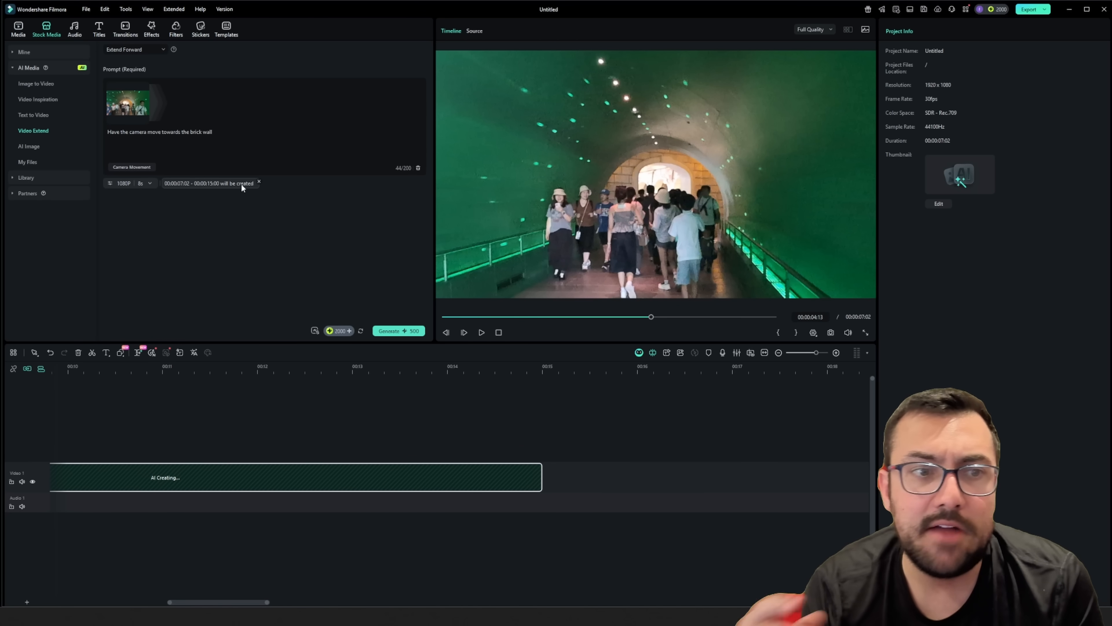
click(132, 167)
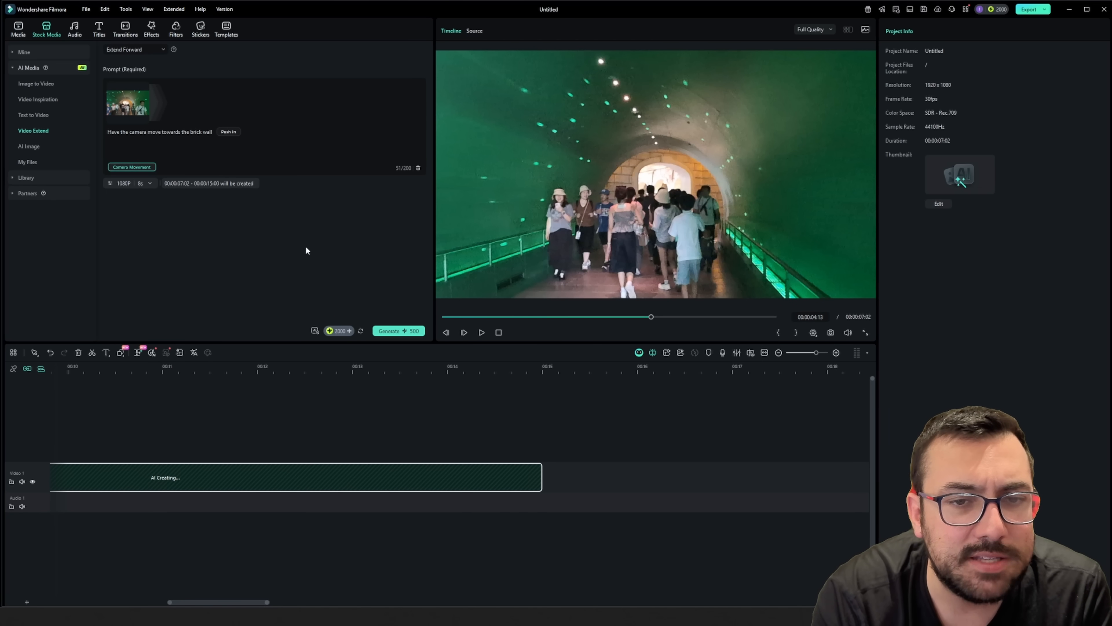
click(398, 331)
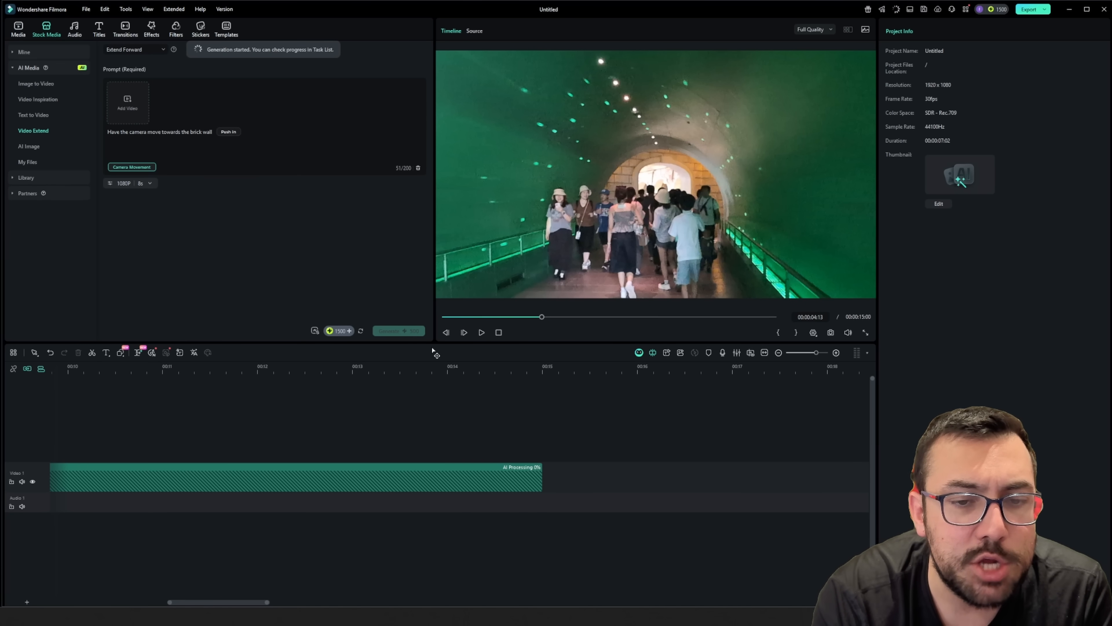
mouse_move(344, 535)
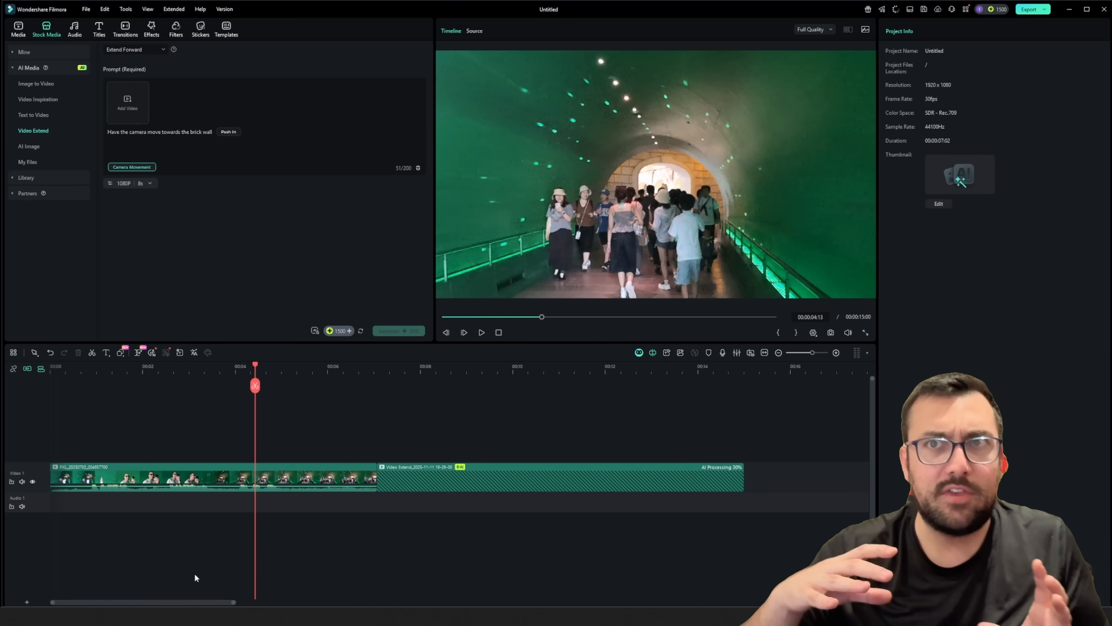
Step: Return to the Media tab and put the archway photo at the start of the timeline
click(18, 29)
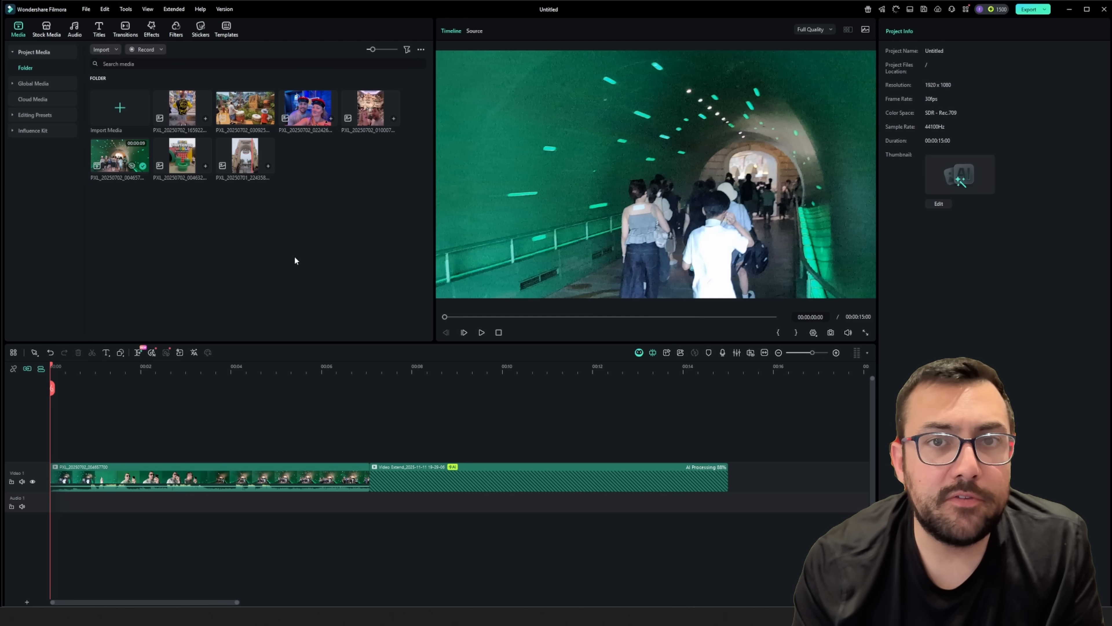
double_click(245, 155)
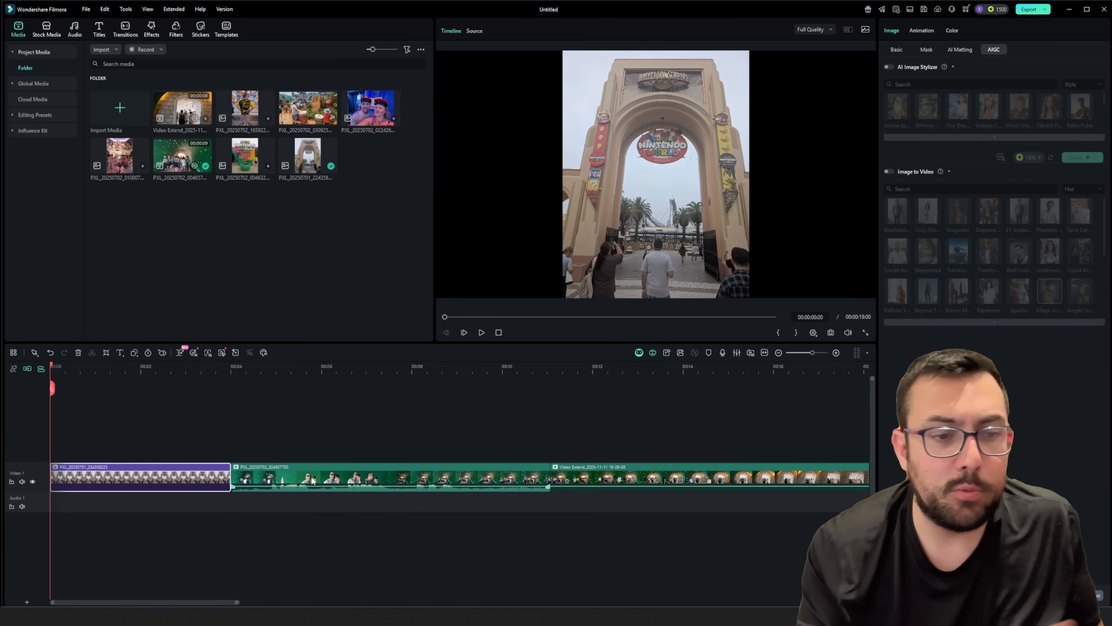
mouse_move(752, 249)
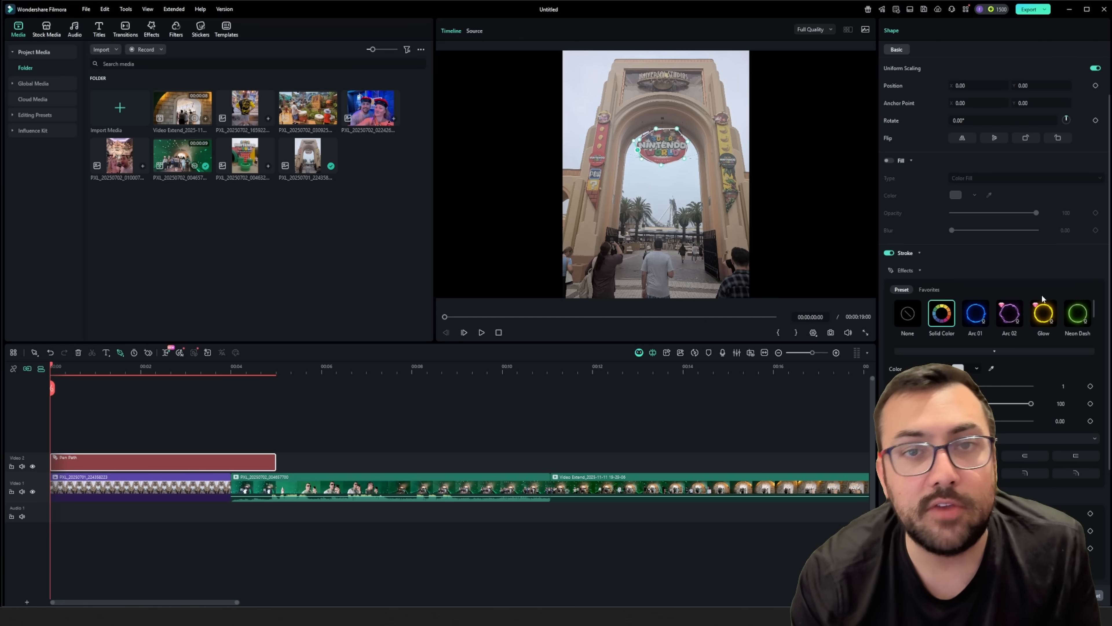
Step: Apply the Arc 02 glowing stroke effect to the pen path and preview its animation
click(976, 313)
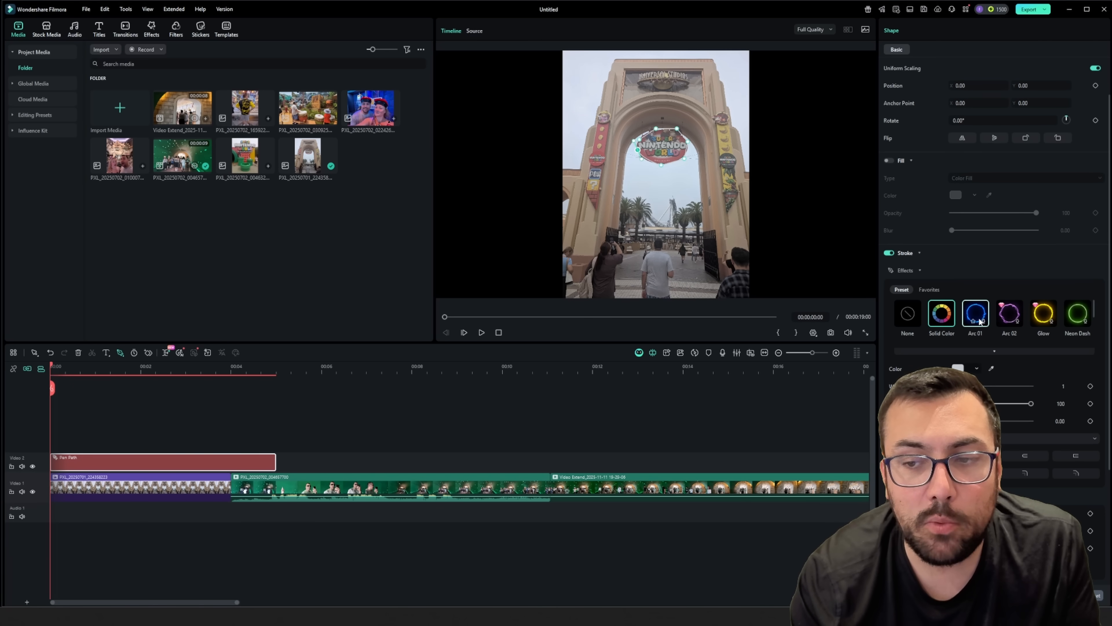
click(942, 312)
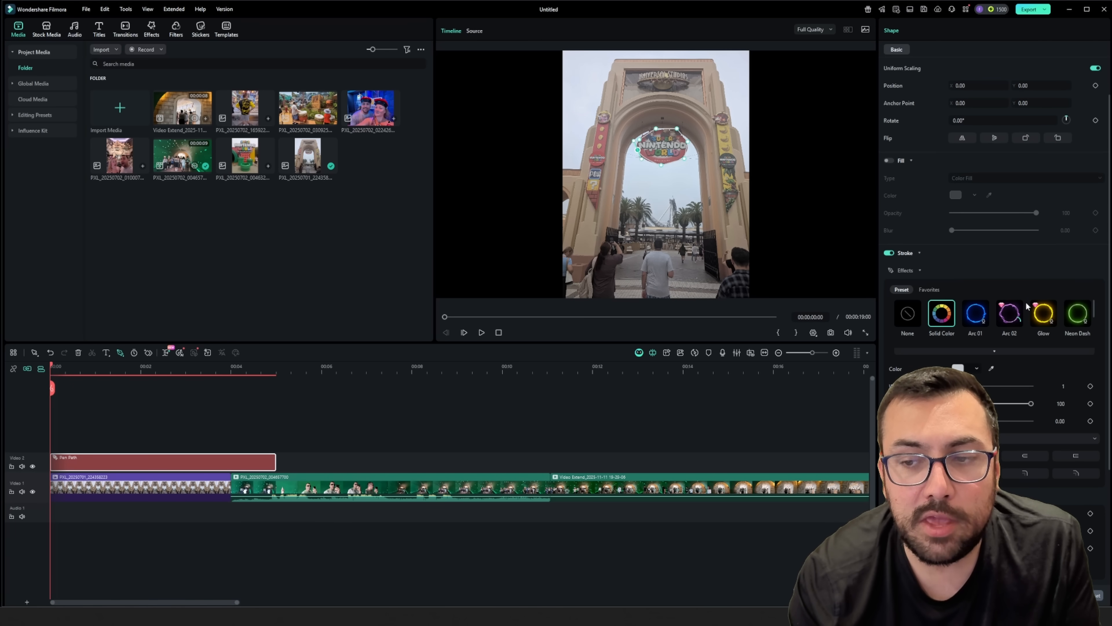
click(1009, 312)
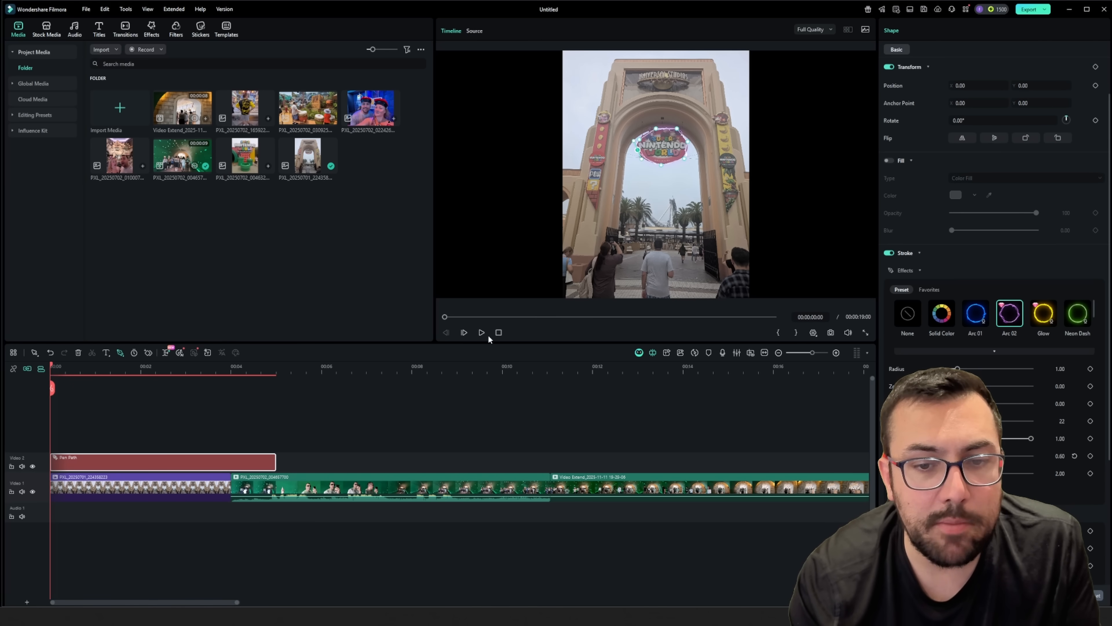
click(481, 332)
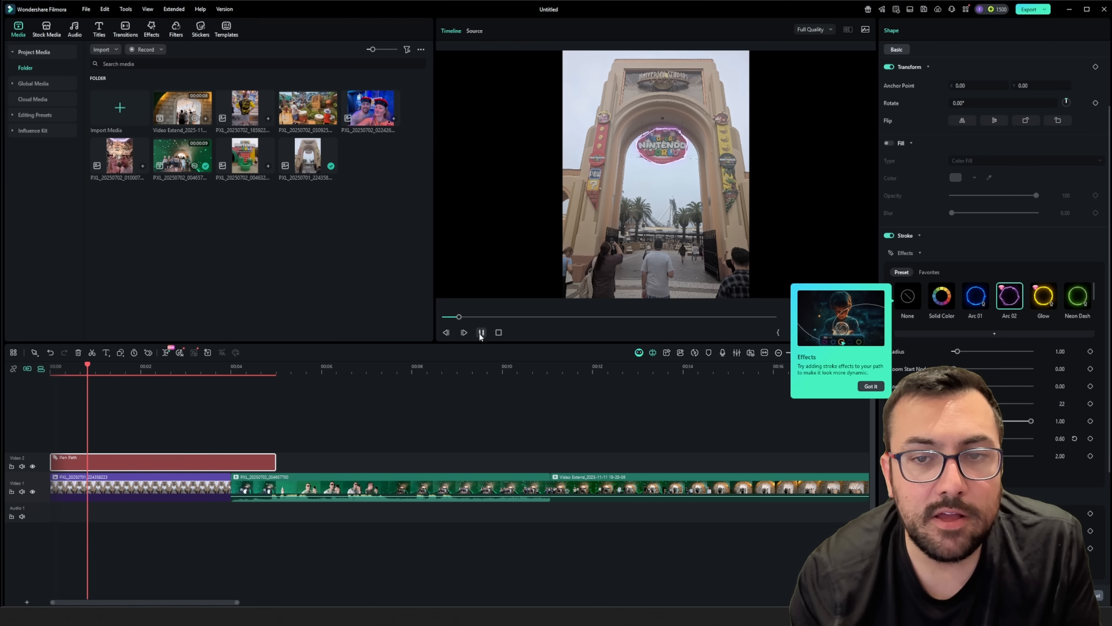
click(481, 332)
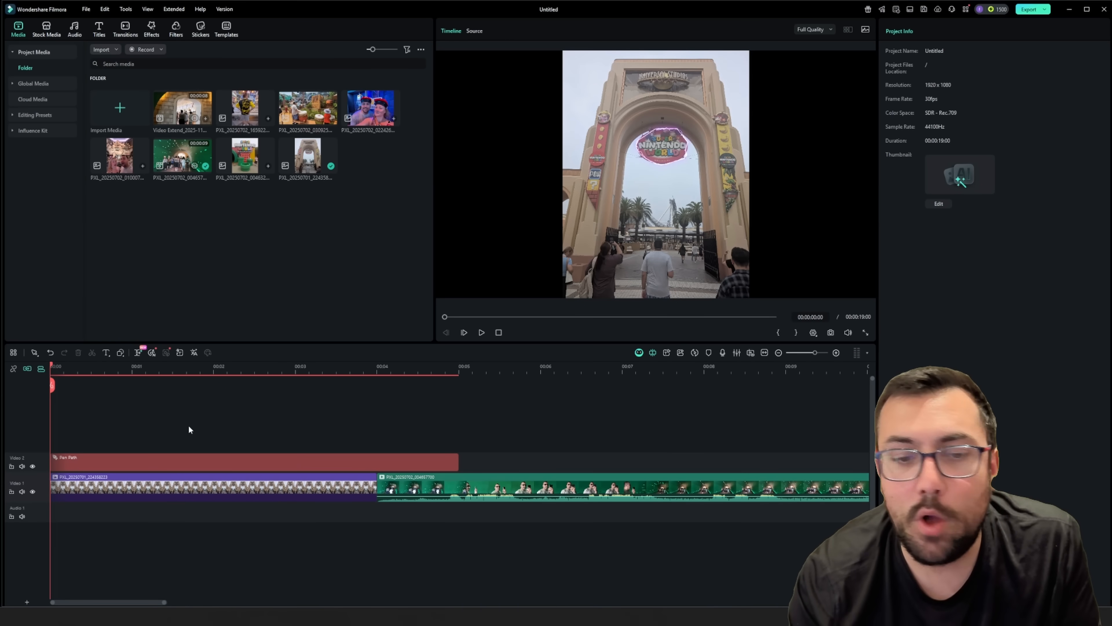
Step: Switch the pen path's stroke to the Fire 01 effect
click(256, 462)
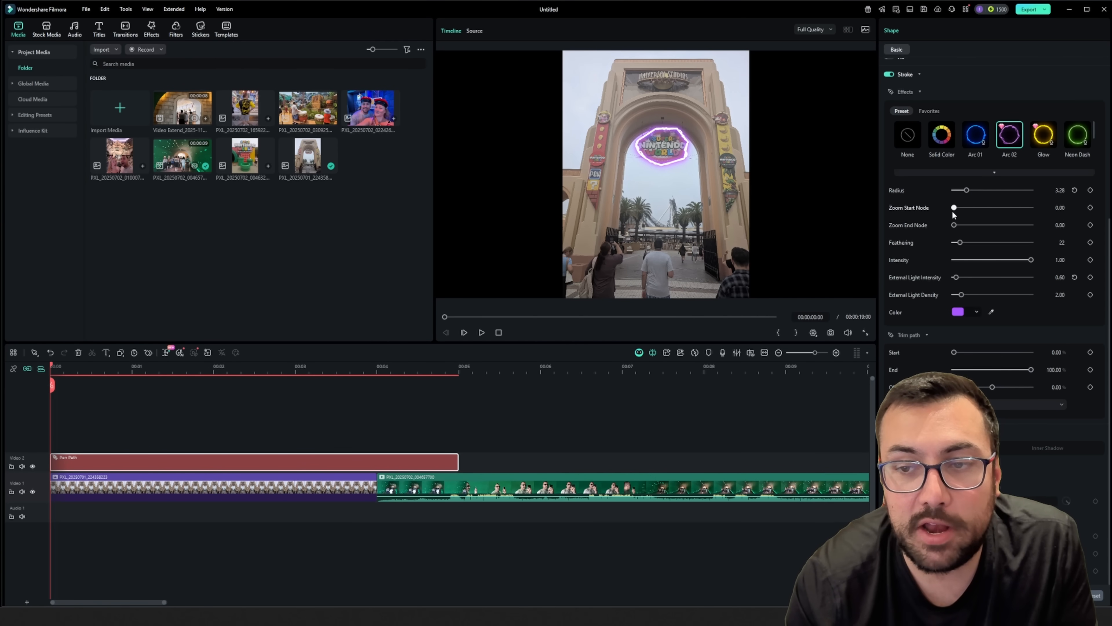
mouse_move(866, 217)
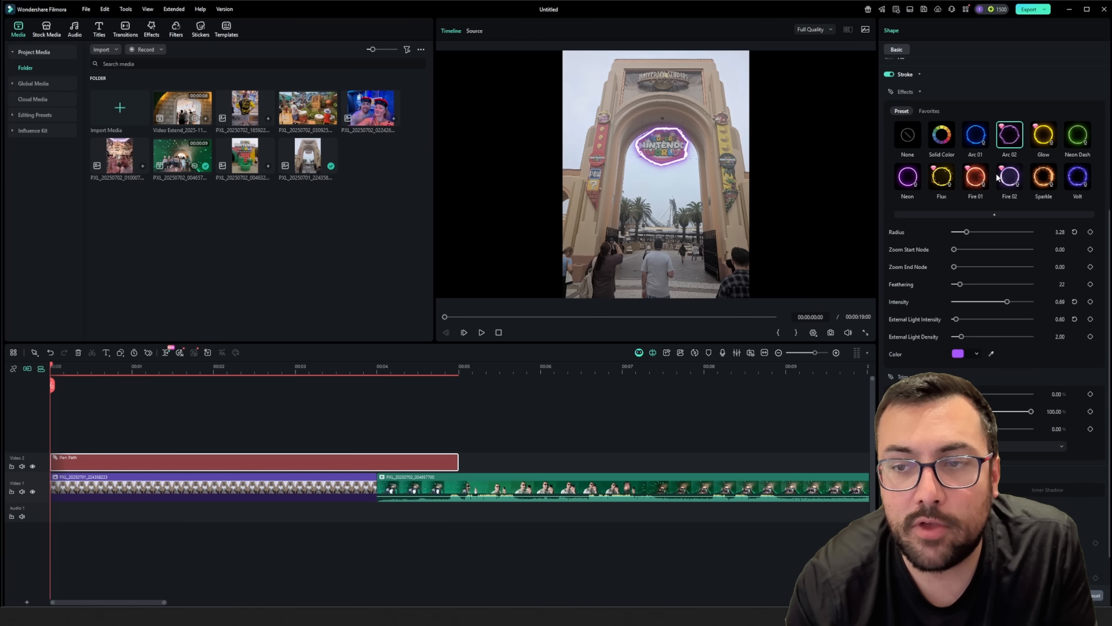
click(974, 177)
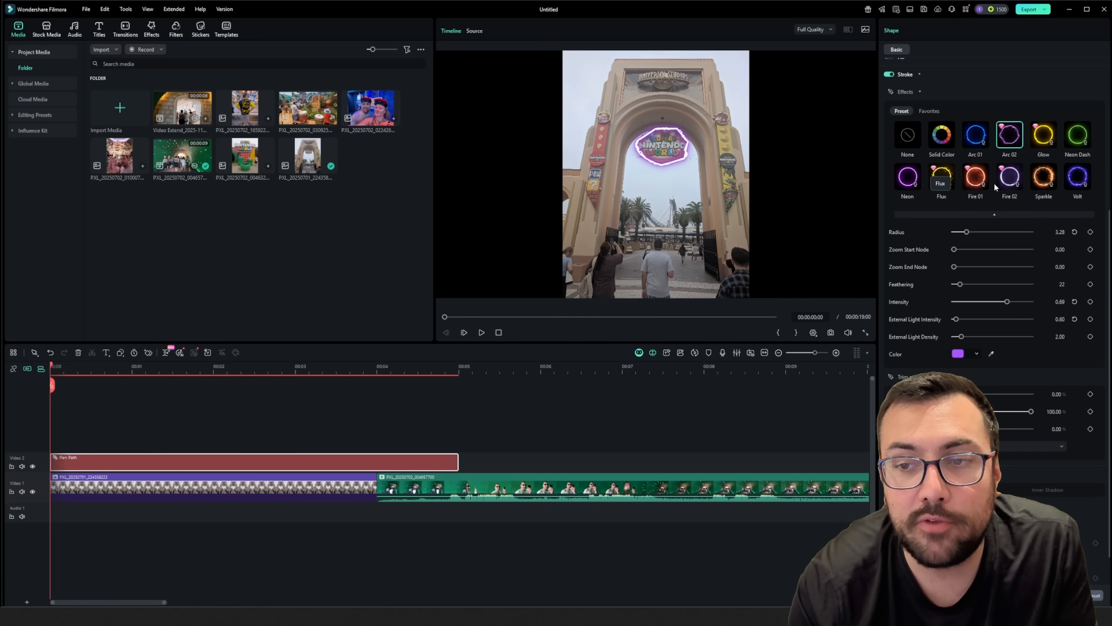
click(976, 177)
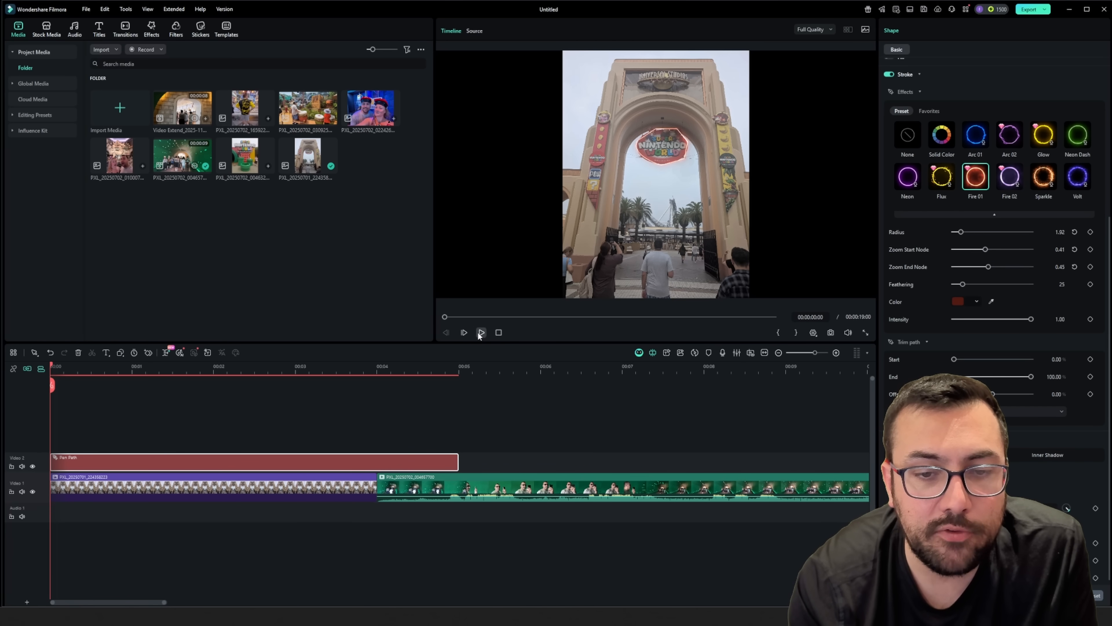
Step: Preview the title playing over the opening clip into the tunnel footage
click(480, 332)
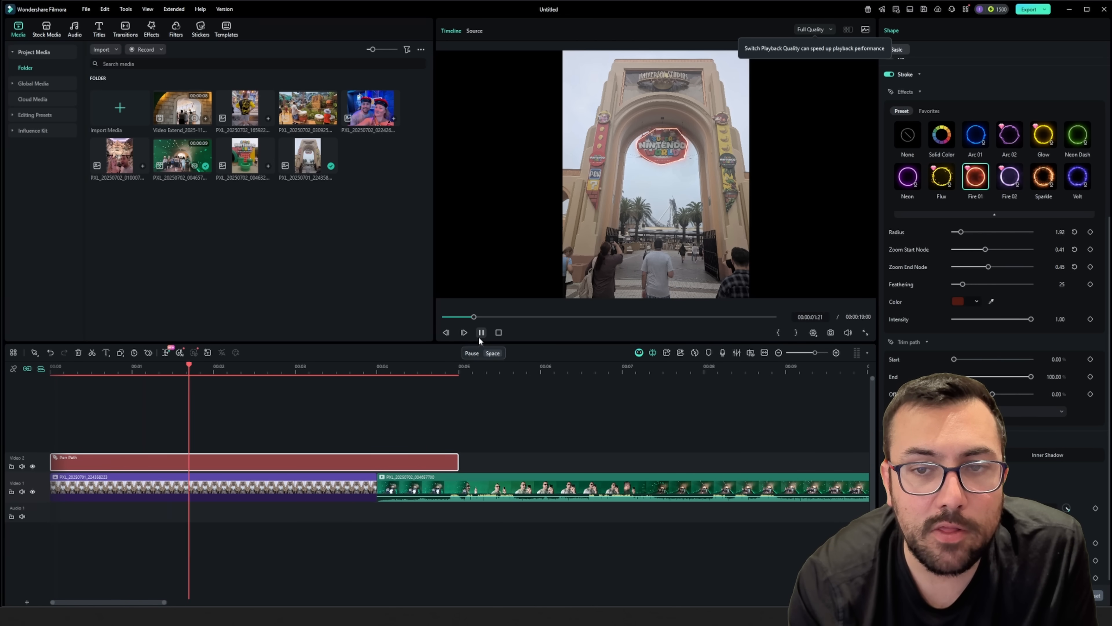
click(480, 332)
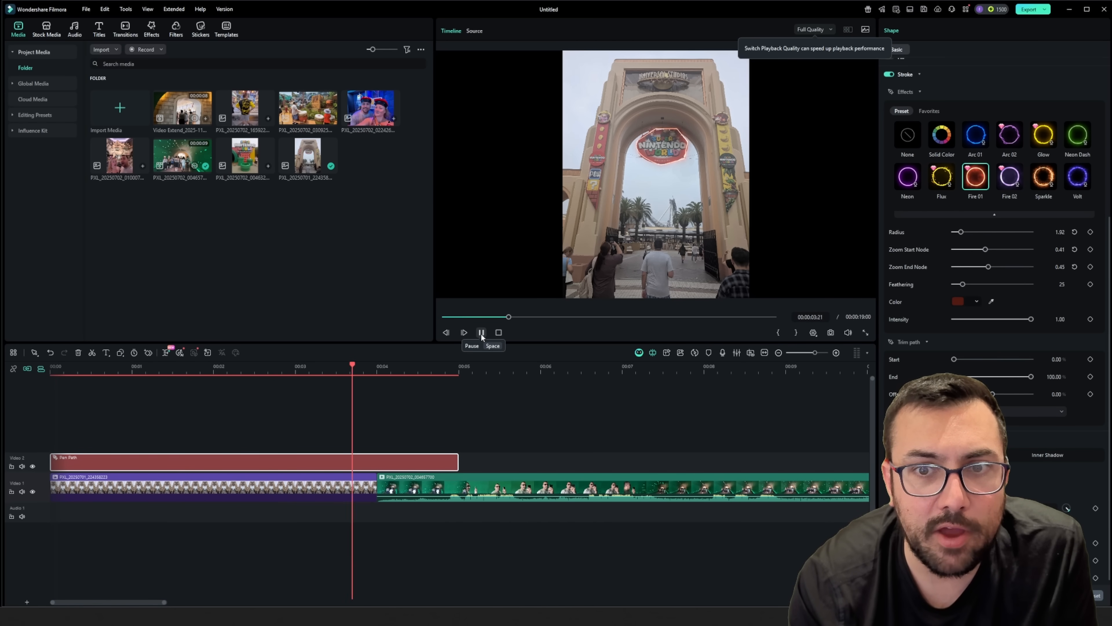
click(481, 332)
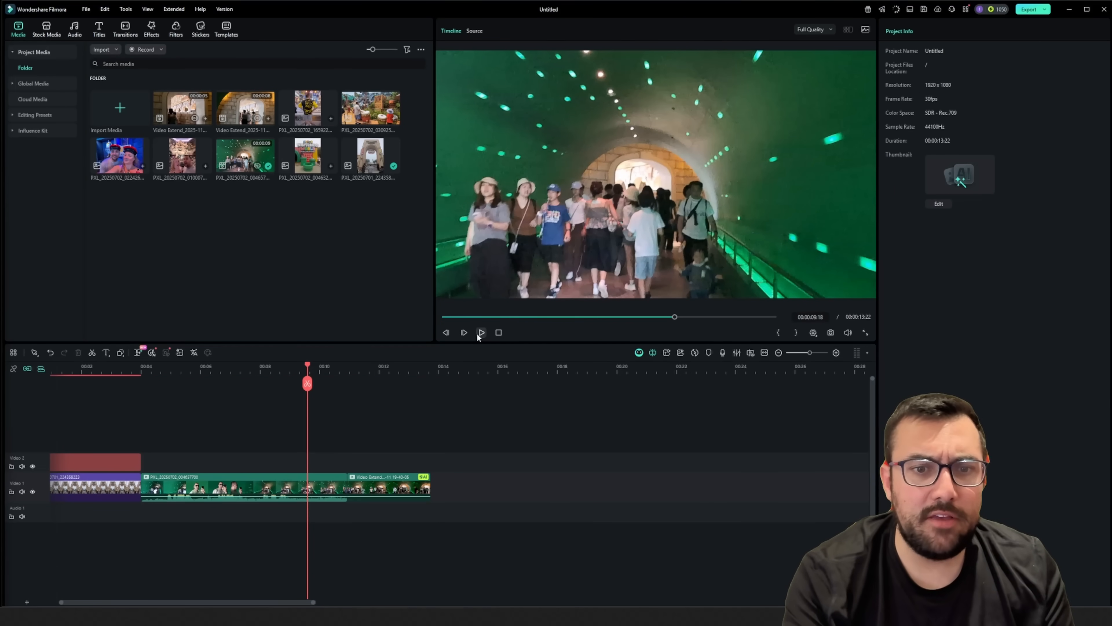
Step: Preview the extended tunnel footage before the Super Nintendo World photo
click(480, 332)
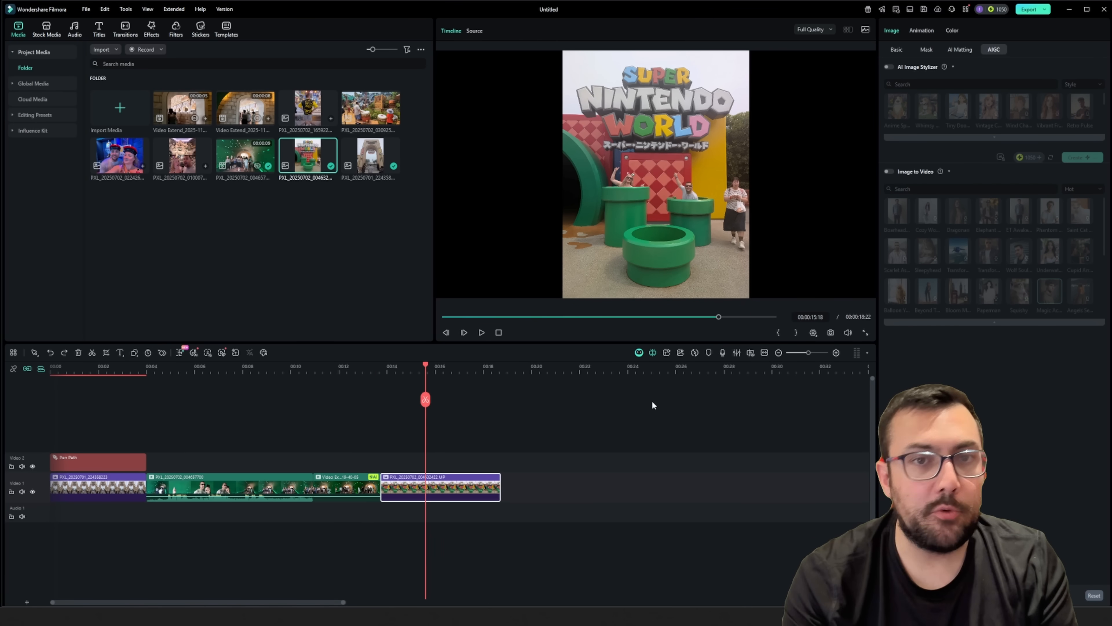
mouse_move(686, 351)
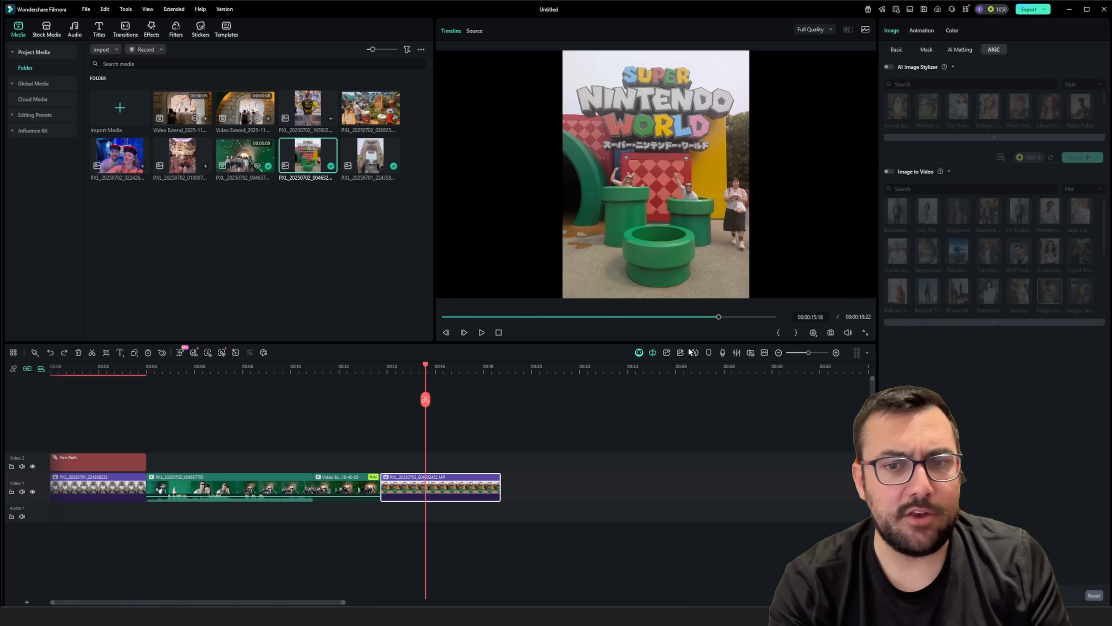
mouse_move(679, 352)
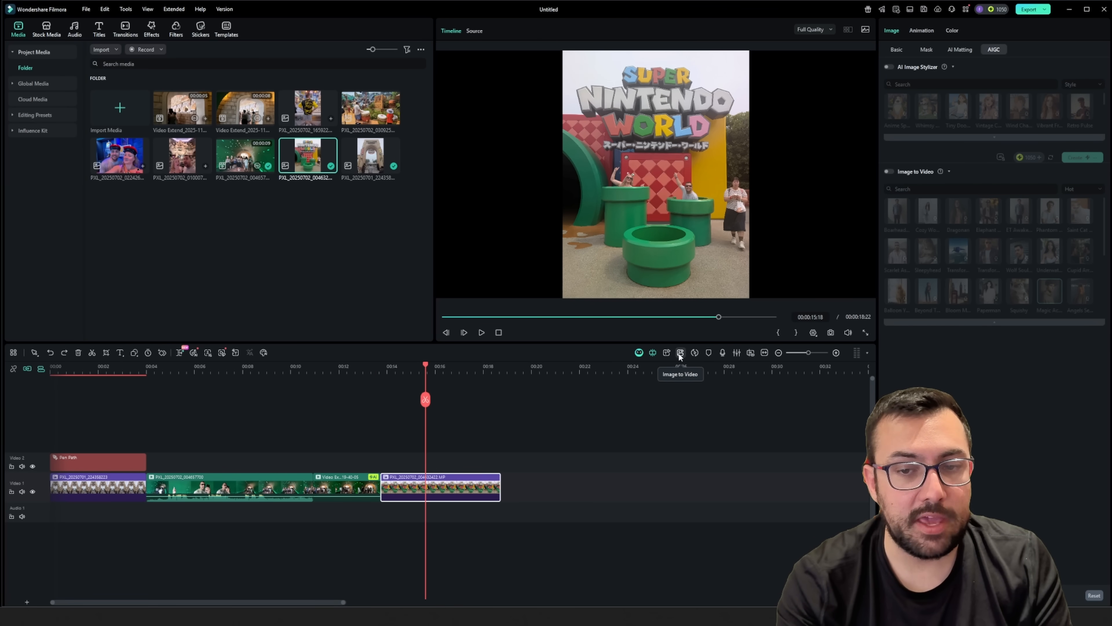
Step: Generate an Image to Video clip from the photo with prompt 'the people are jumping out of the pipe'
click(679, 353)
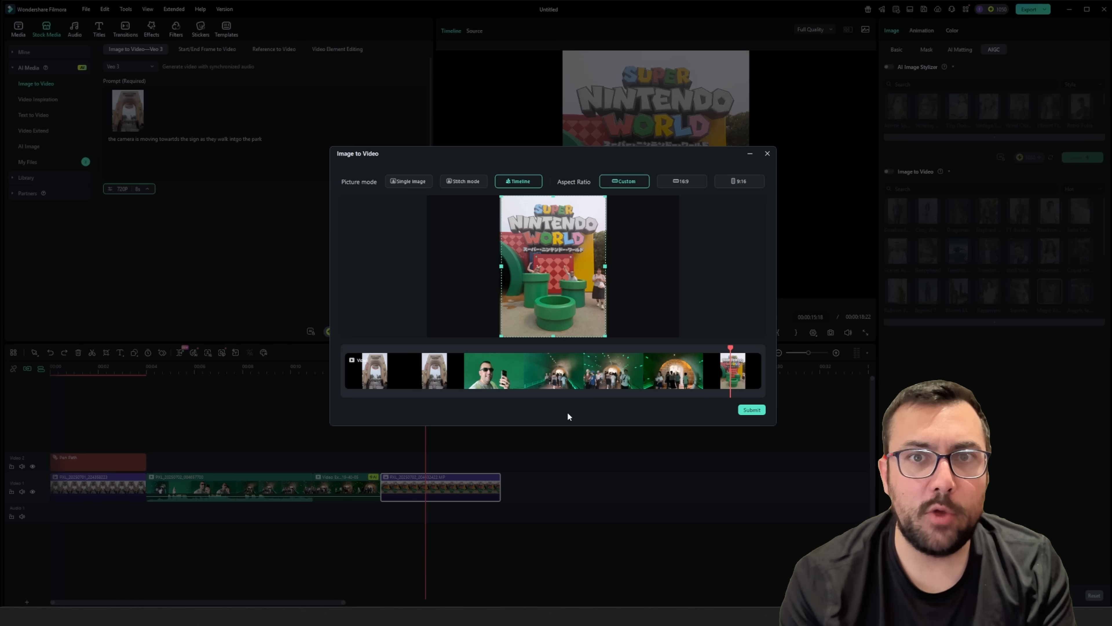
mouse_move(728, 339)
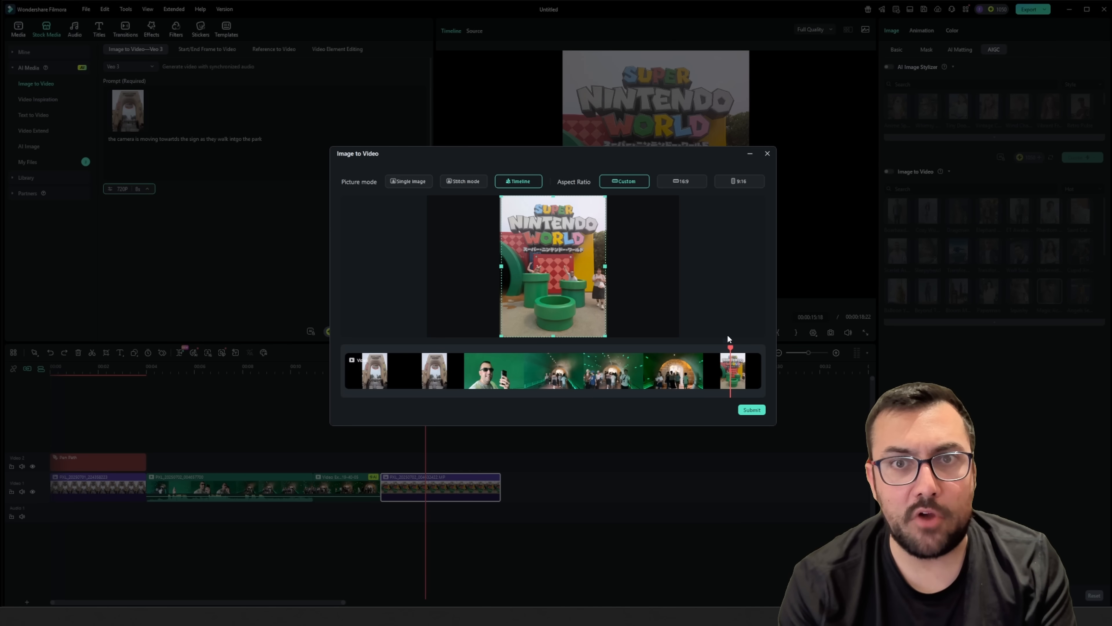
mouse_move(566, 299)
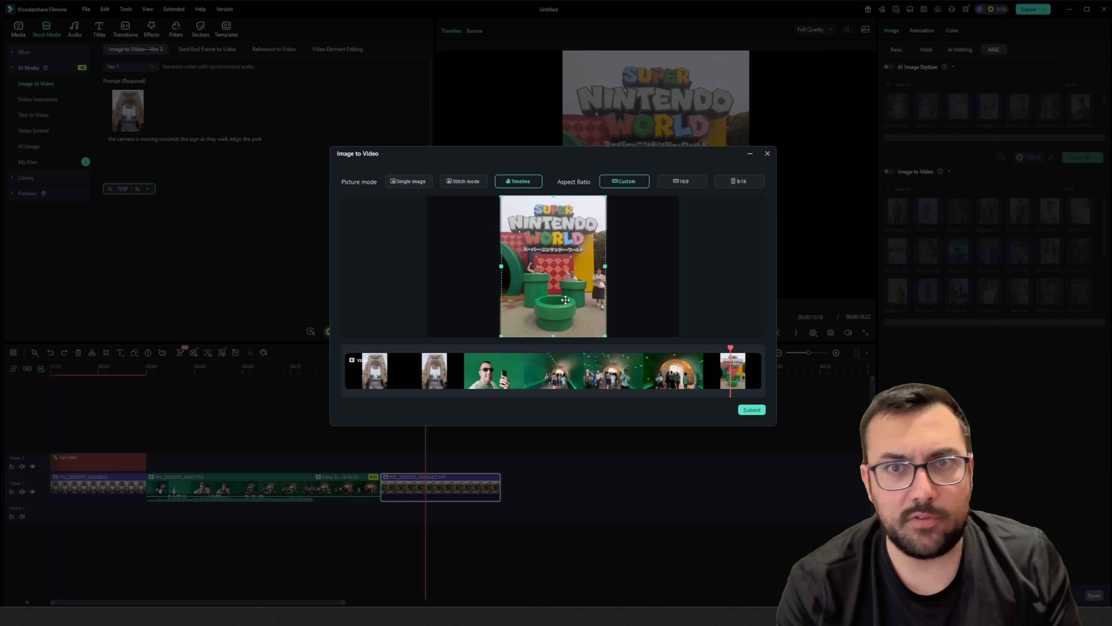
click(767, 153)
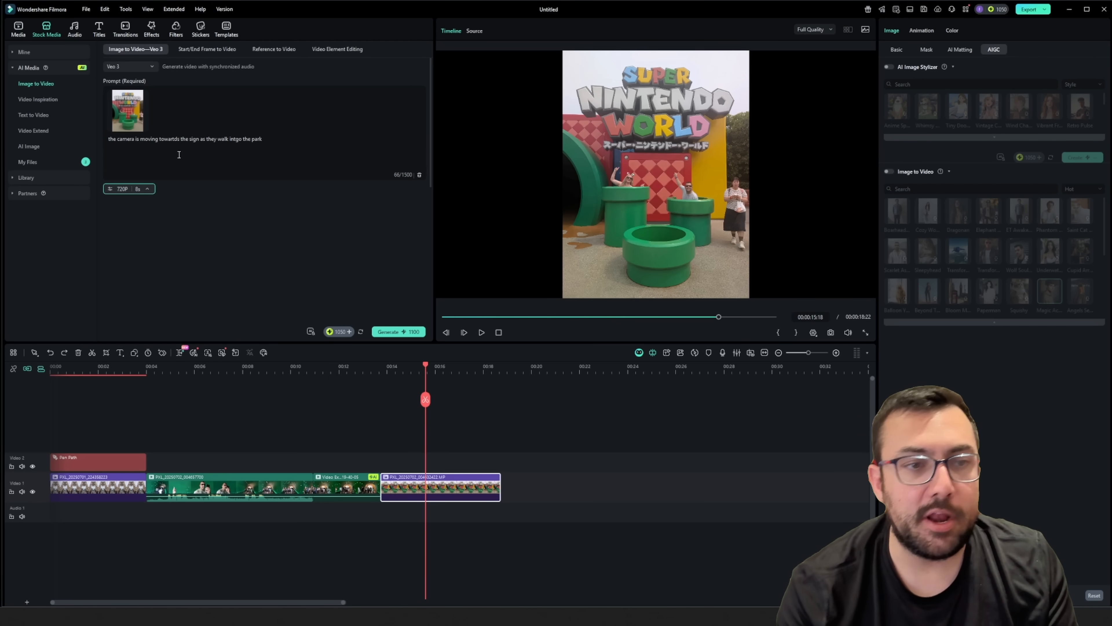
triple_click(184, 138)
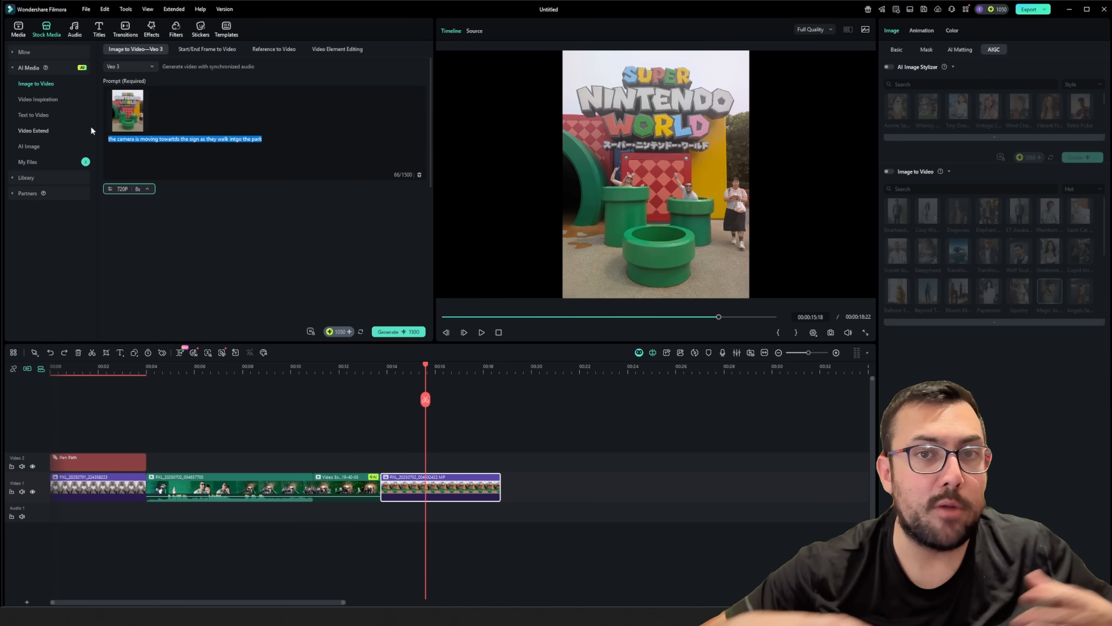
text(the people are jumping out of the pipe)
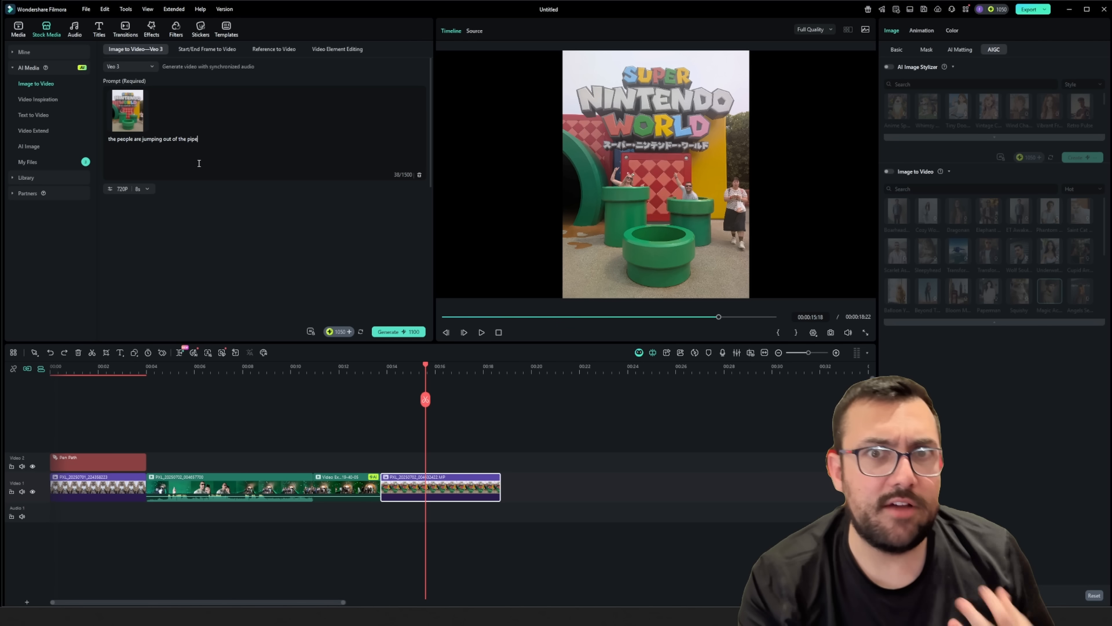
click(18, 28)
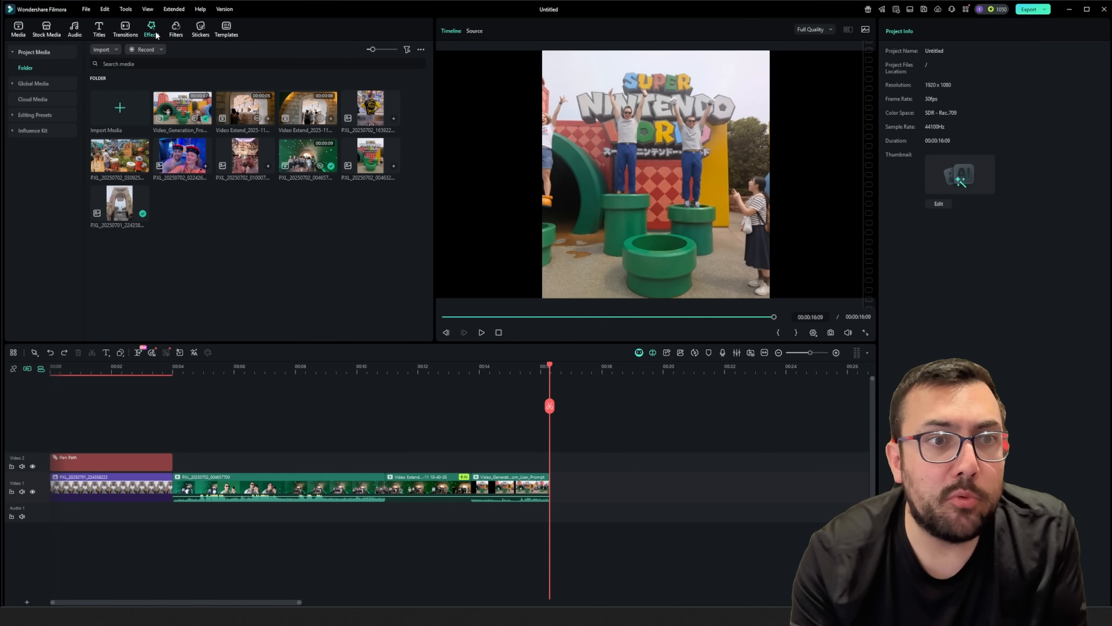
Step: Browse Effects > Video Effects to the AI Infographic category for Animated Charts
click(151, 30)
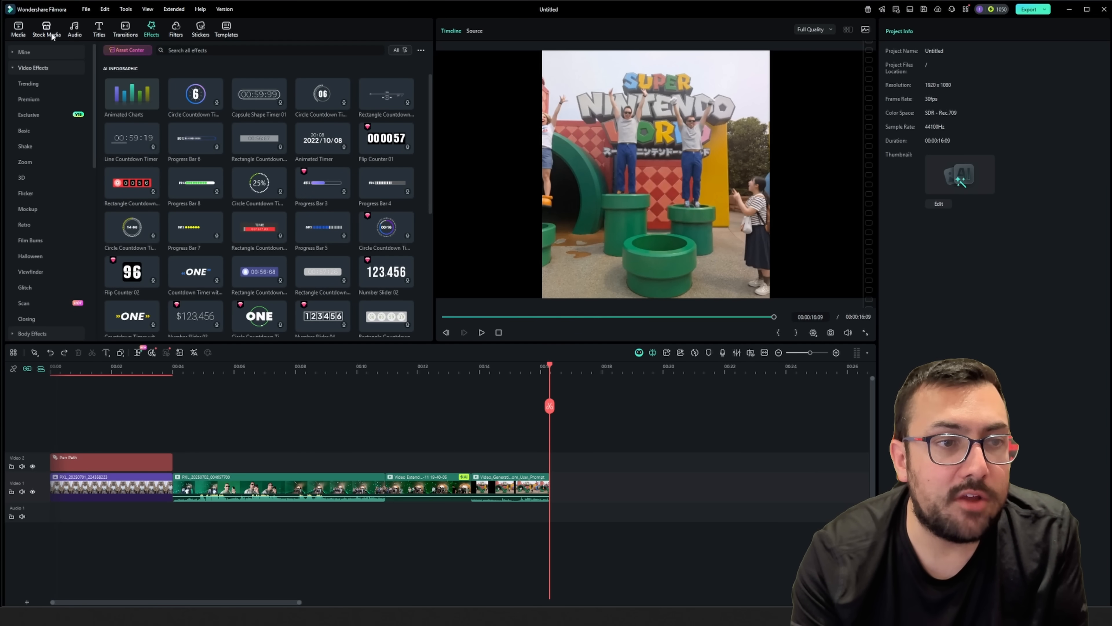
click(29, 83)
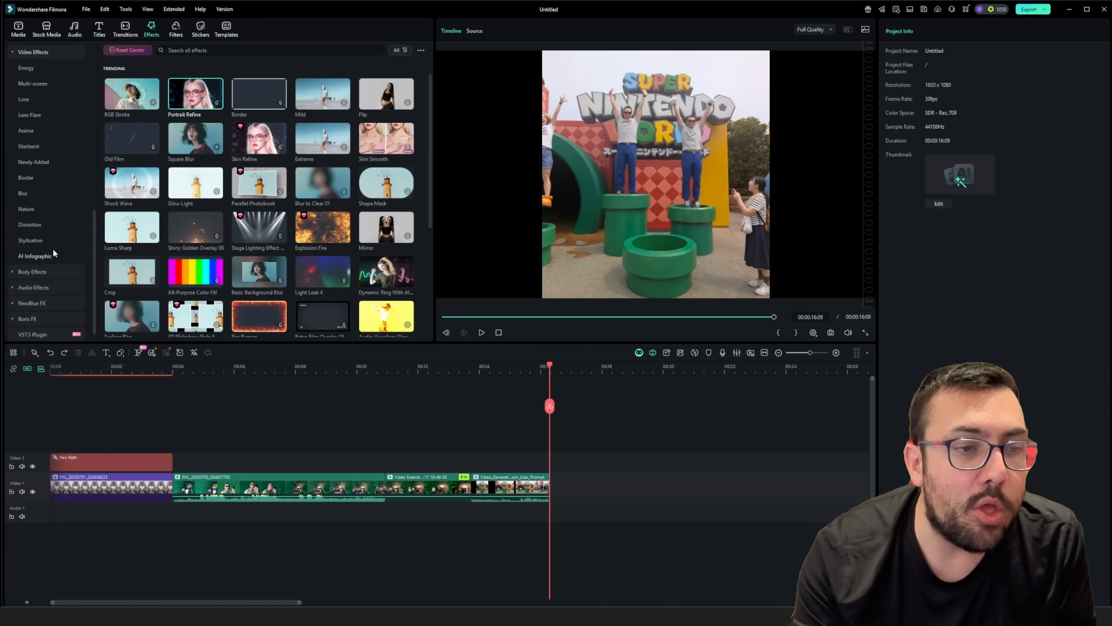
click(35, 256)
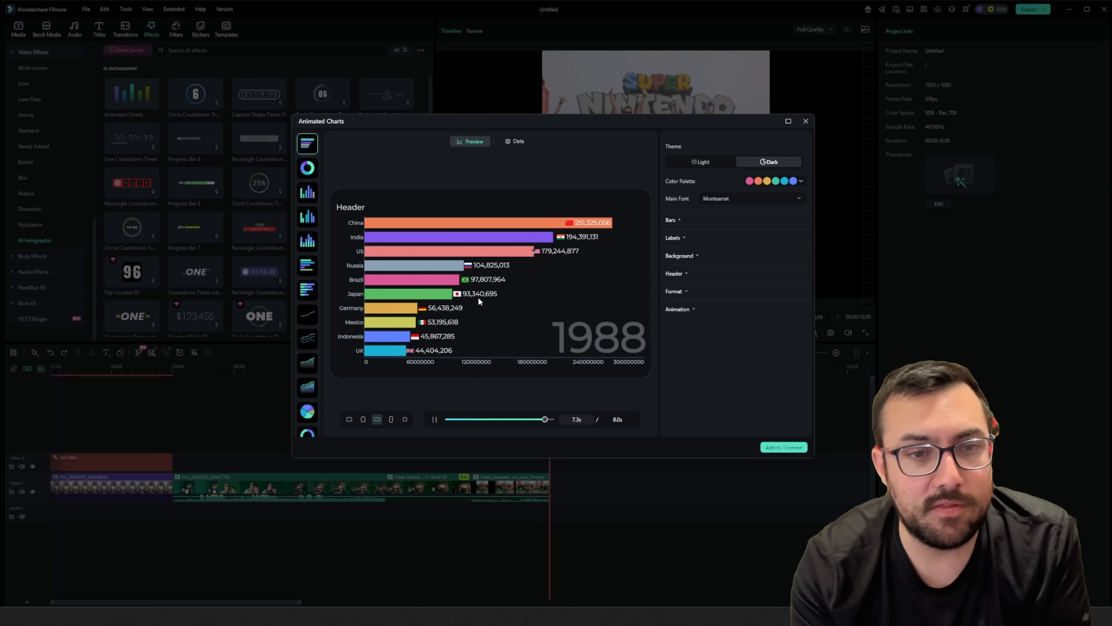
Step: Try the line chart, choose the horizontal bar chart and load sample Super Mario sales data
click(307, 314)
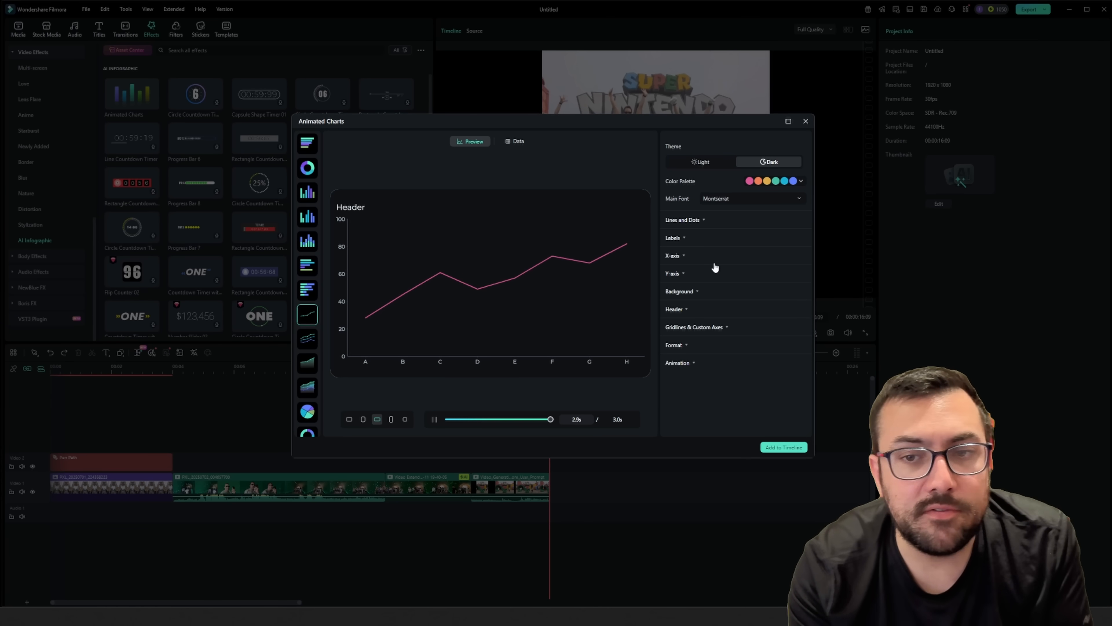
click(434, 420)
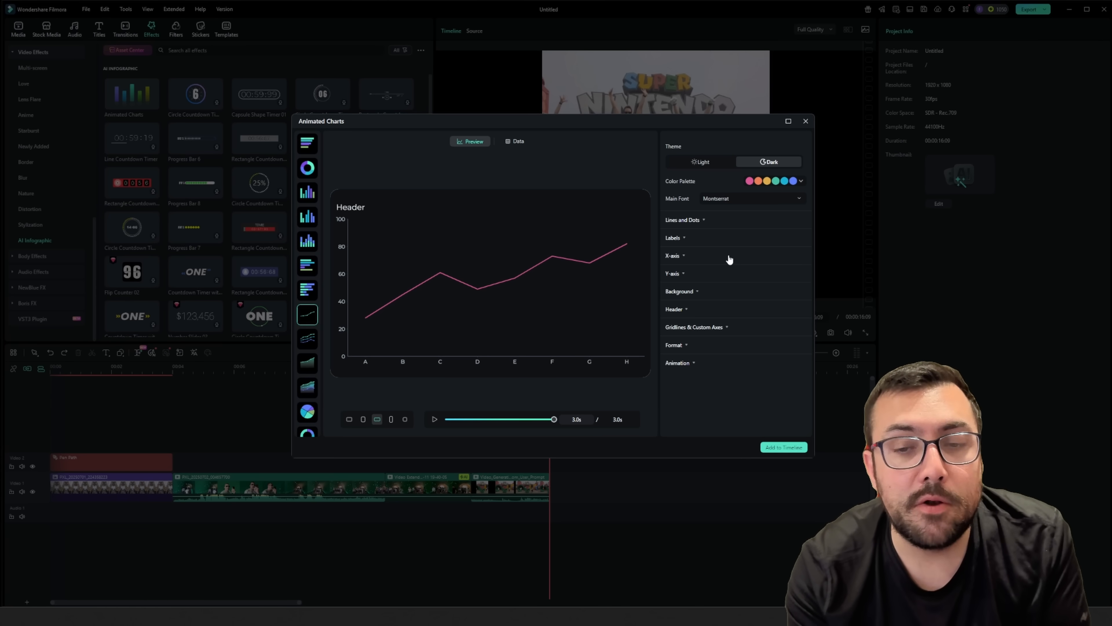
click(515, 142)
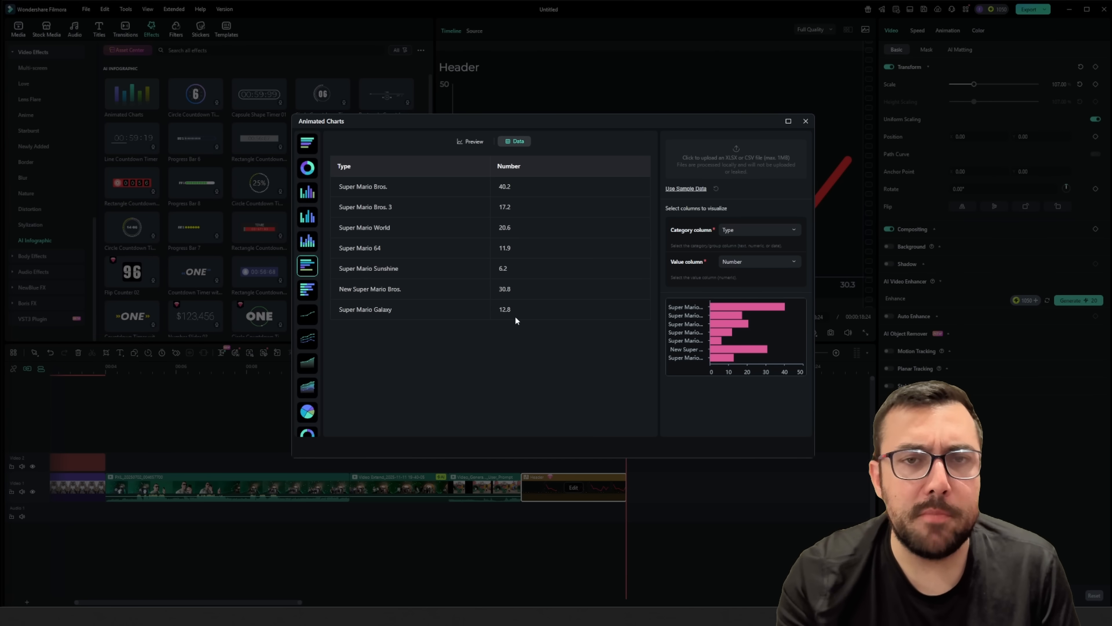
mouse_move(740, 179)
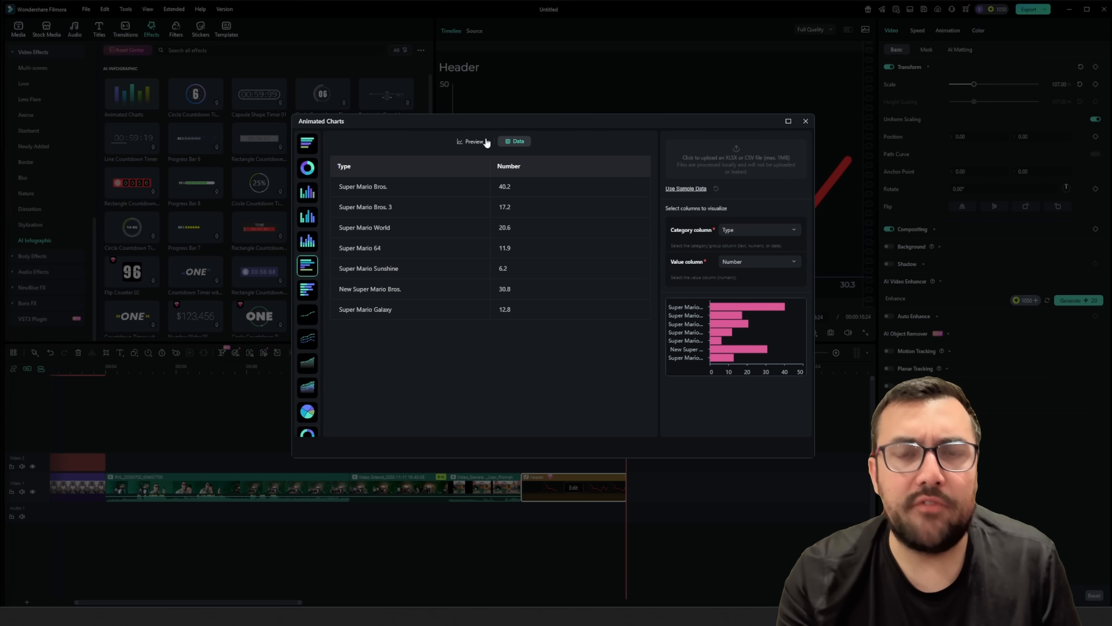
mouse_move(720, 196)
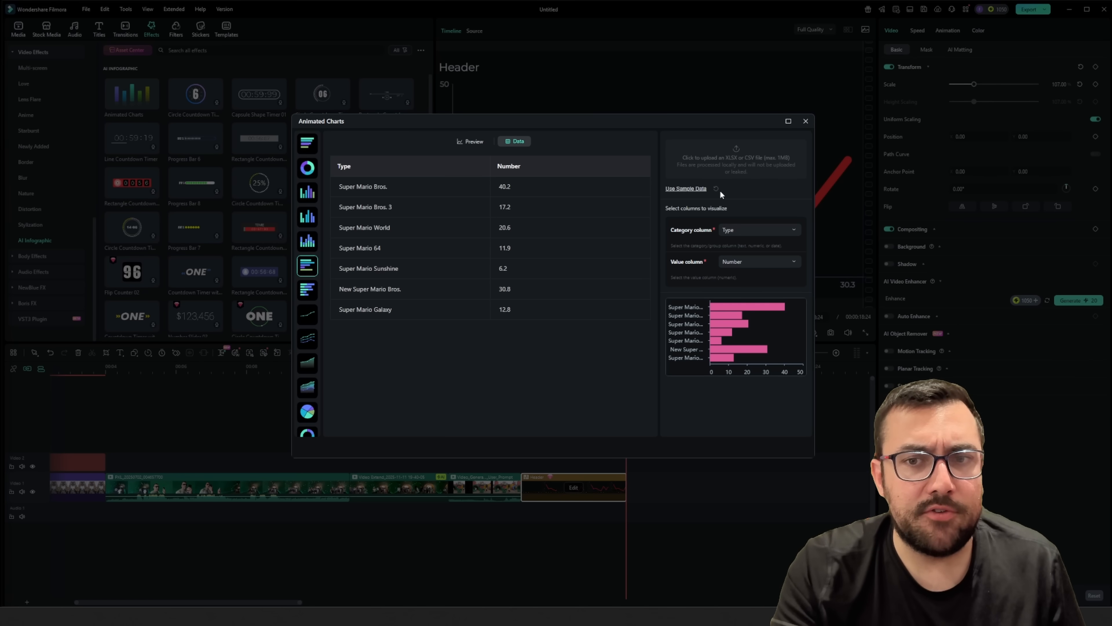
mouse_move(510, 184)
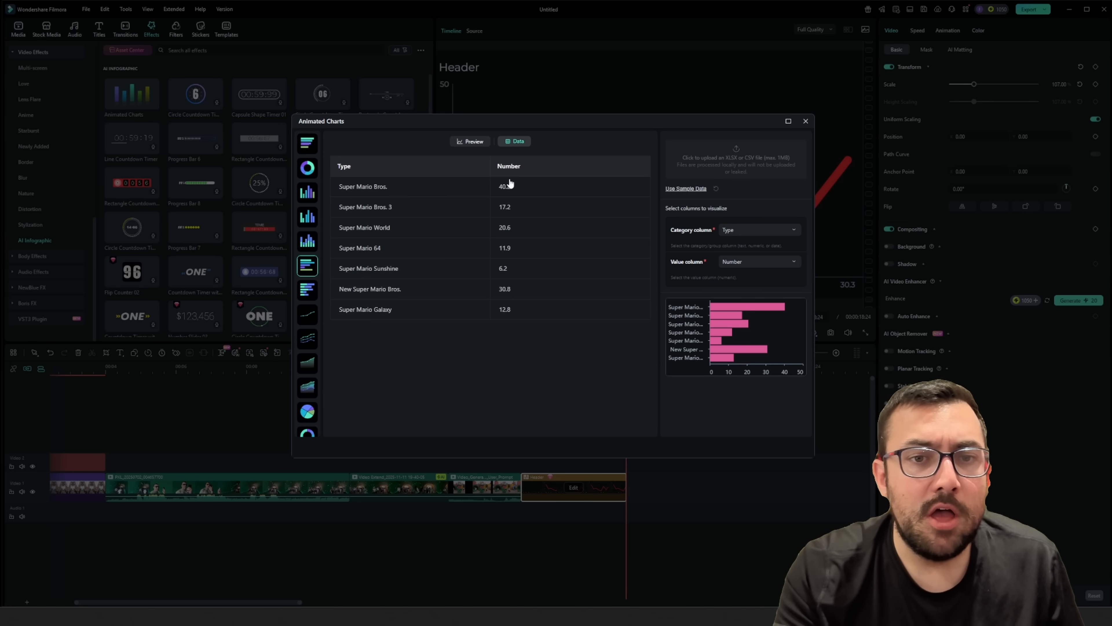
Step: Switch back to Preview to see one coloured bar per Super Mario game
click(470, 141)
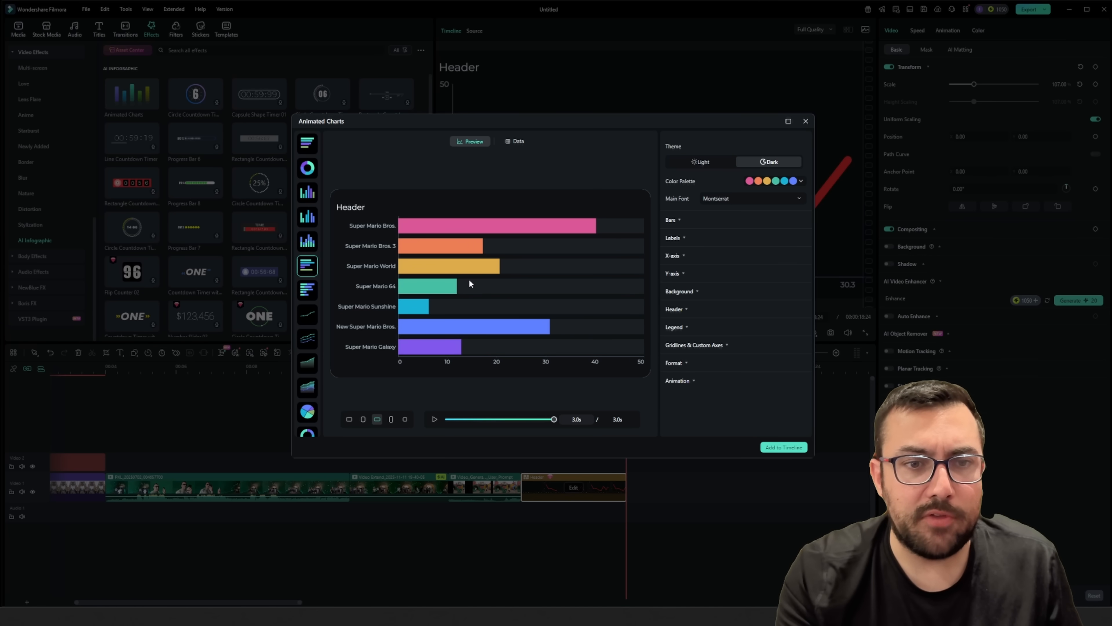
mouse_move(843, 247)
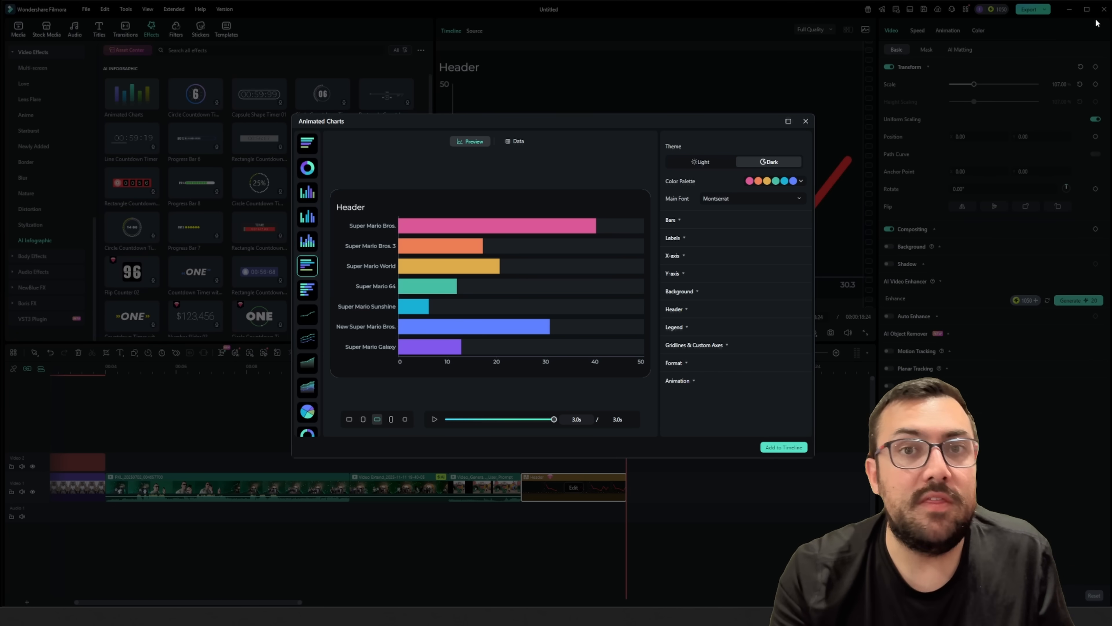
Step: Set the chart header to 'Super Mario Copies Sold (Millions)'
click(675, 308)
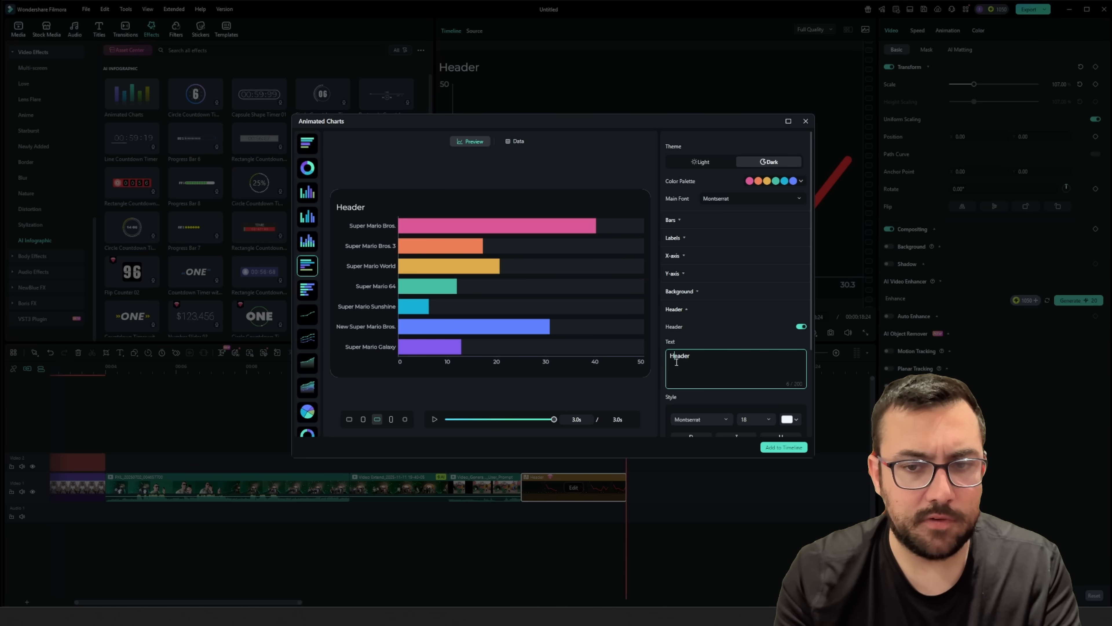
text(Super Mario Copies Sold (Millions))
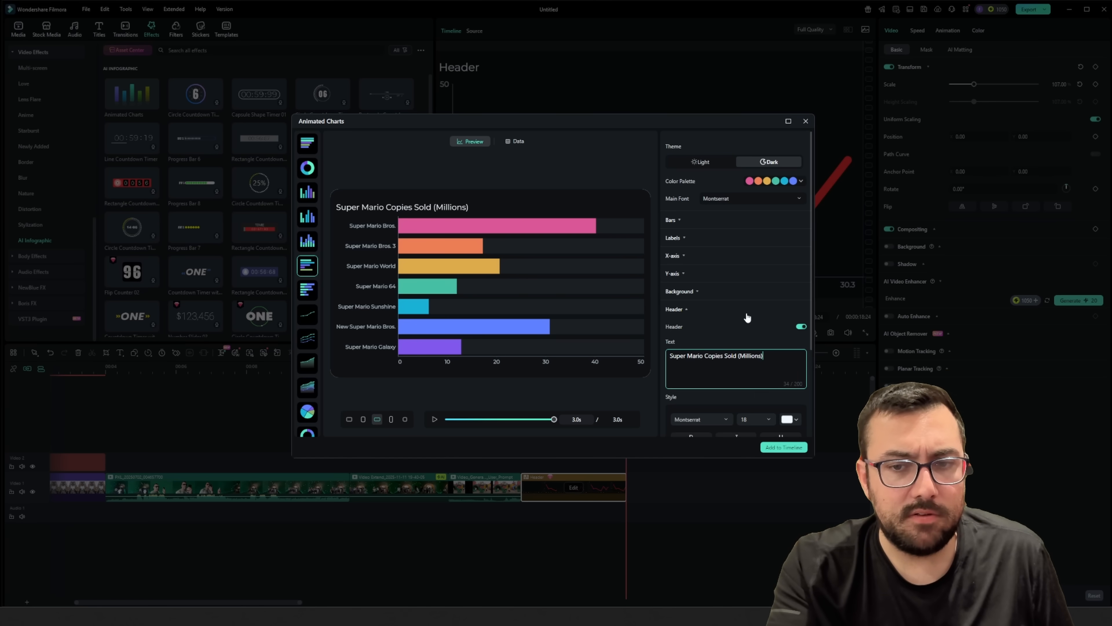
scroll(down, 3)
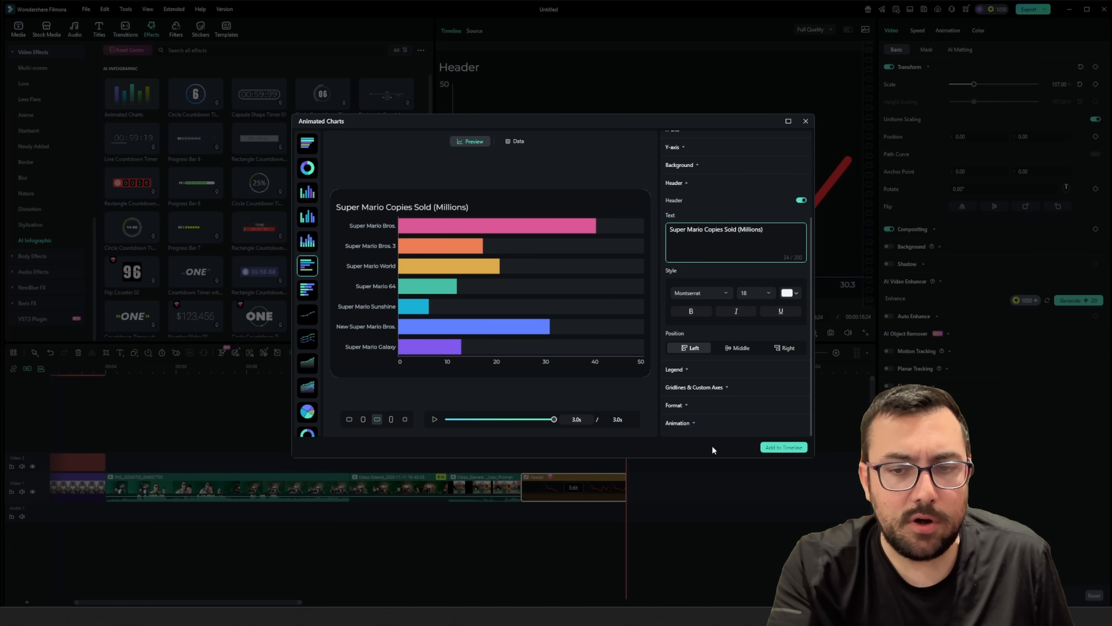
Step: Preview the Bounce and Fade animation styles, then set the bars to Grow
click(677, 423)
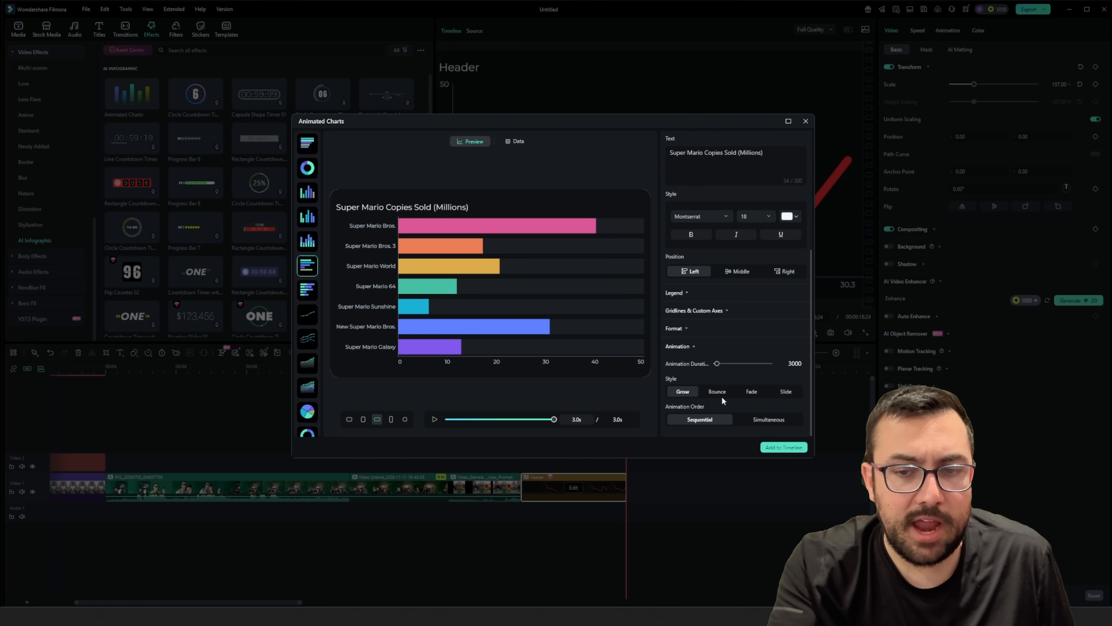
click(717, 391)
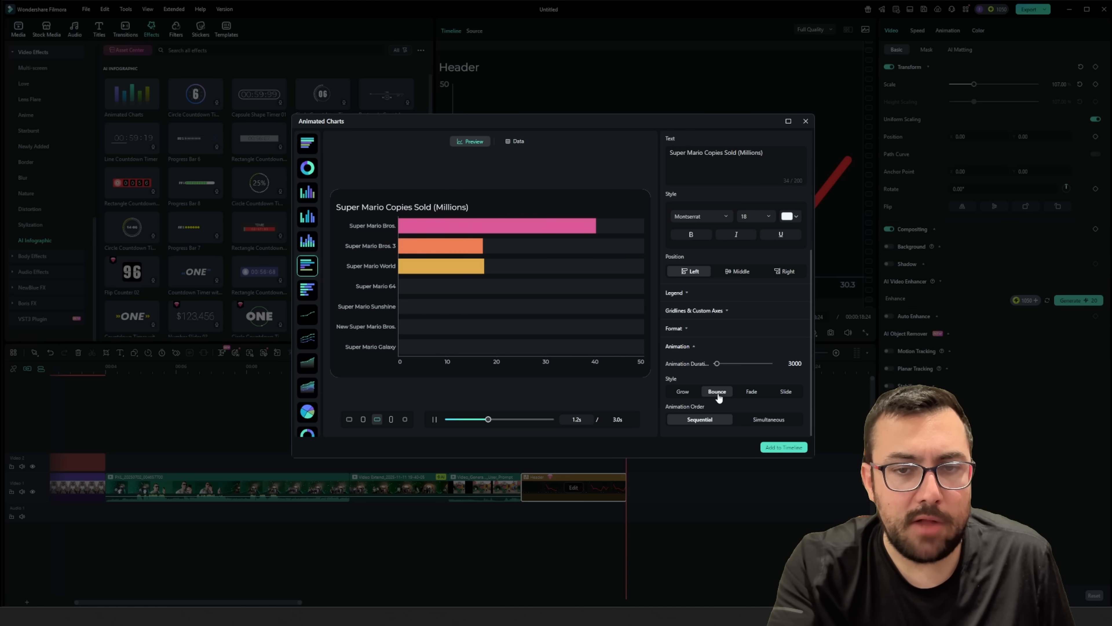
click(752, 391)
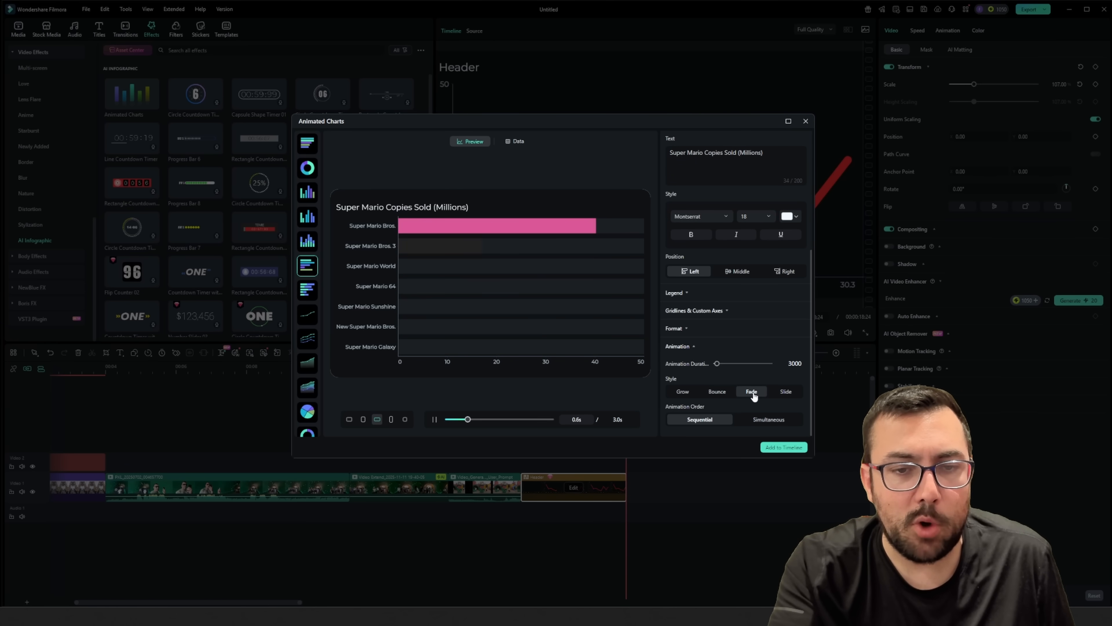
click(786, 391)
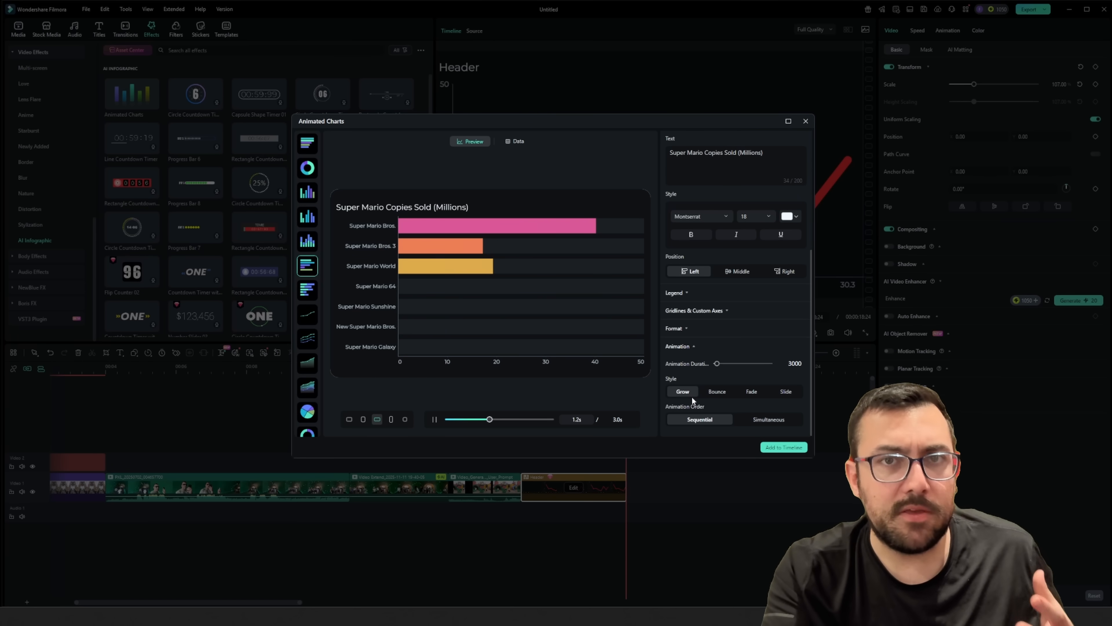
Step: Try the Simultaneous animation order and replay the grow animation
click(768, 420)
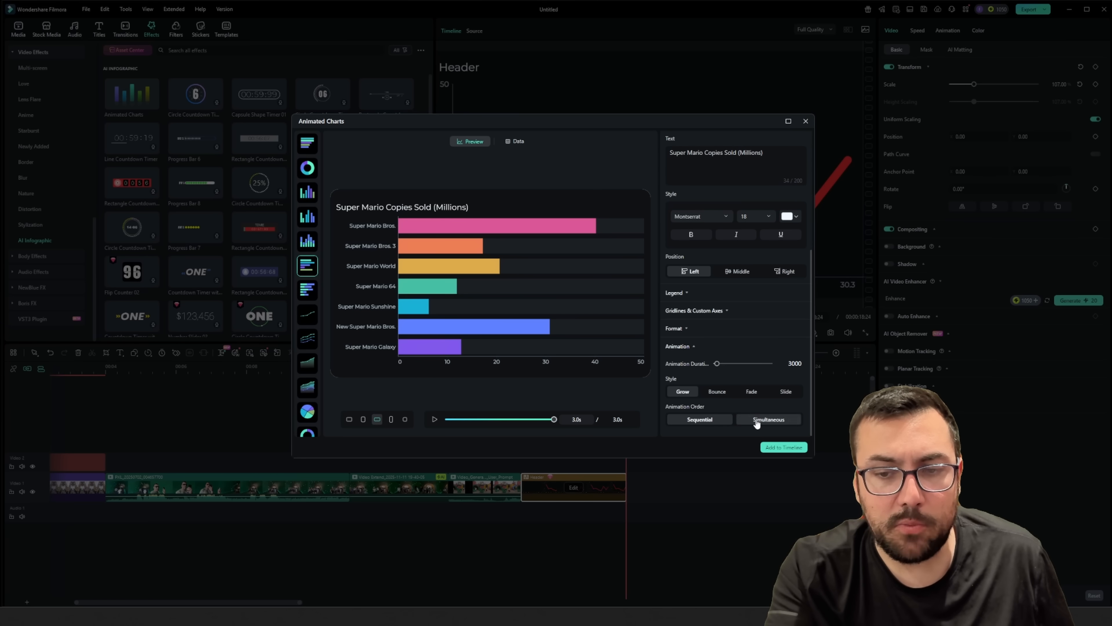
click(434, 419)
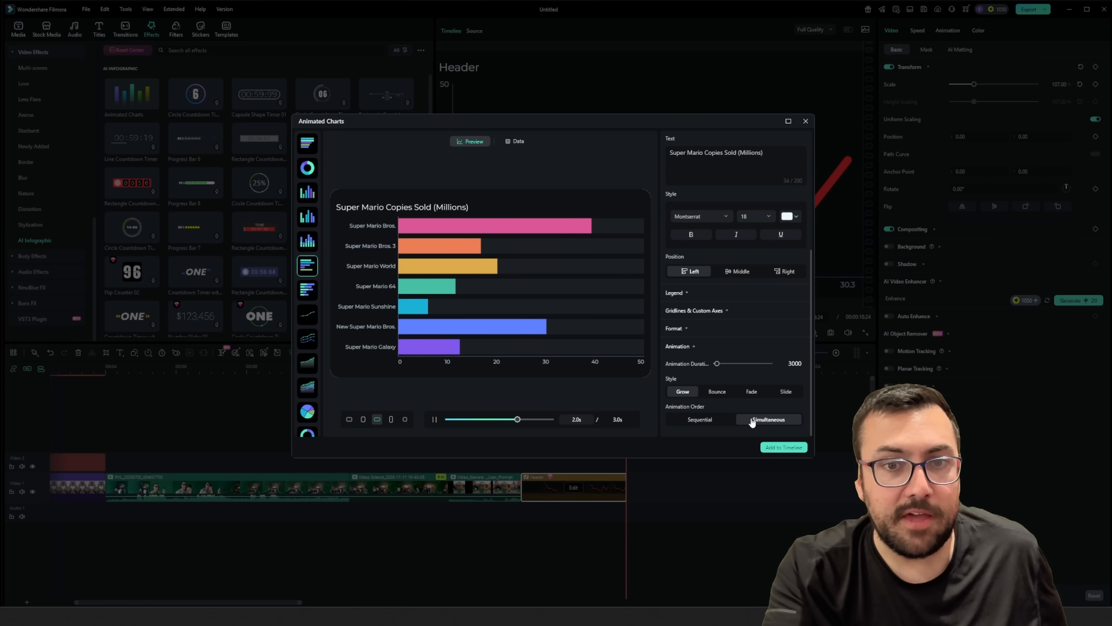
click(700, 420)
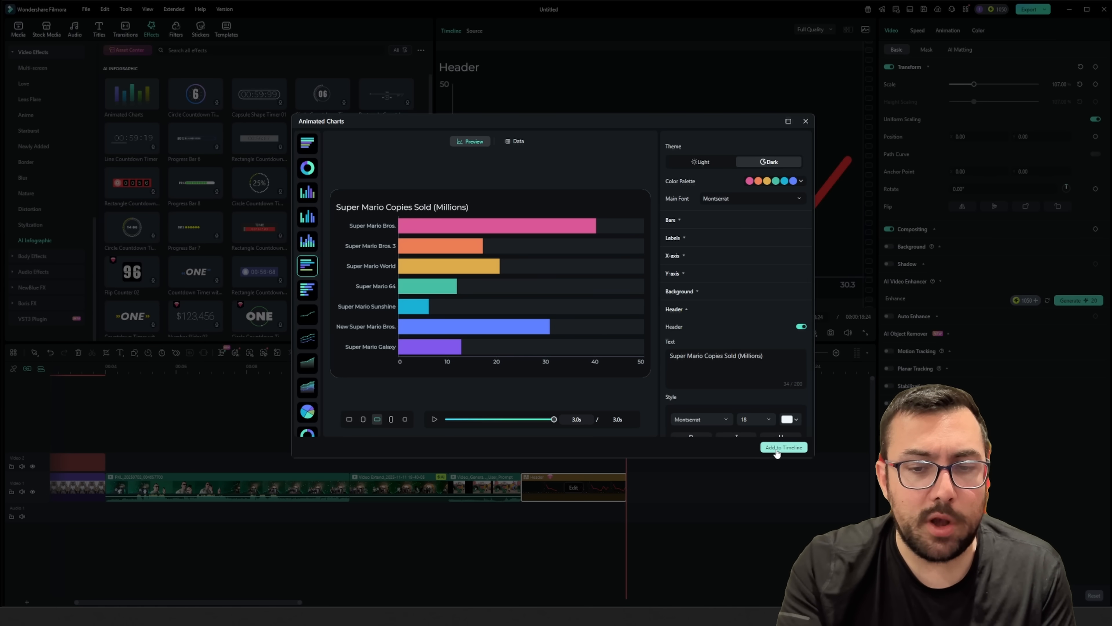
Step: Add the Super Mario sales chart as a clip at the end of the timeline and play it back
click(783, 447)
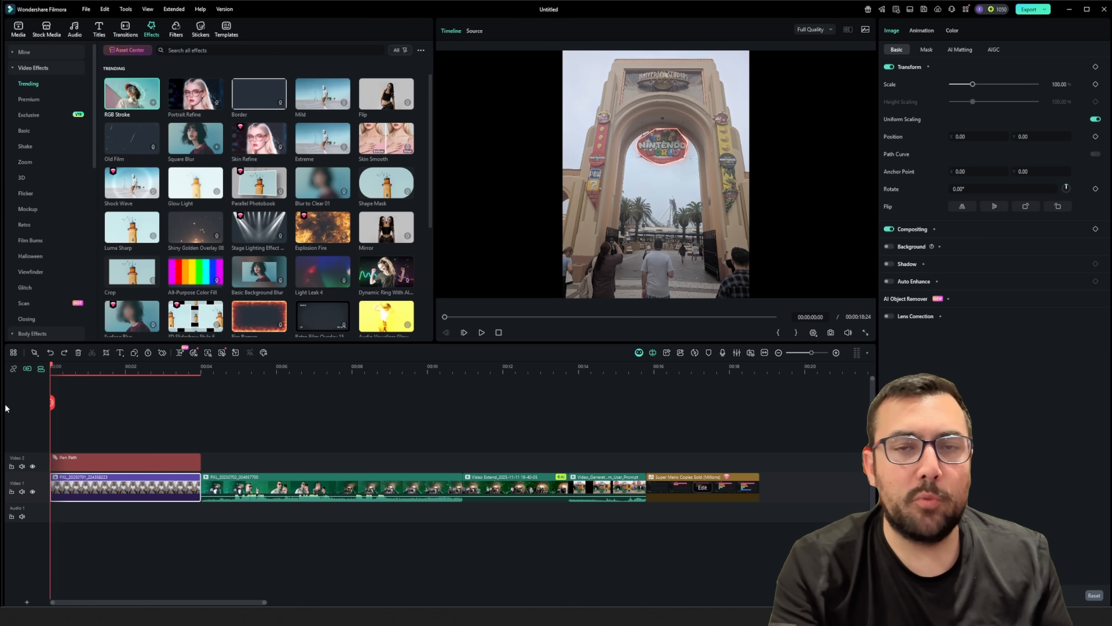
click(114, 366)
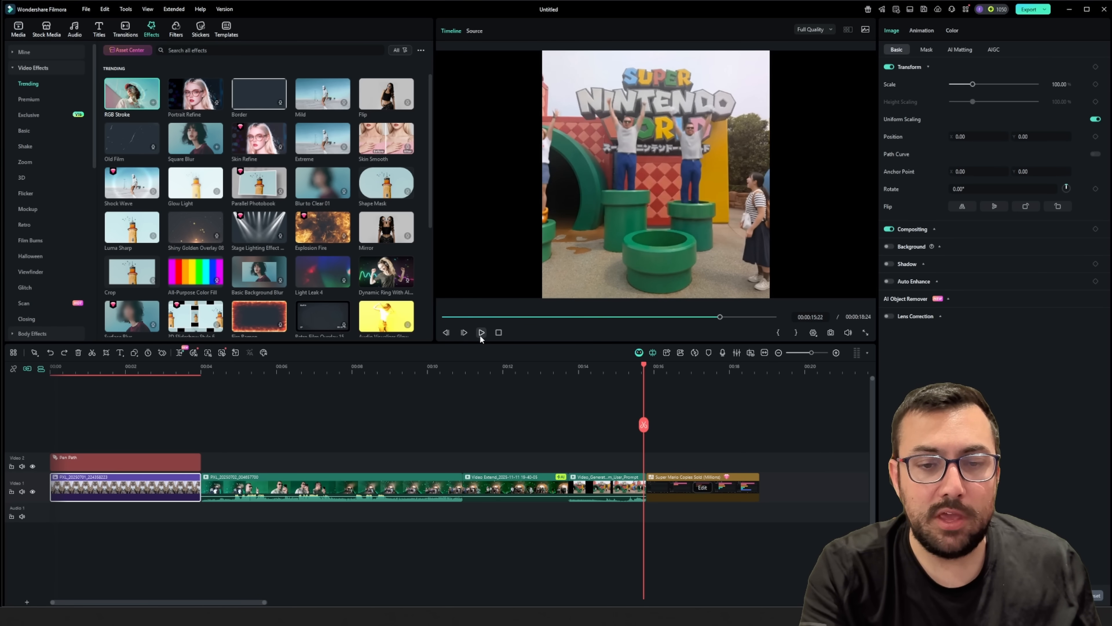
click(480, 332)
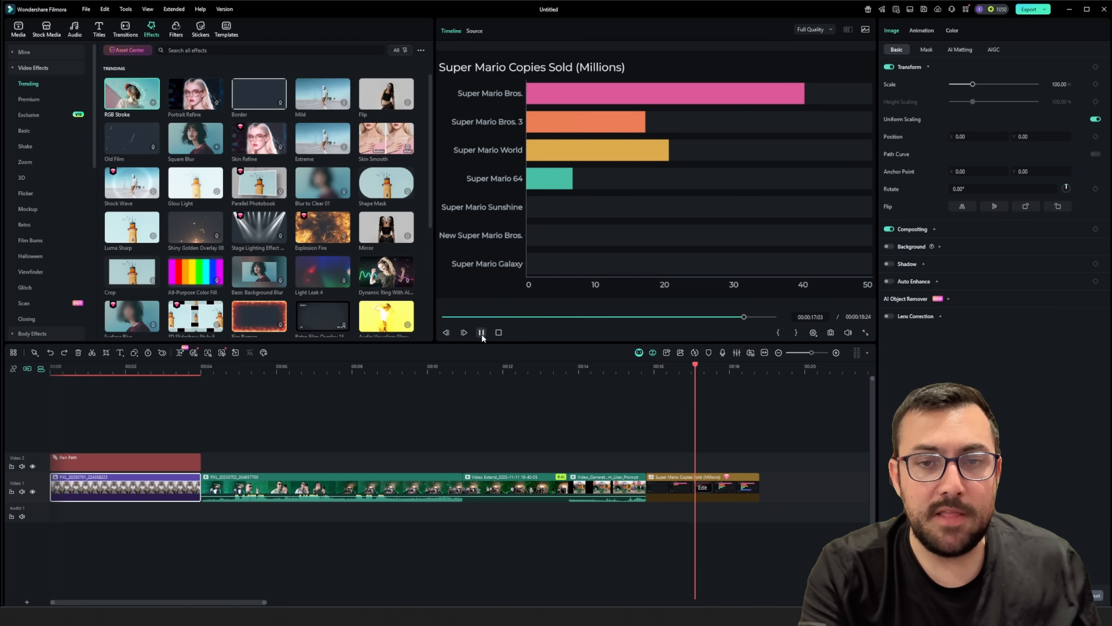
click(481, 332)
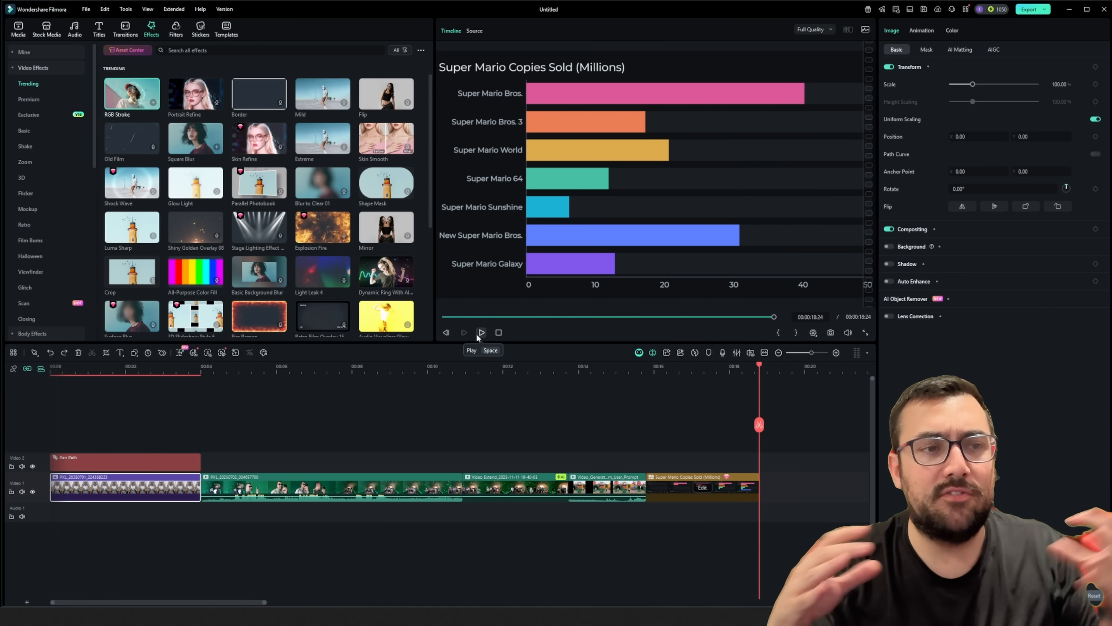
mouse_move(63, 116)
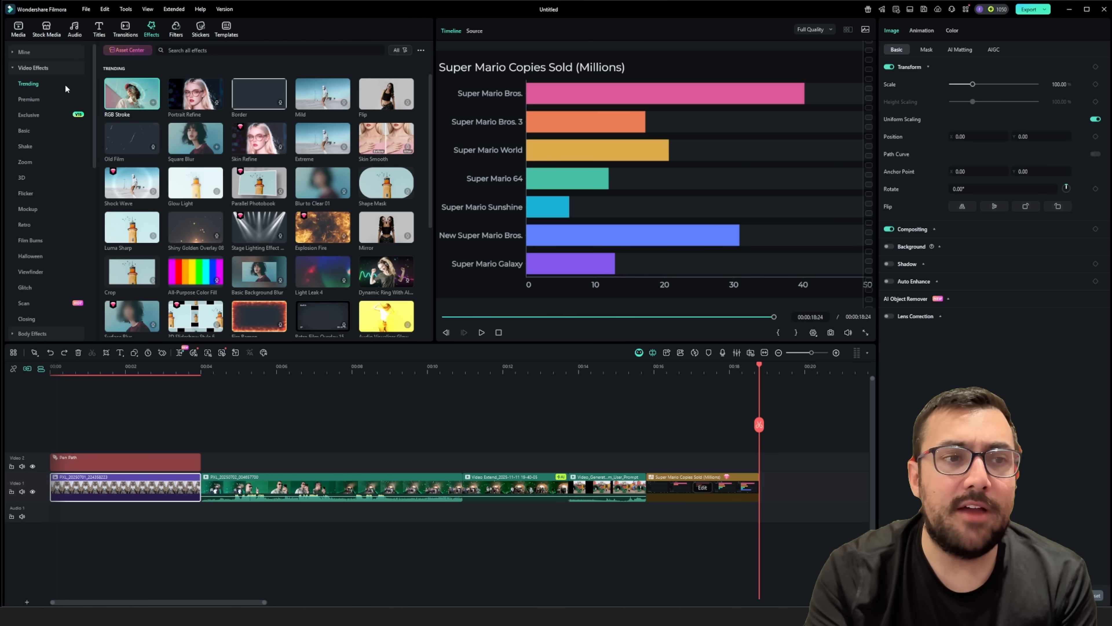
mouse_move(125, 301)
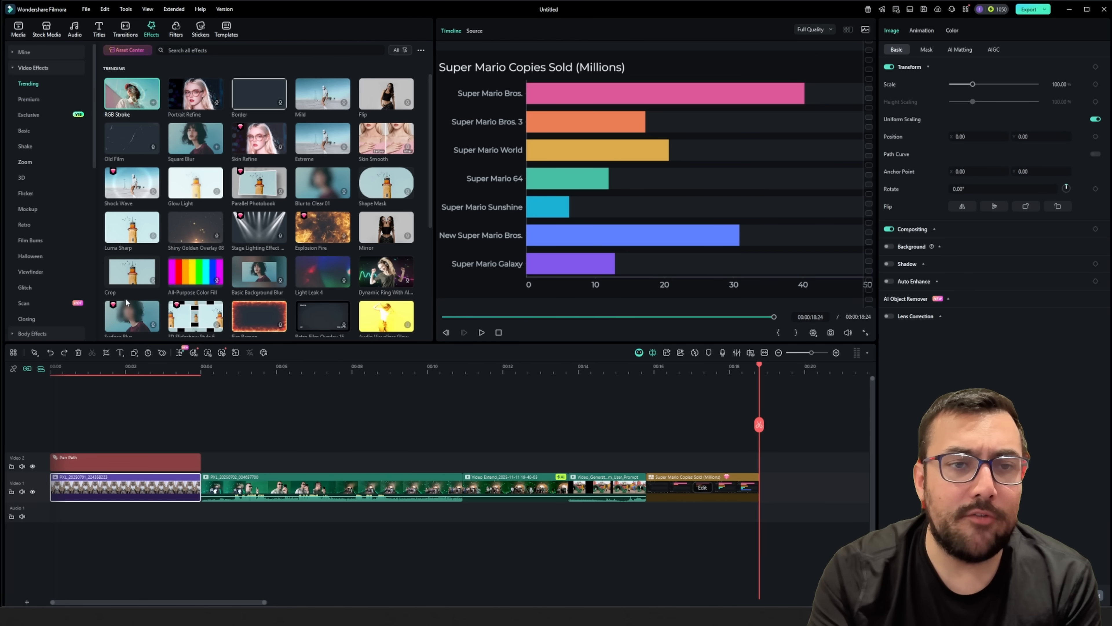
Step: Preview the Shock Wave effect on the opening Universal Studios gate clip from the start
click(90, 366)
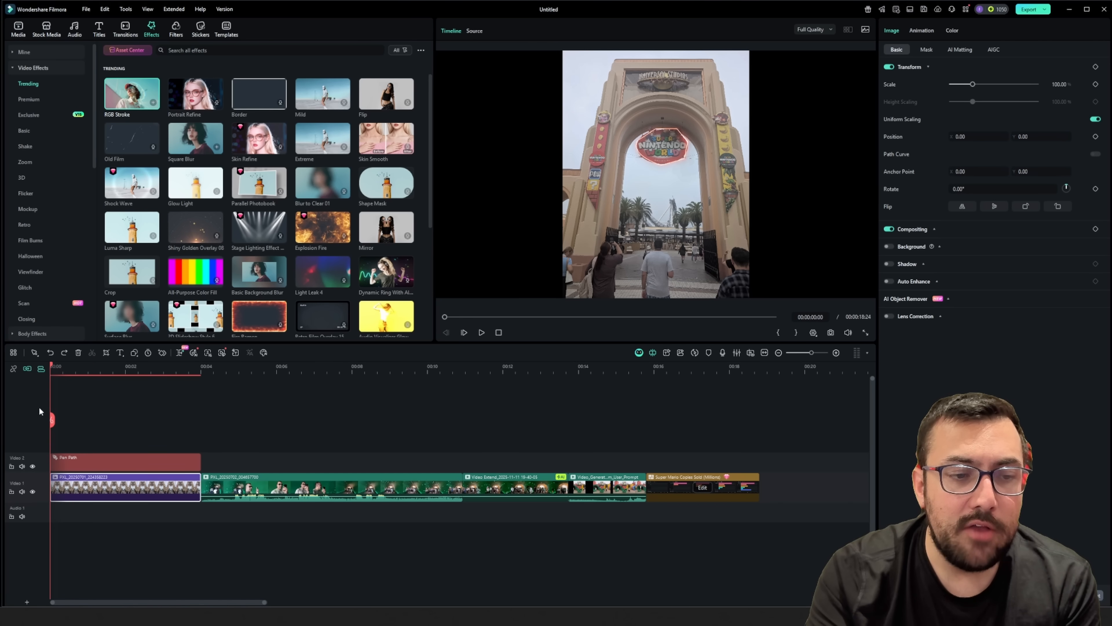
mouse_move(202, 188)
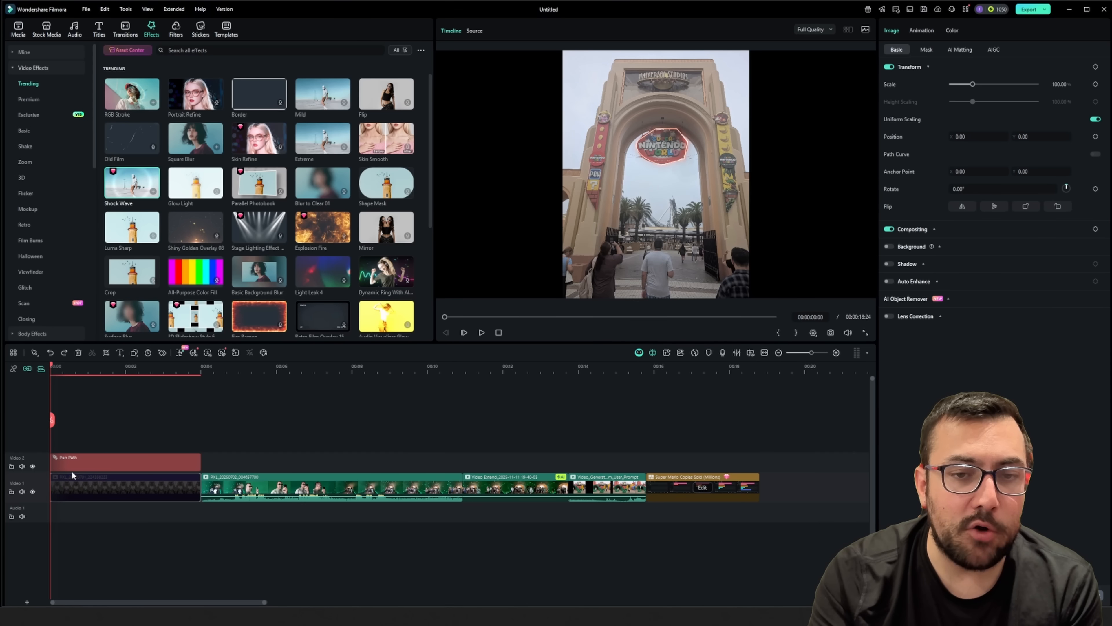
click(124, 487)
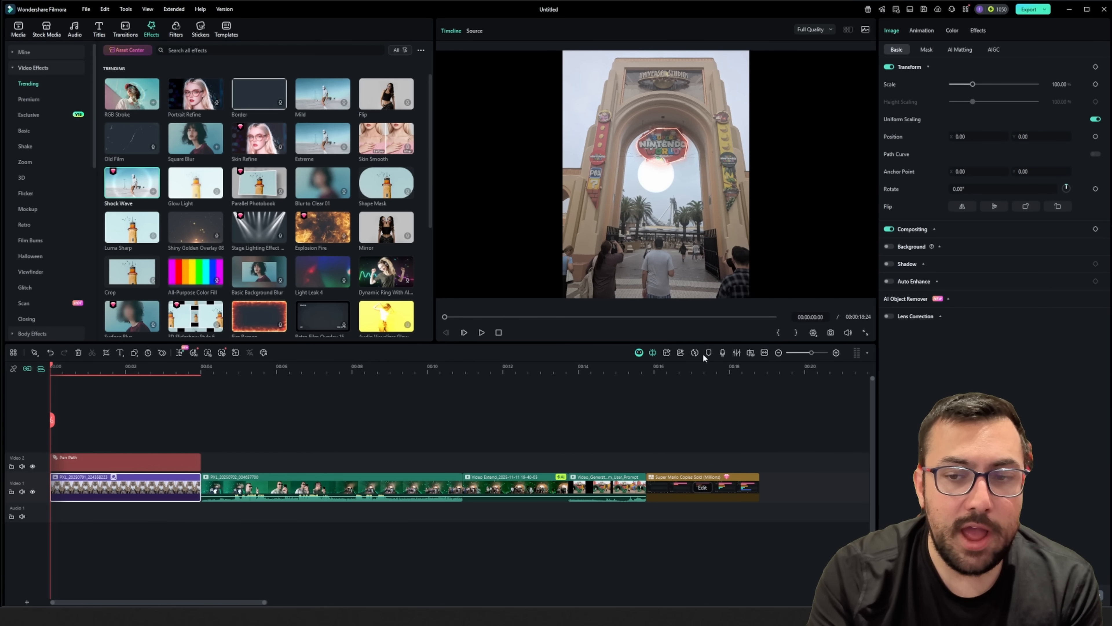
click(481, 332)
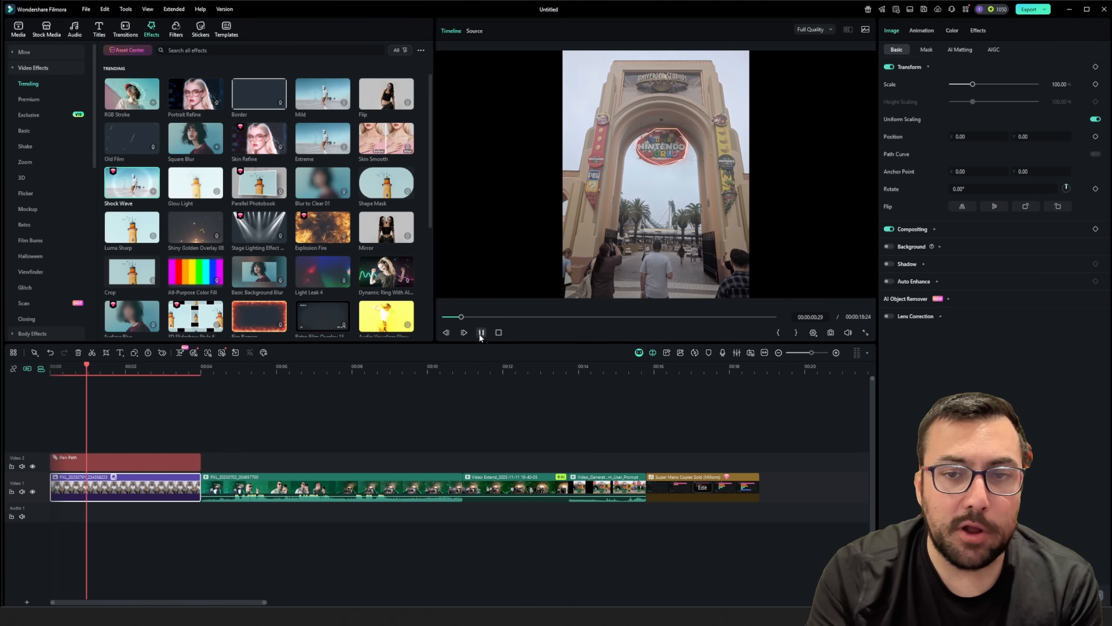
click(481, 332)
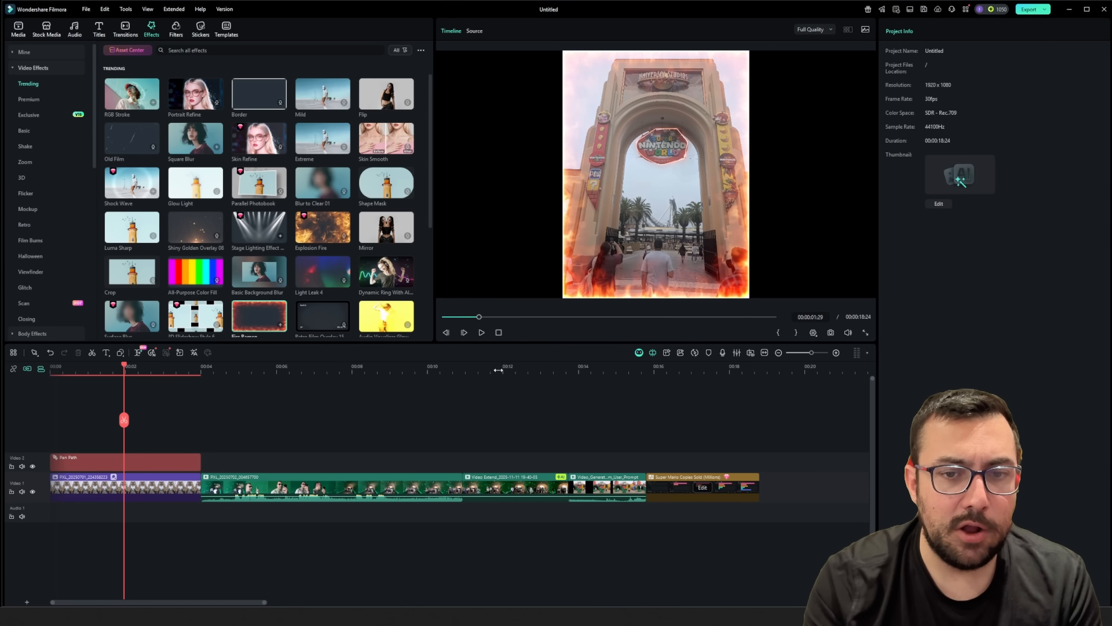
mouse_move(580, 392)
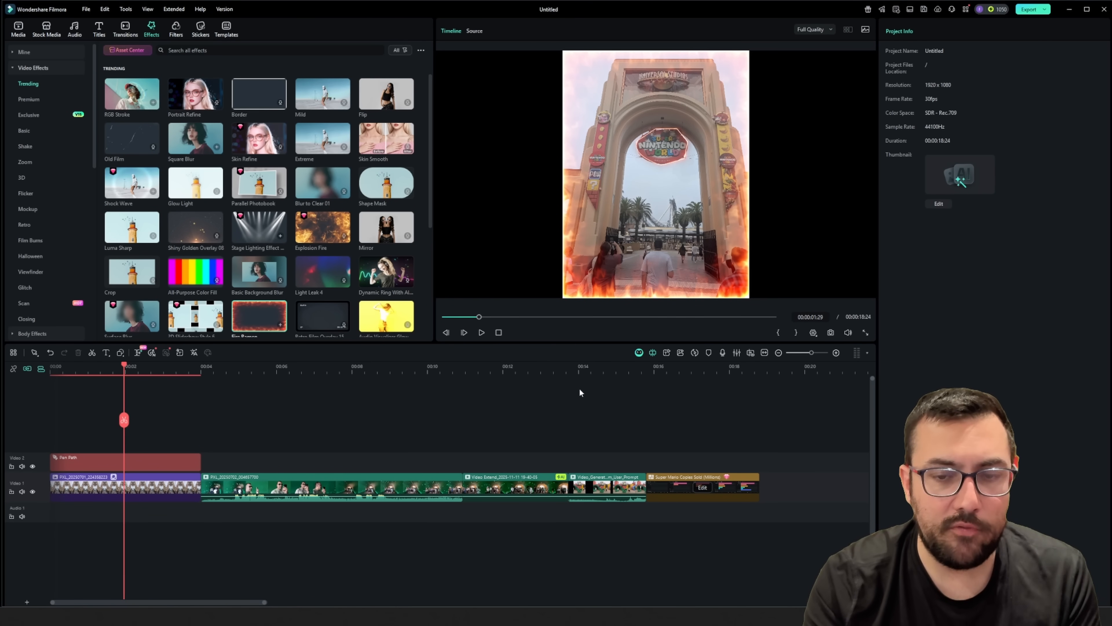
click(481, 332)
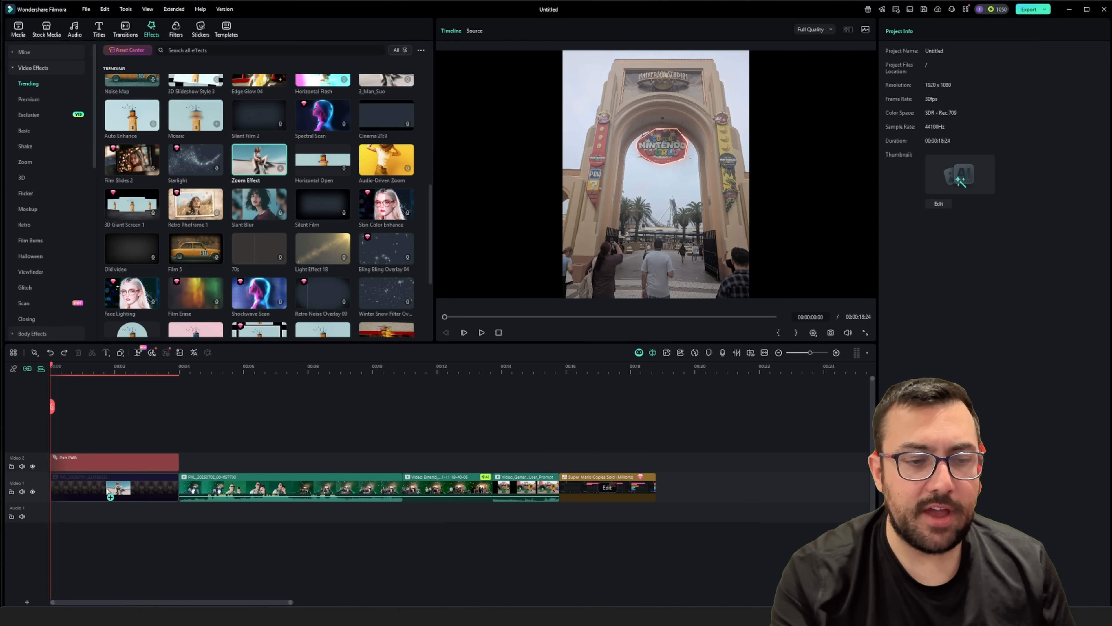
Step: Add another downloaded effect to a later clip and dismiss the download notice
click(114, 487)
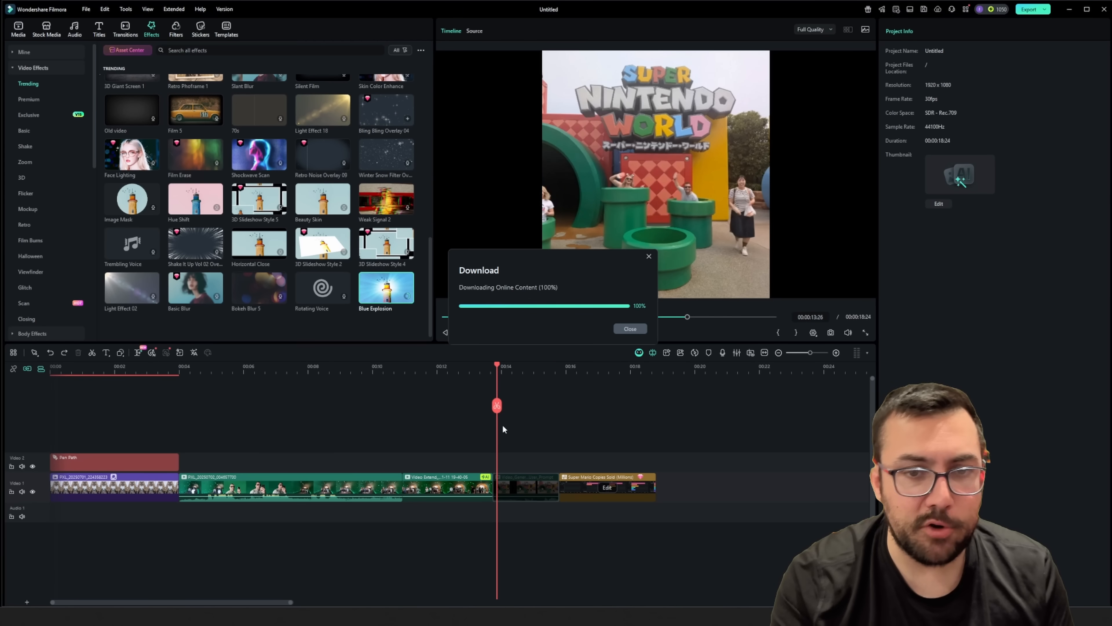
click(630, 329)
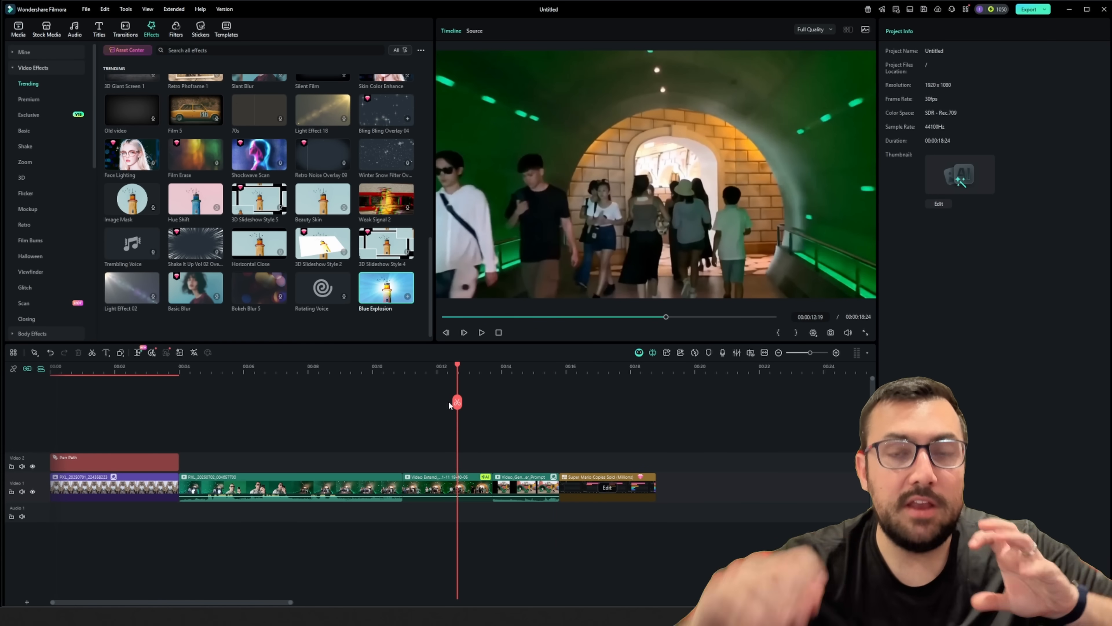
click(126, 29)
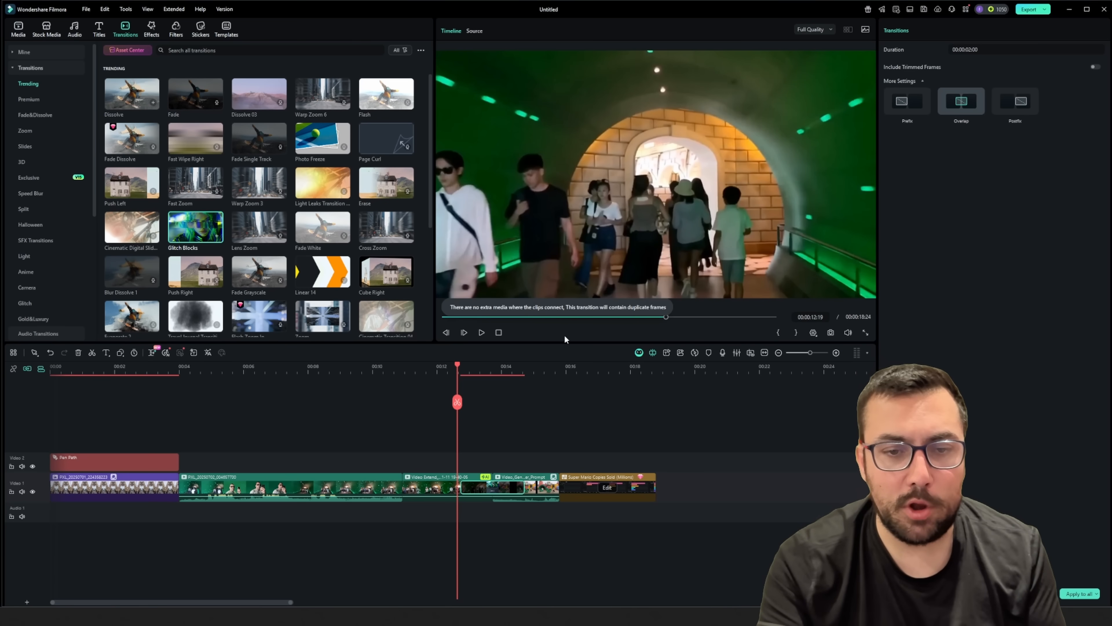
Step: Preview the glitch transition joining the tunnel and pipe-jumping clips
click(481, 332)
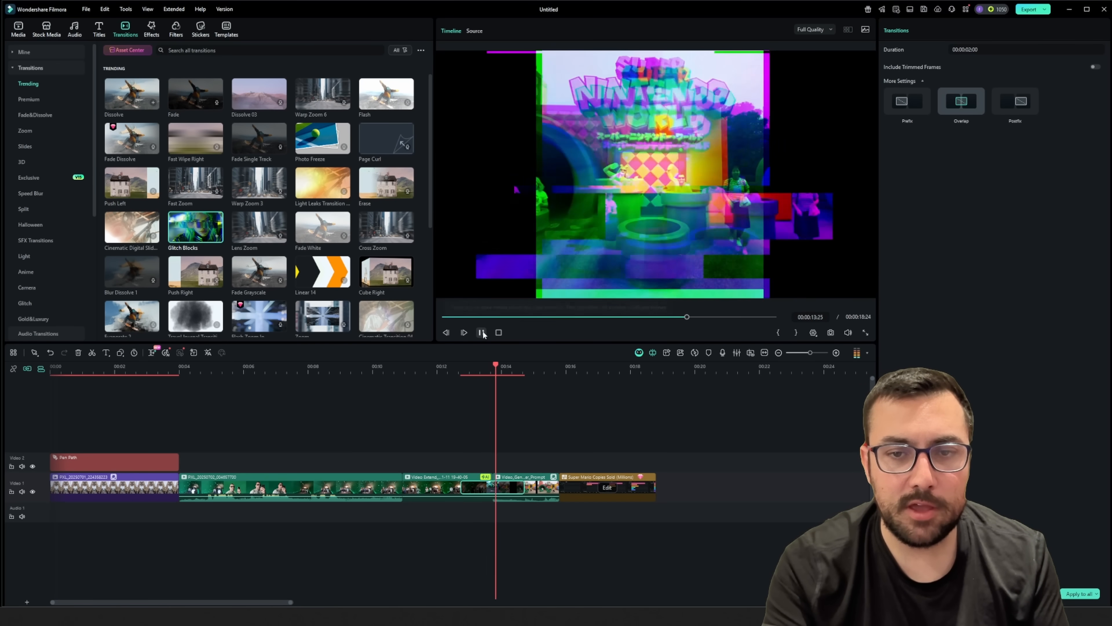
click(482, 332)
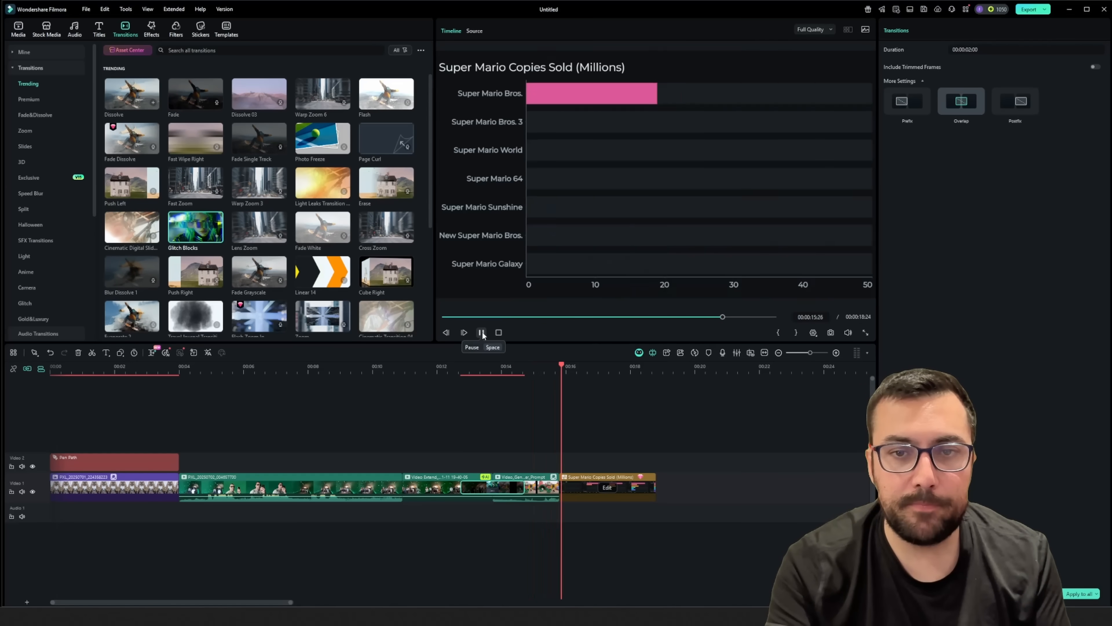
click(481, 332)
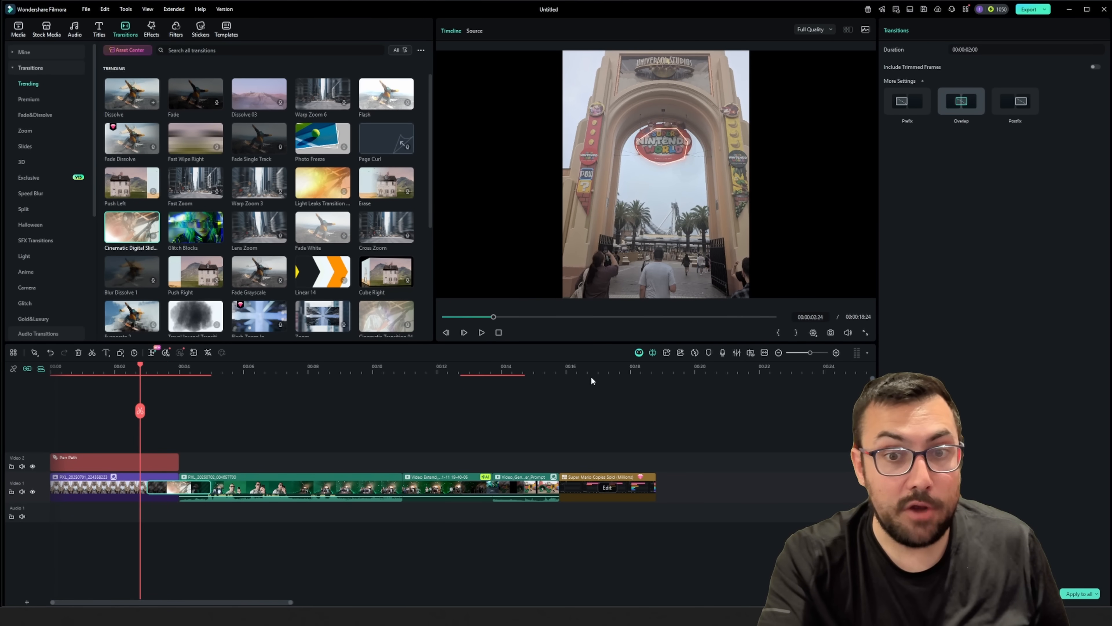
mouse_move(475, 337)
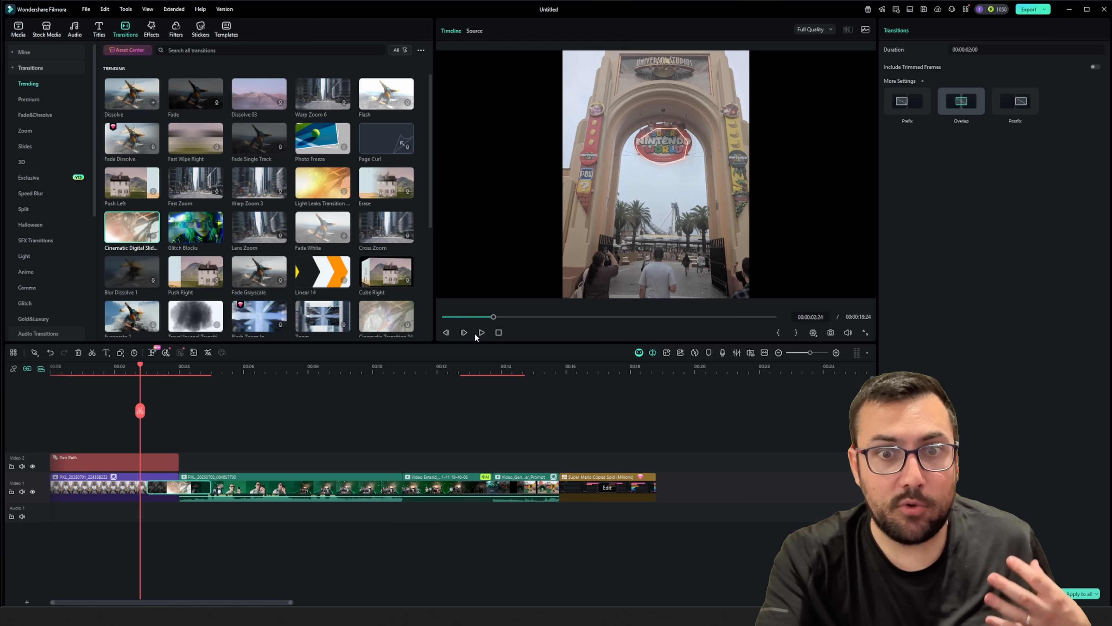
Step: Preview the transition after the gate clip, then bring up AI Captions Speech to Text
click(481, 332)
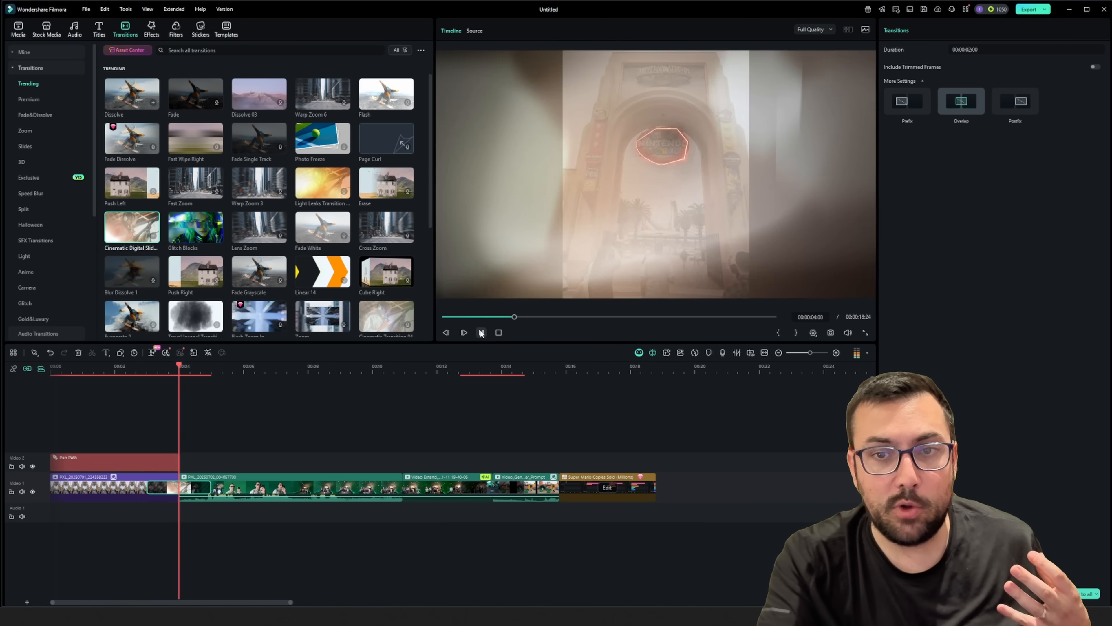
click(463, 332)
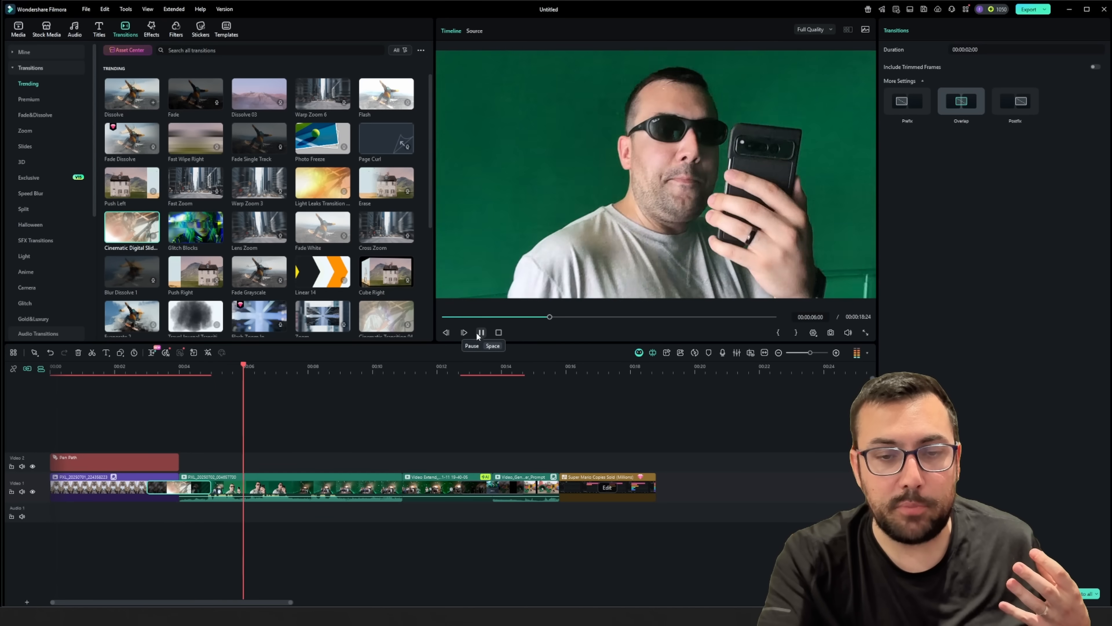
click(480, 332)
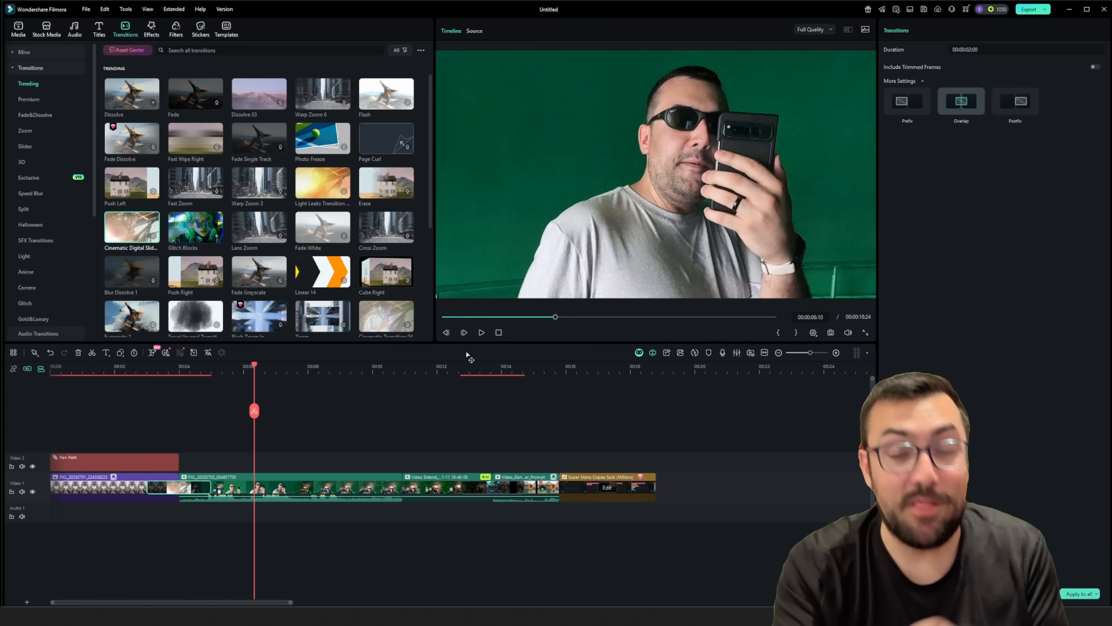
click(98, 30)
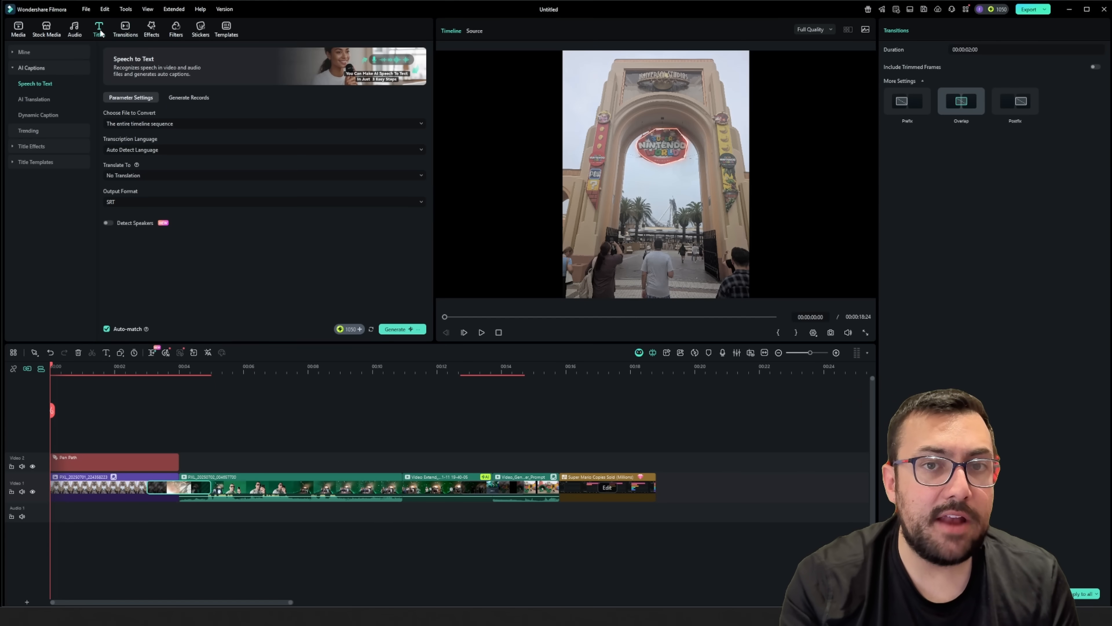
mouse_move(74, 79)
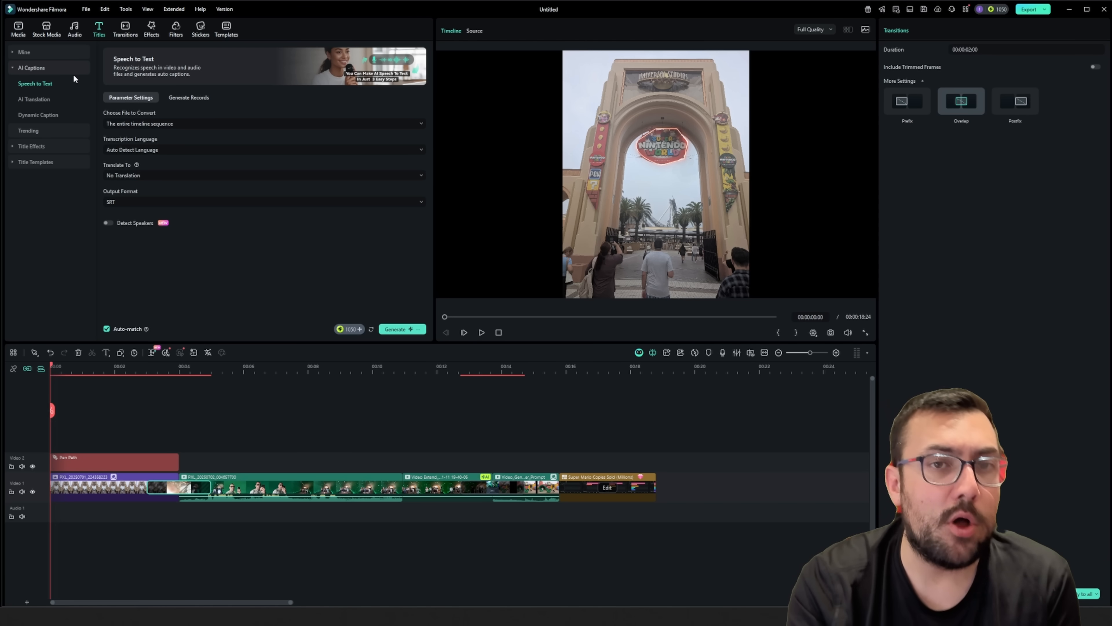
mouse_move(103, 113)
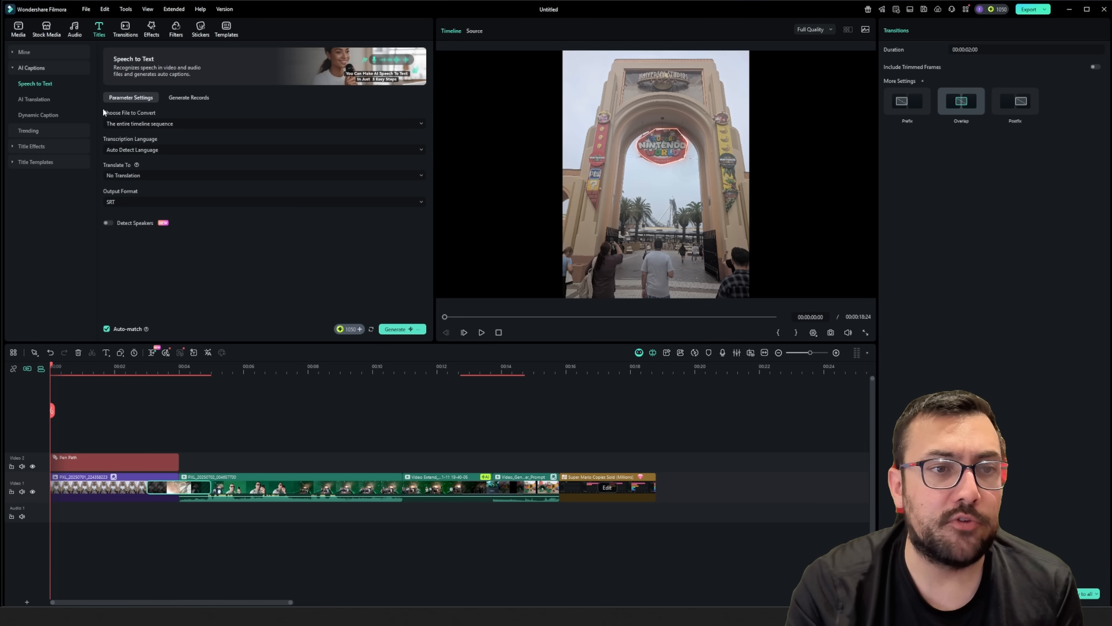
Step: Generate speech-to-text captions for the whole timeline and dismiss the Task List notice
click(396, 329)
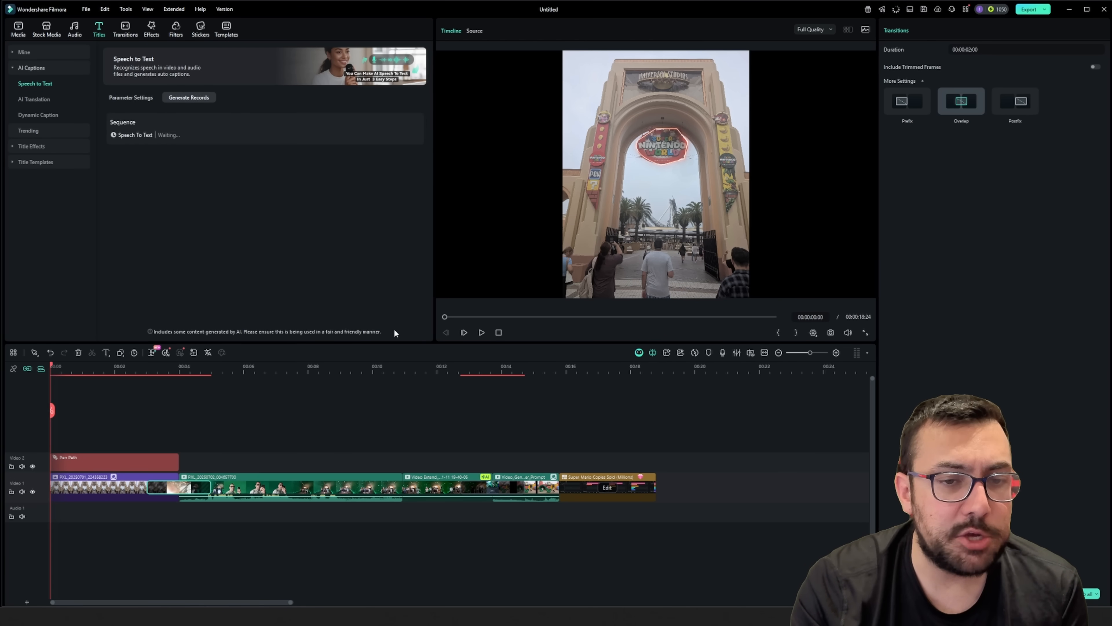
click(189, 97)
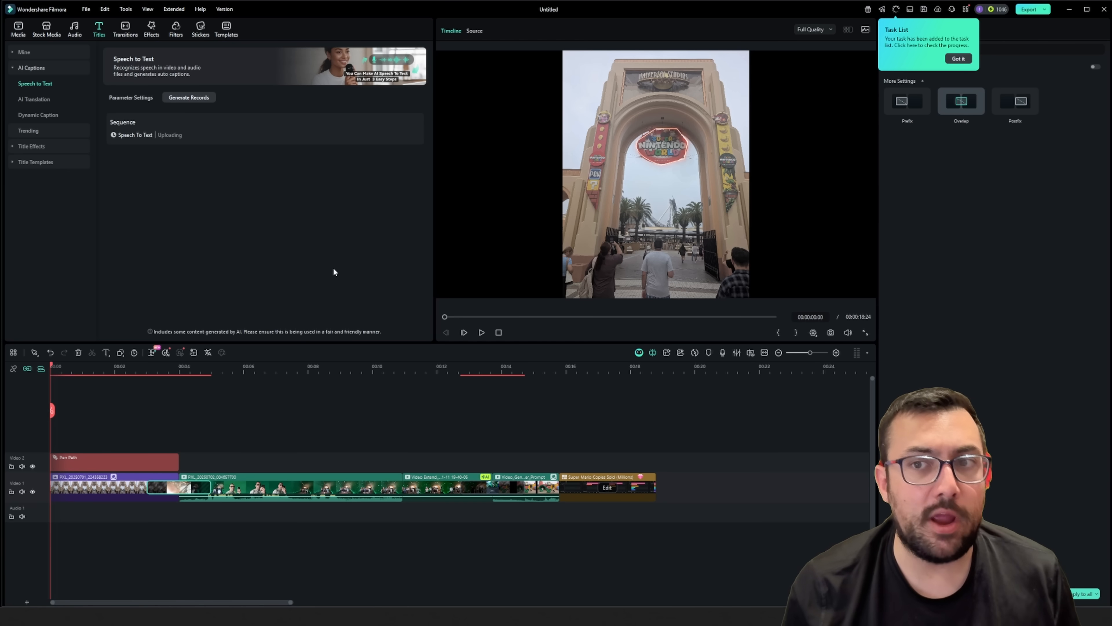
click(957, 58)
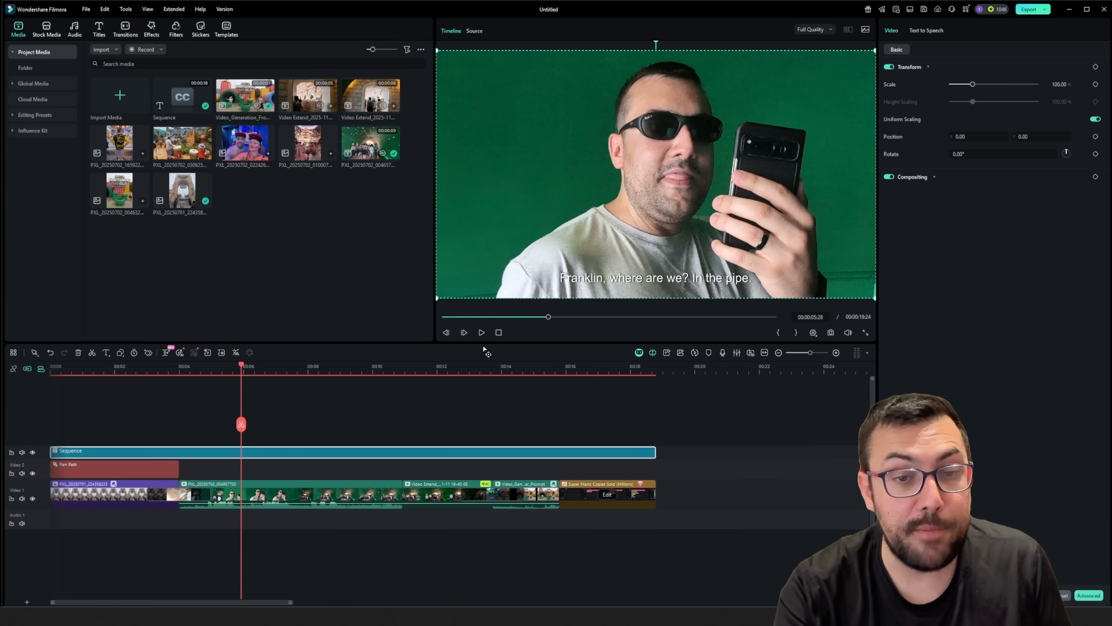
Step: Play back the video to check captions like 'Franklin, where are we? In the pipe.'
click(482, 332)
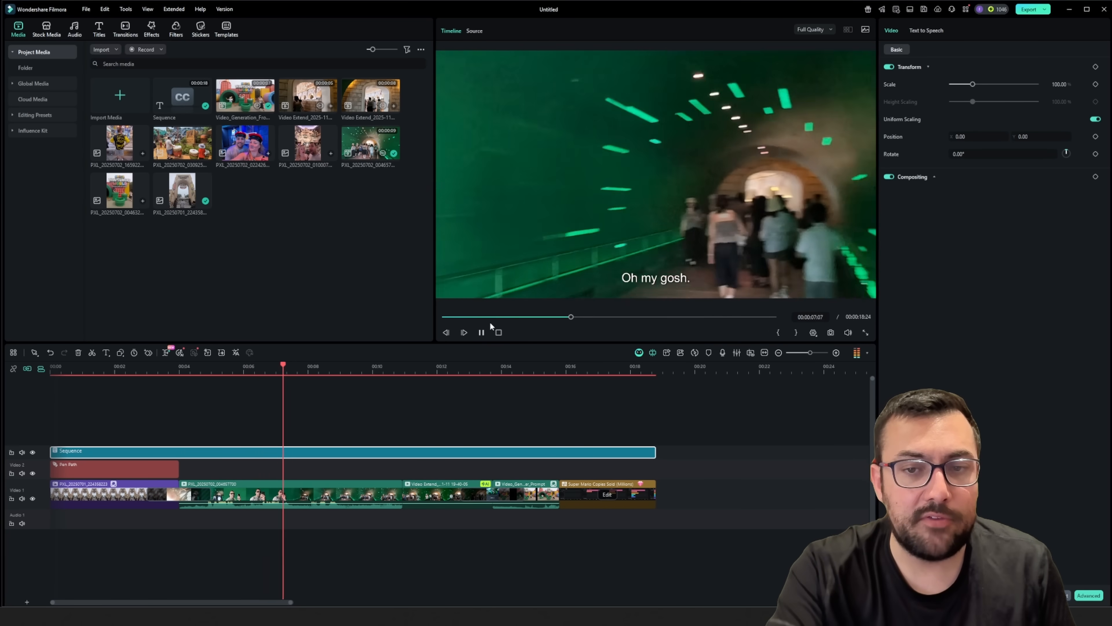
click(480, 332)
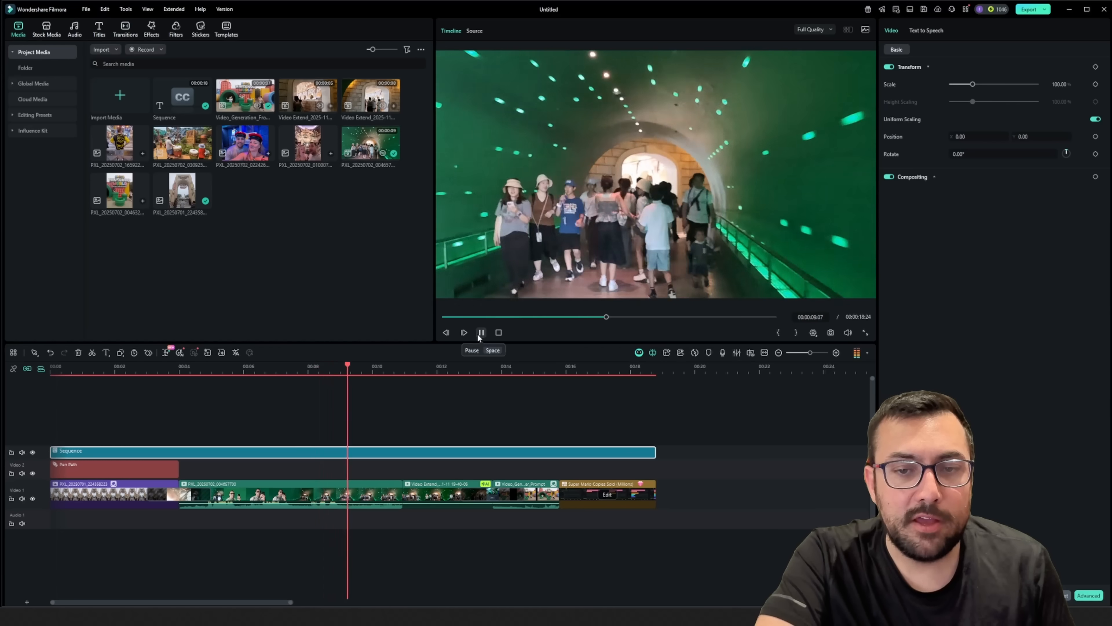
click(74, 29)
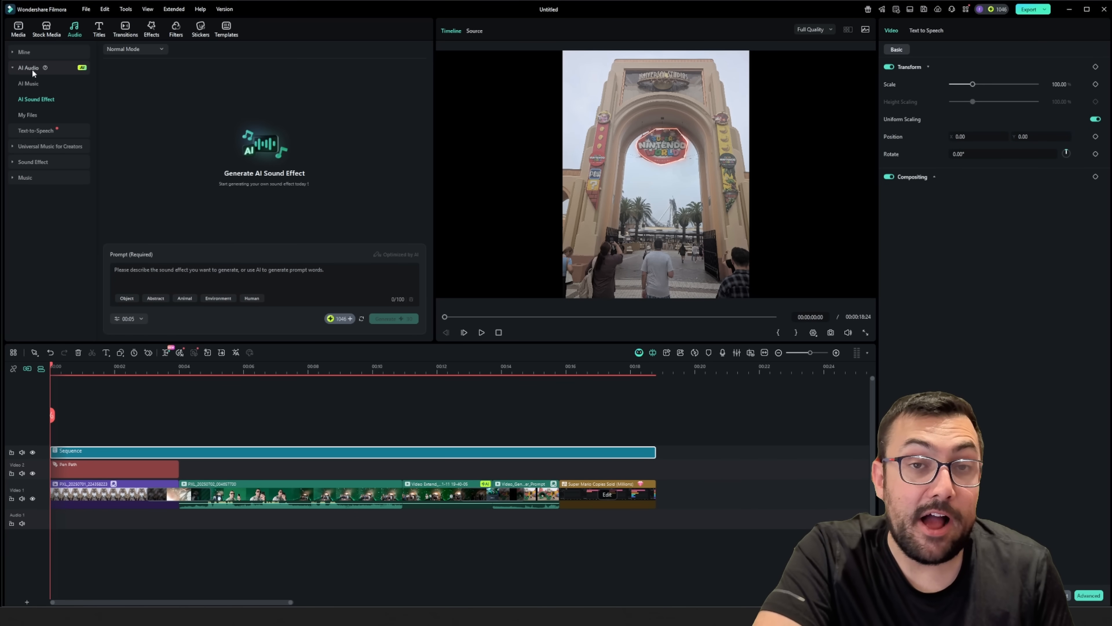
Step: Generate 30-second AI music for 'a retro video game, Hip-Hop, Playful'
click(28, 83)
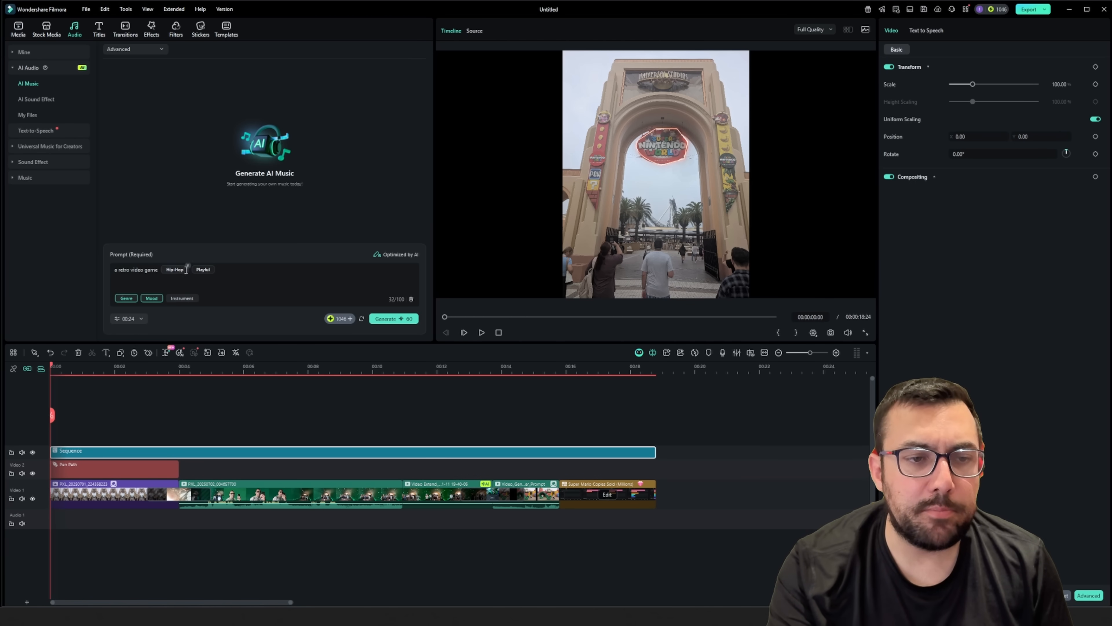
click(129, 318)
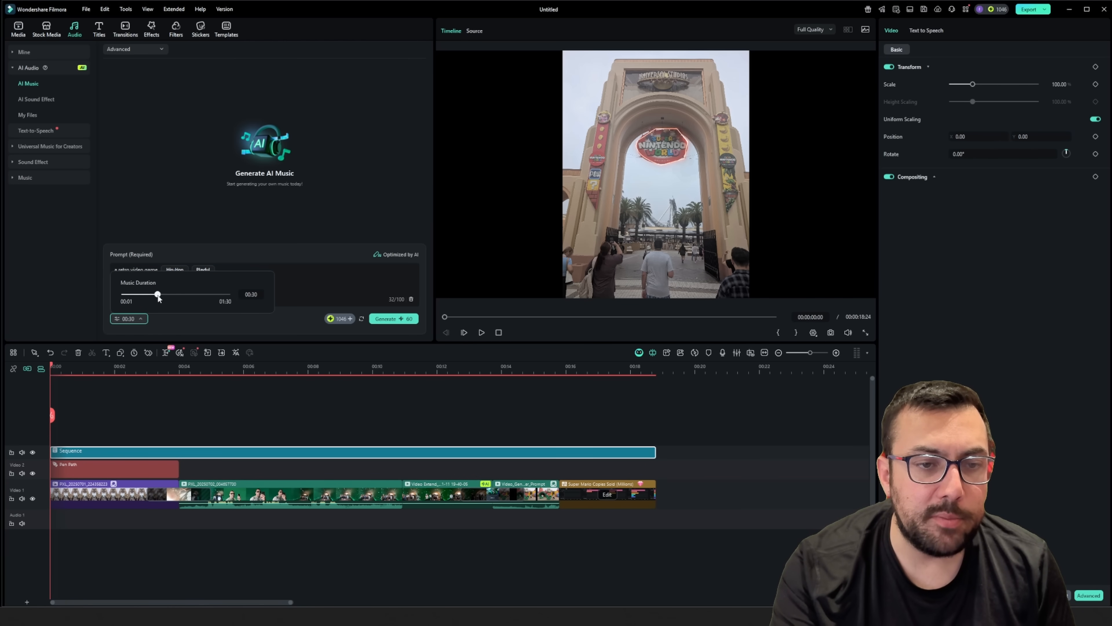
click(393, 318)
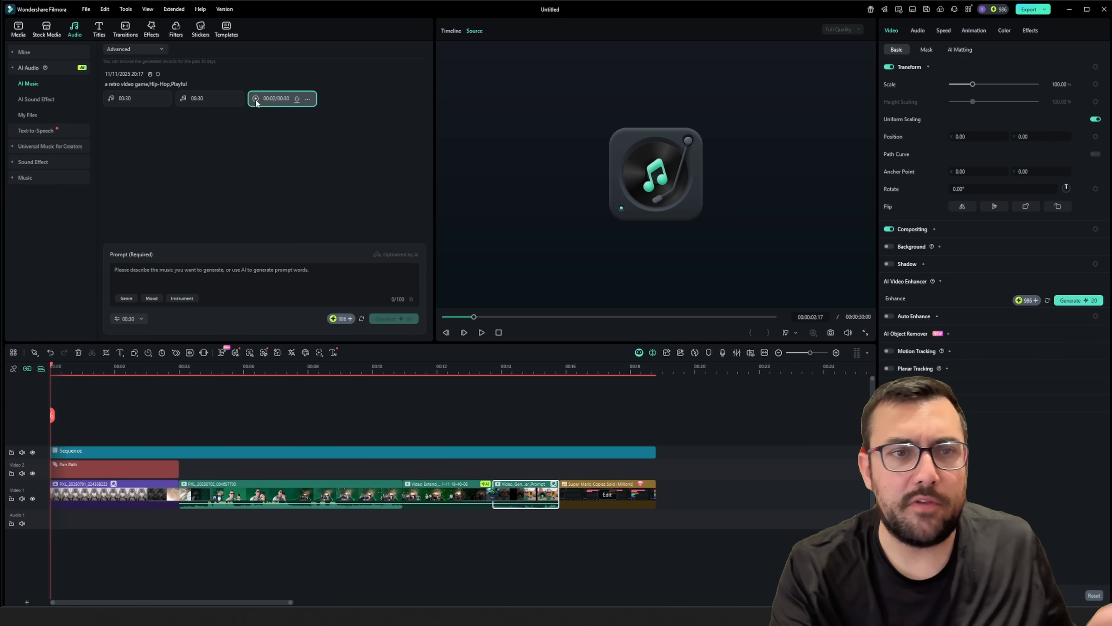
Step: Add a generated hip-hop track to Audio 1 and play the full video with music
click(184, 98)
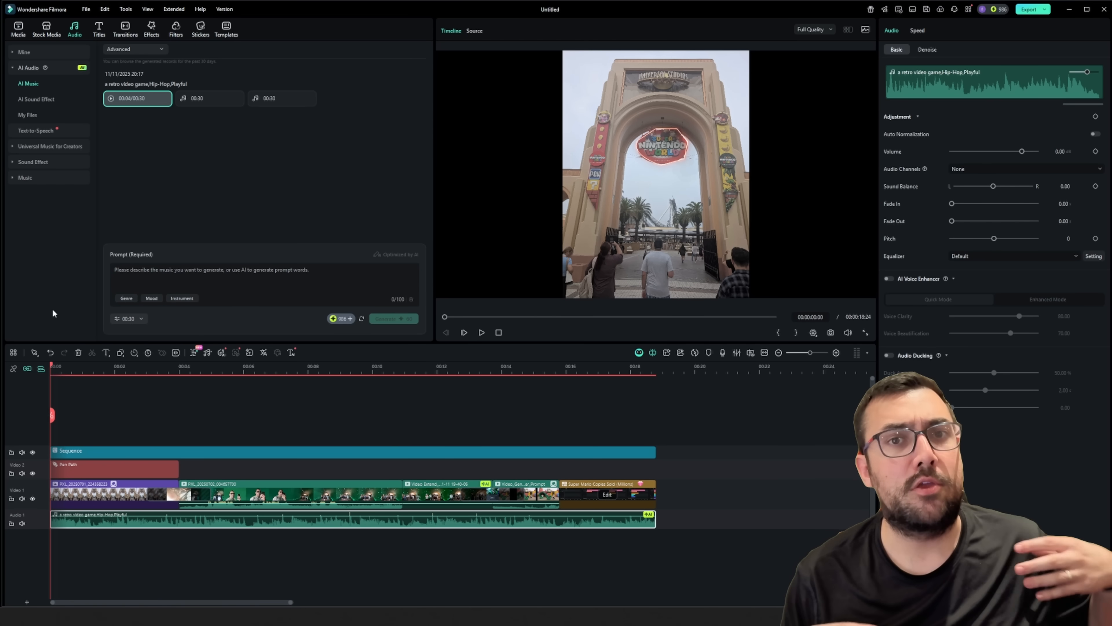
click(481, 332)
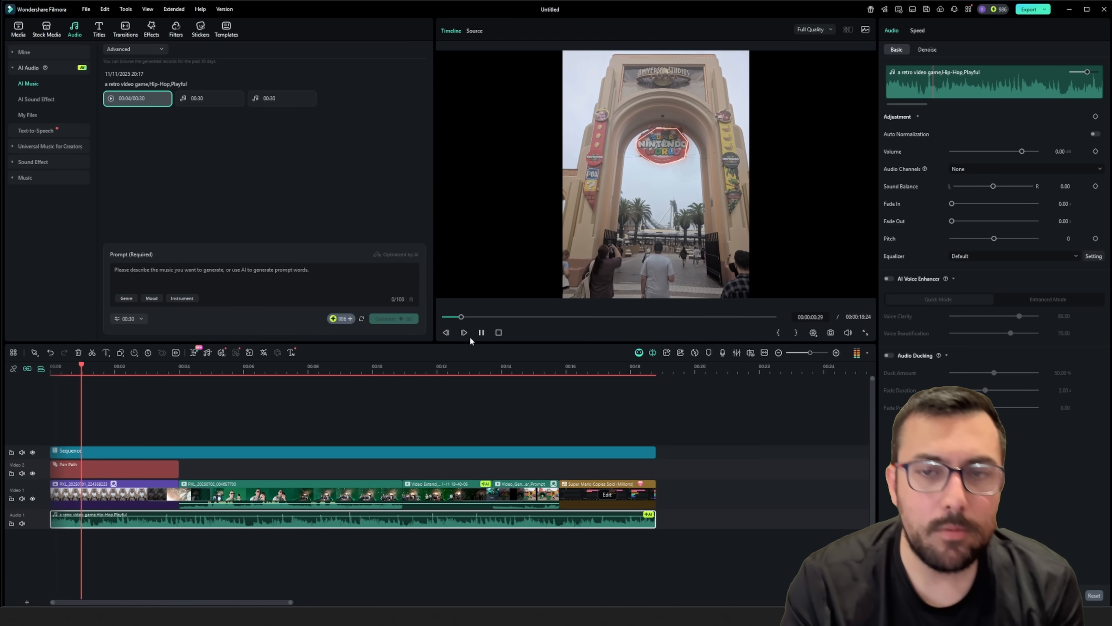
click(463, 332)
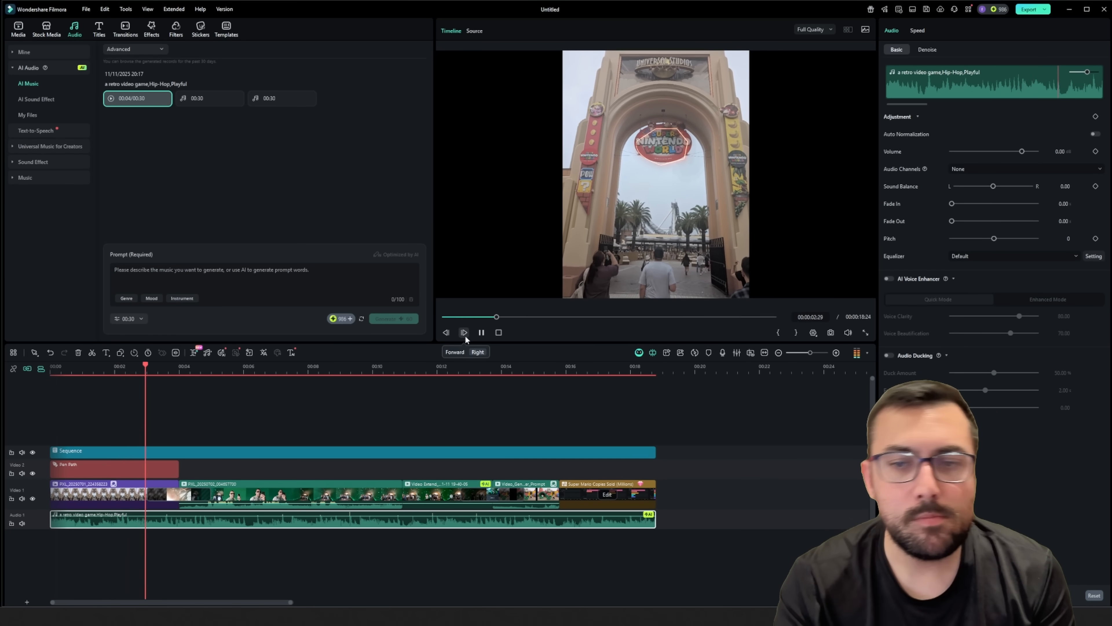
click(463, 332)
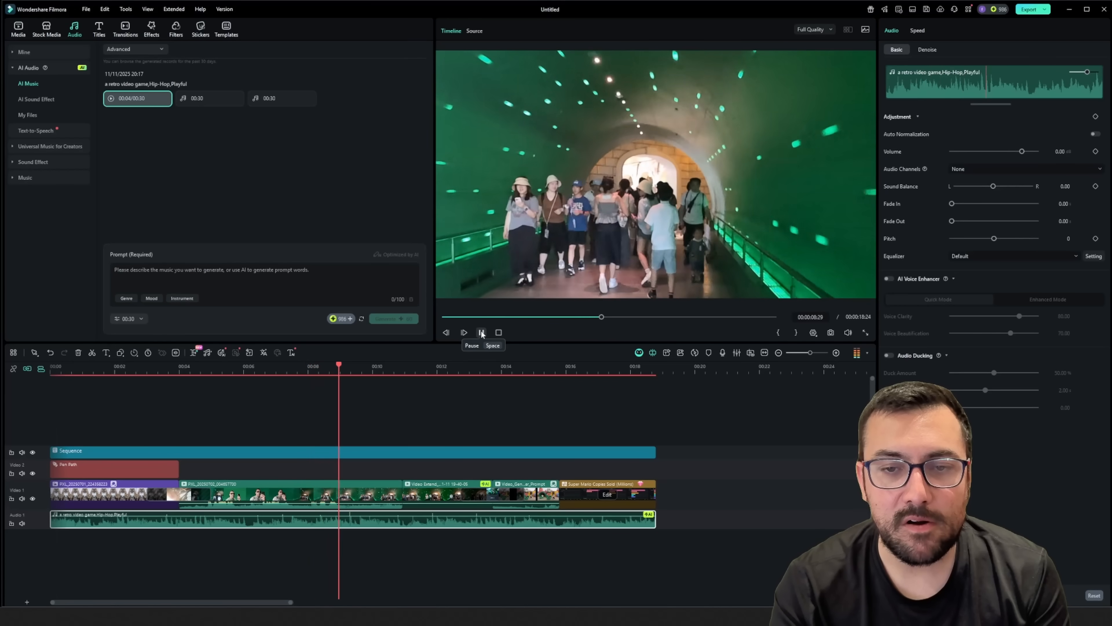
click(481, 331)
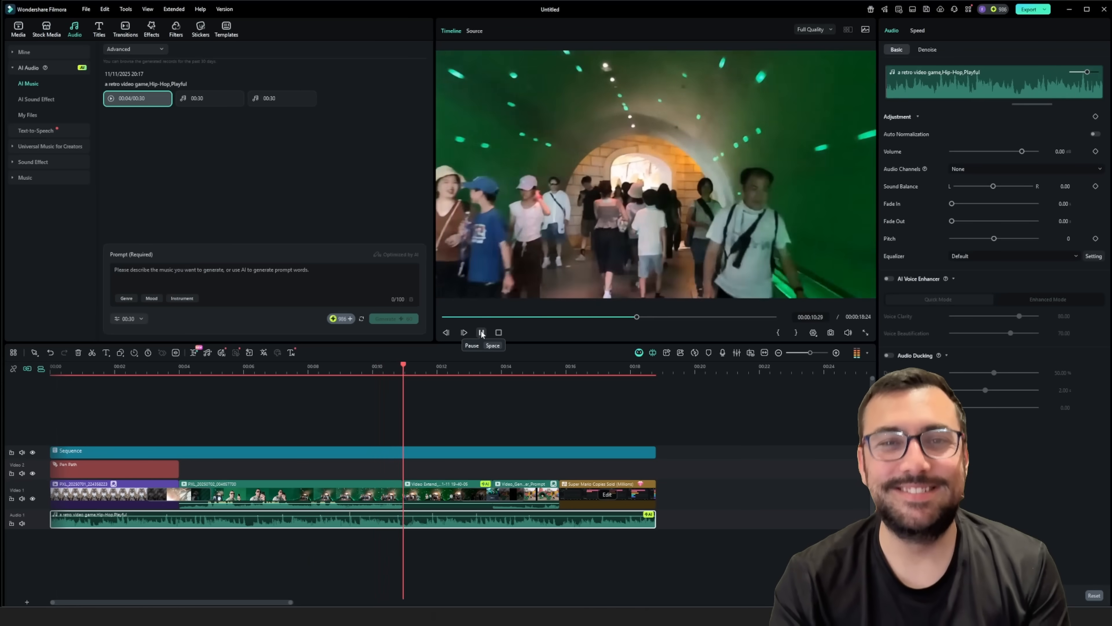
click(481, 332)
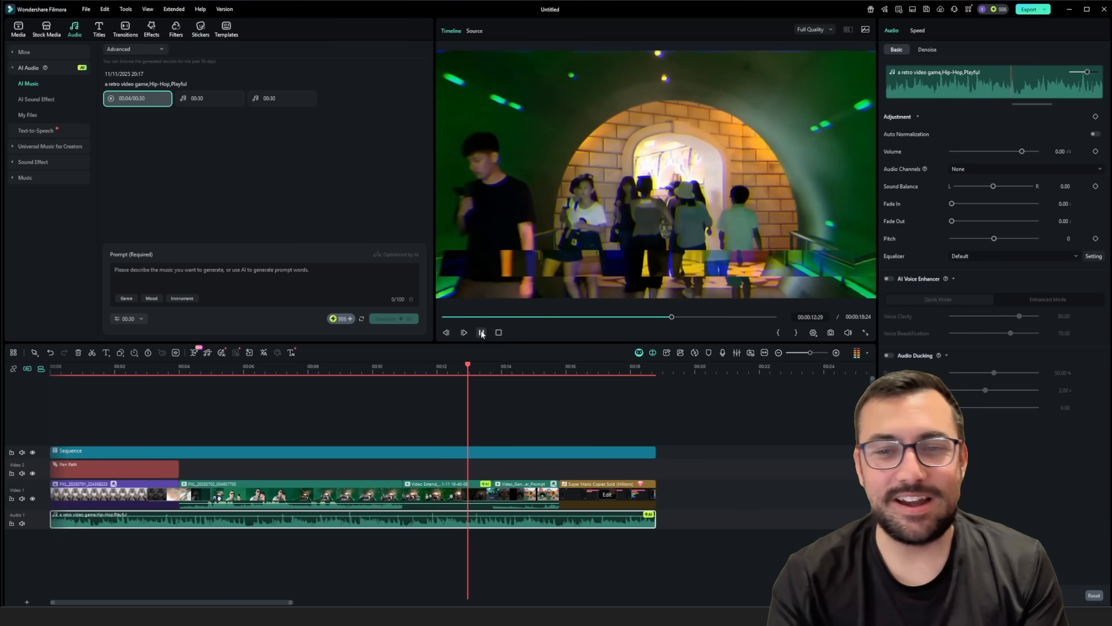
click(464, 332)
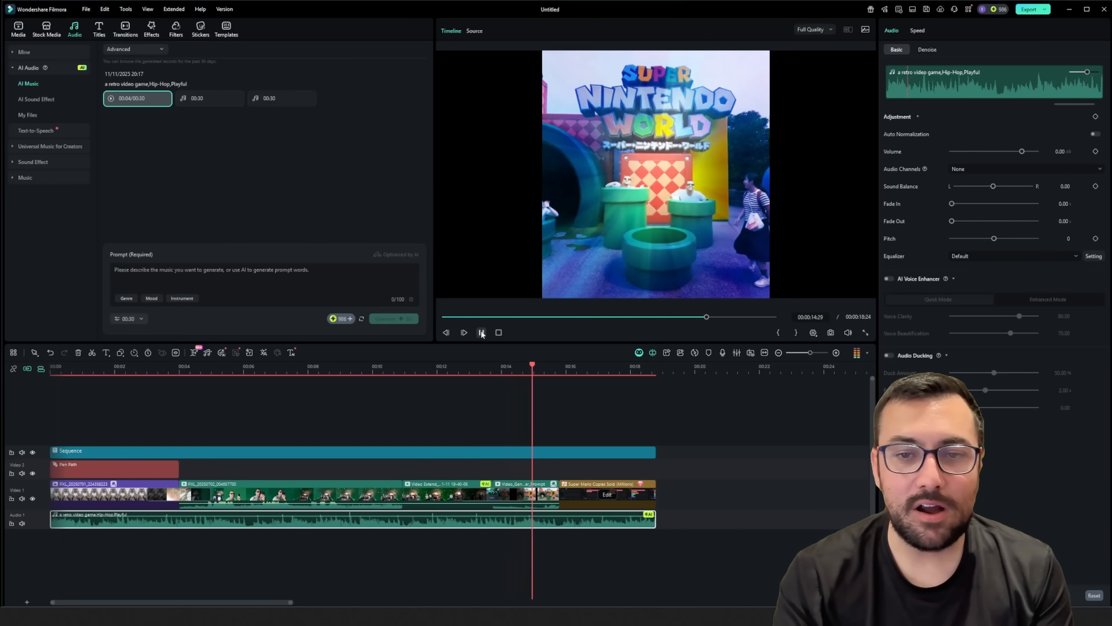
click(464, 332)
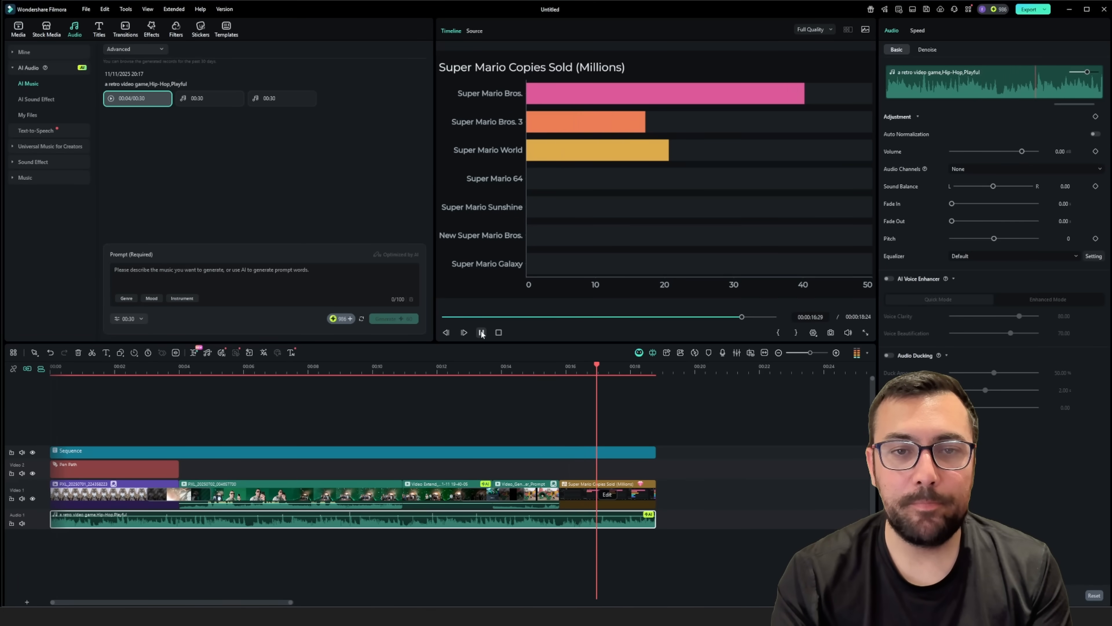
click(464, 332)
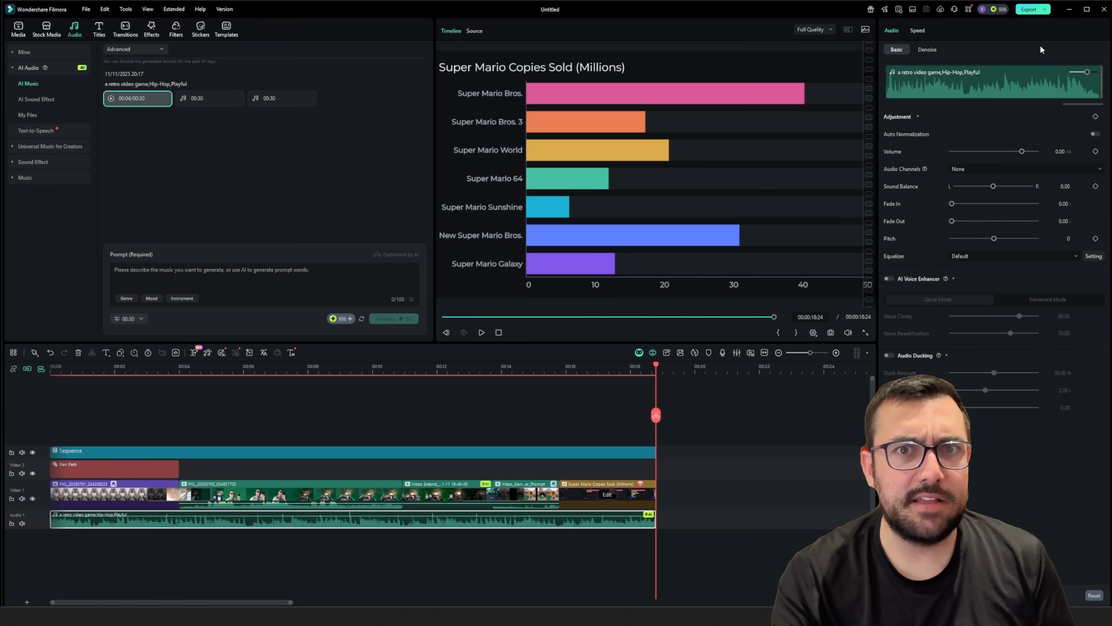
click(1030, 9)
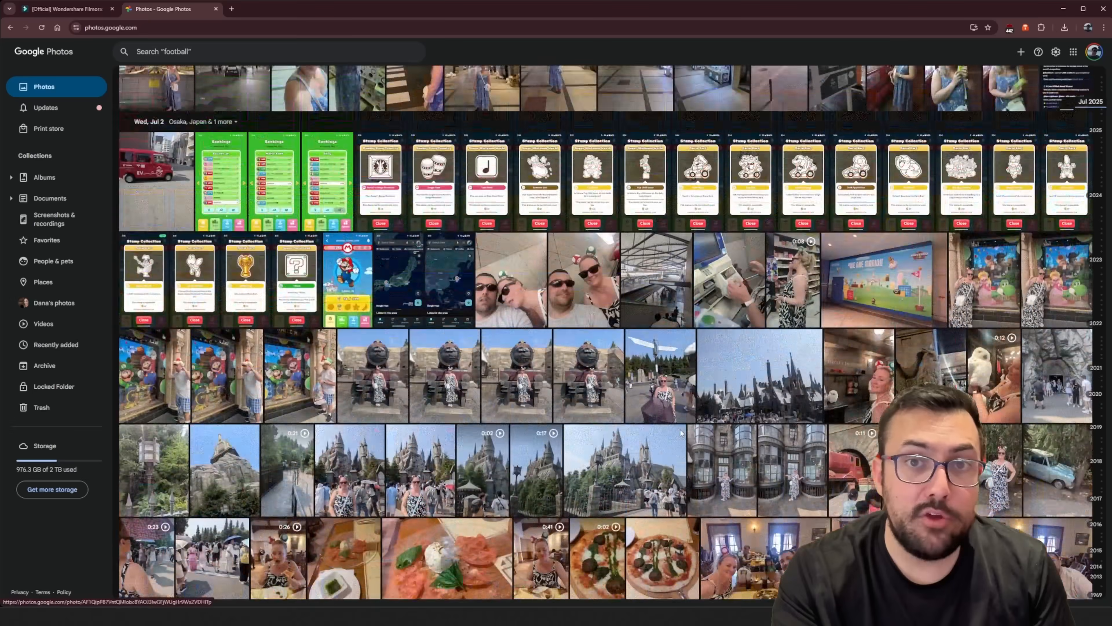
Step: Scroll the Google Photos library up to the Wed, Jul 2 Osaka trip photos
scroll(up, 3)
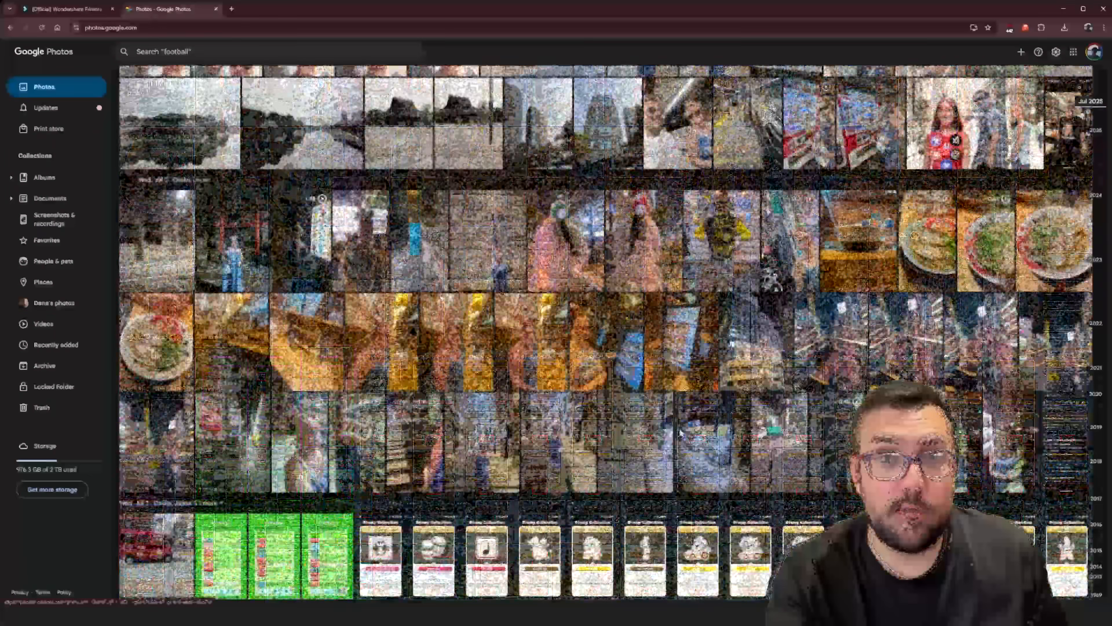
scroll(up, 3)
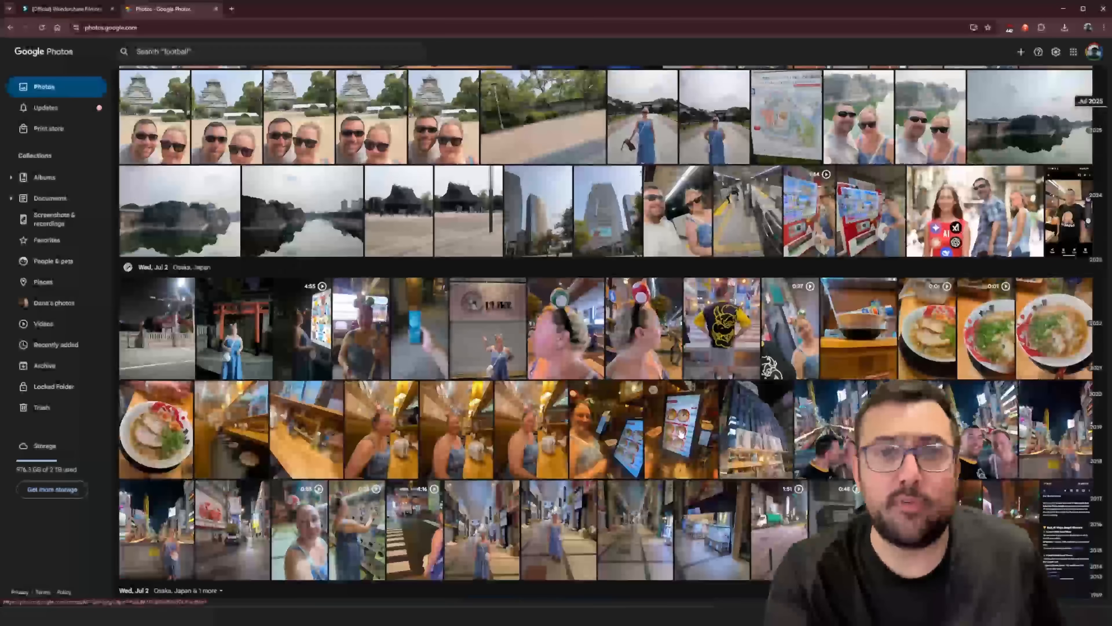
scroll(up, 3)
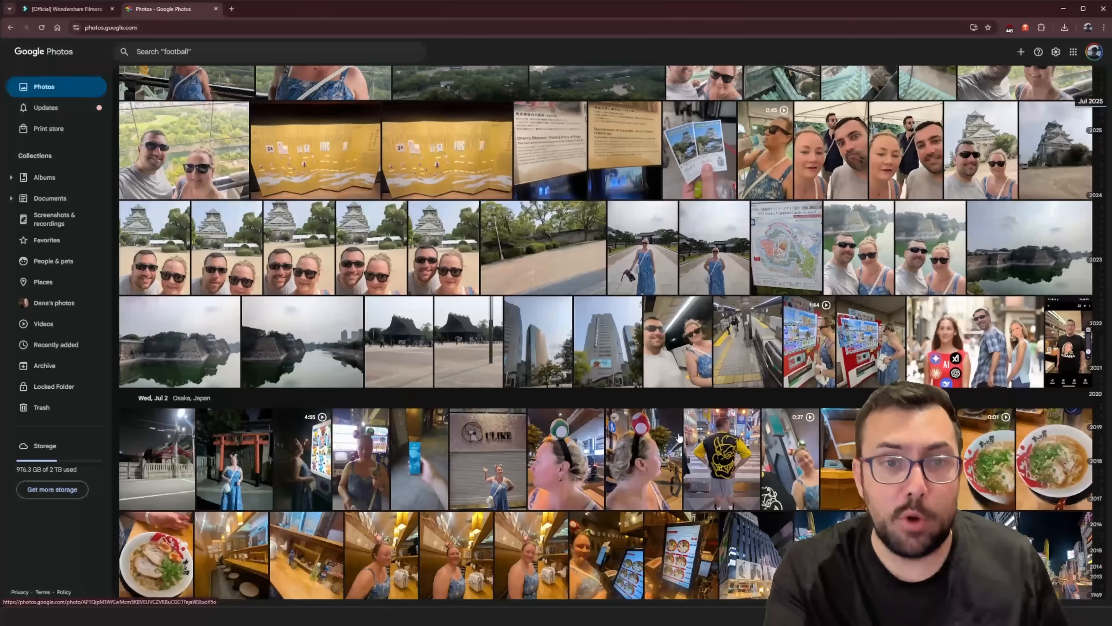